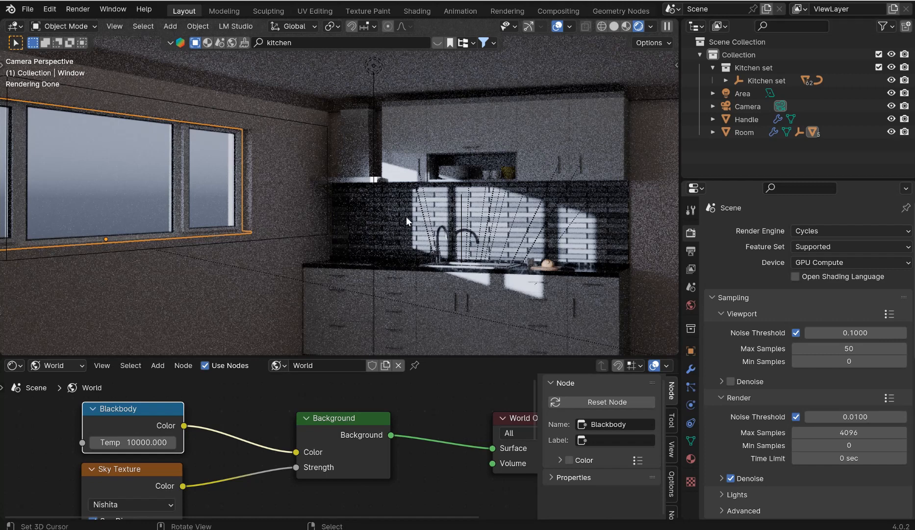
{"action": "mouse_move", "coordinate": [434, 223]}
{"action": "type", "text": "150"}
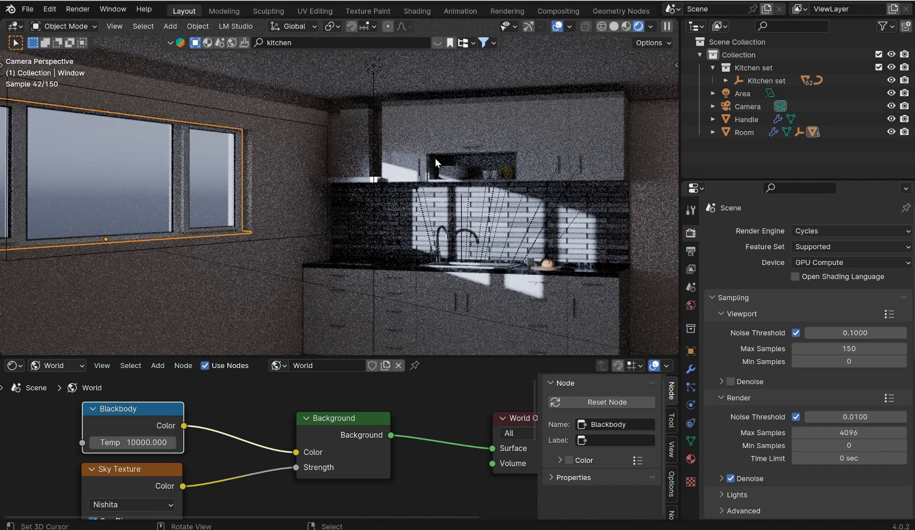
{"action": "mouse_move", "coordinate": [411, 349]}
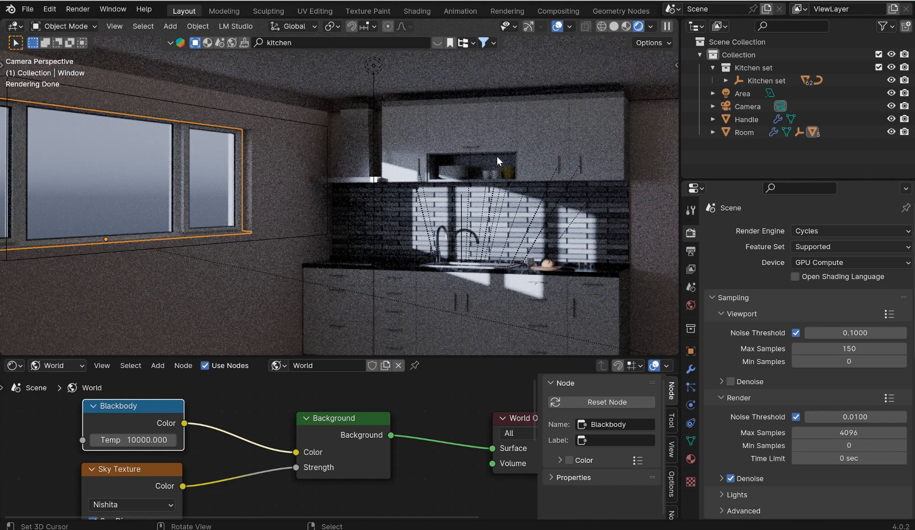
{"action": "mouse_move", "coordinate": [463, 165]}
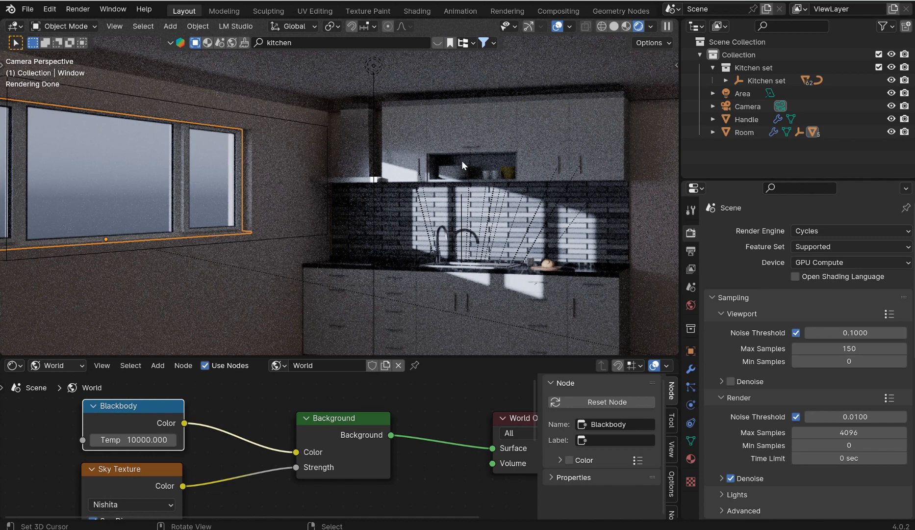
{"action": "mouse_move", "coordinate": [541, 133]}
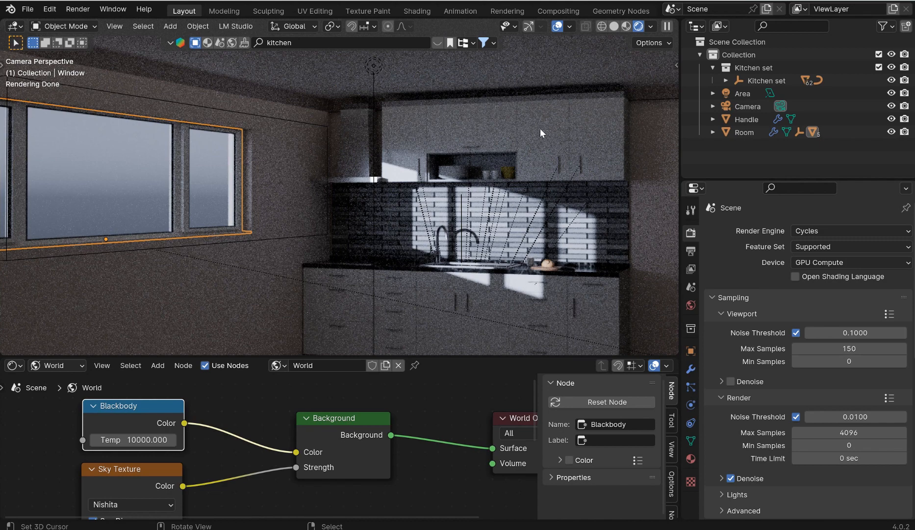
{"action": "mouse_move", "coordinate": [549, 129]}
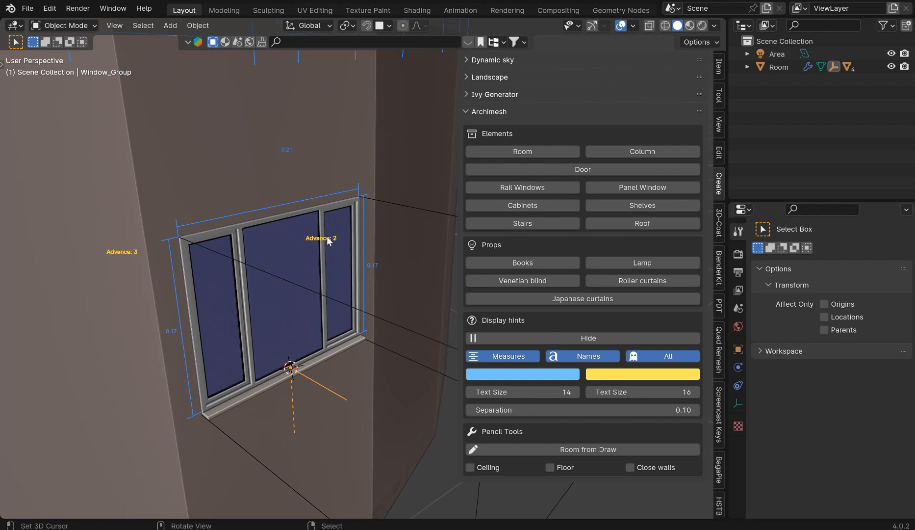
- Delete the example Archimesh window to reveal its wall opening and inspect the room
{"action": "key", "text": "s"}
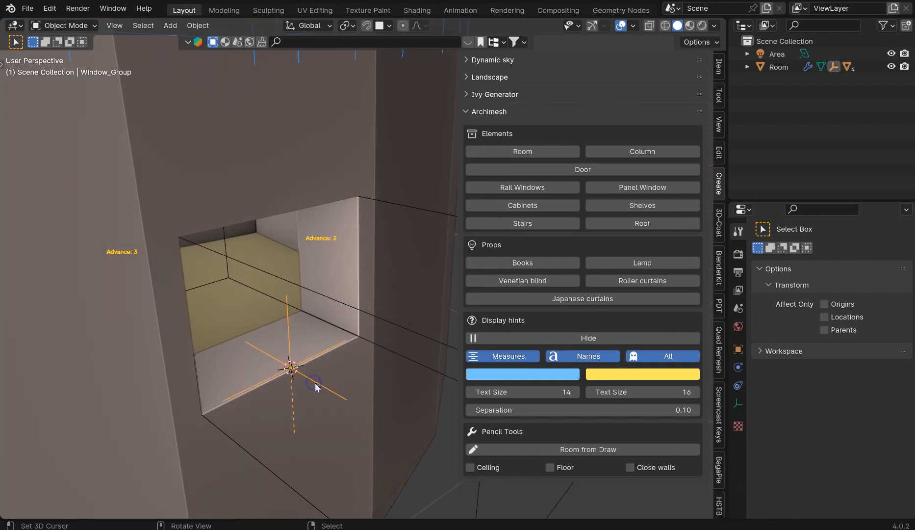
{"action": "mouse_move", "coordinate": [331, 344]}
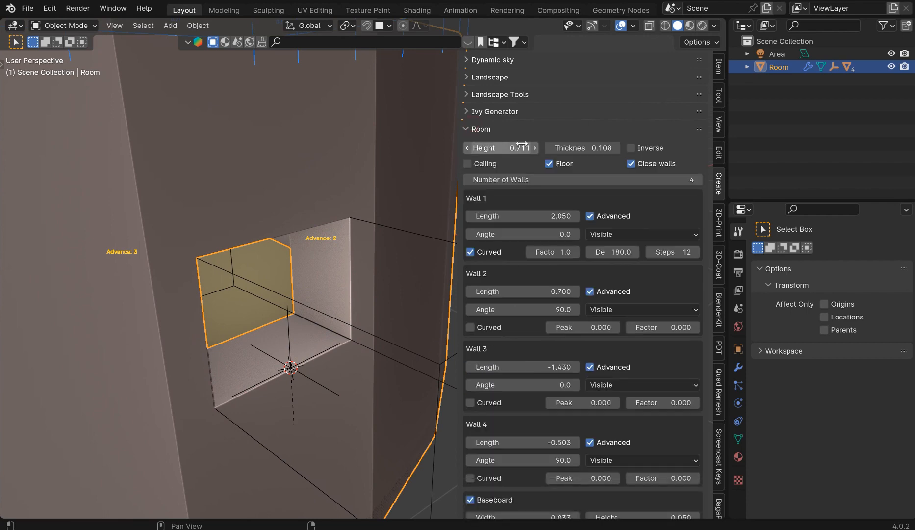
{"action": "left_click", "coordinate": [466, 129]}
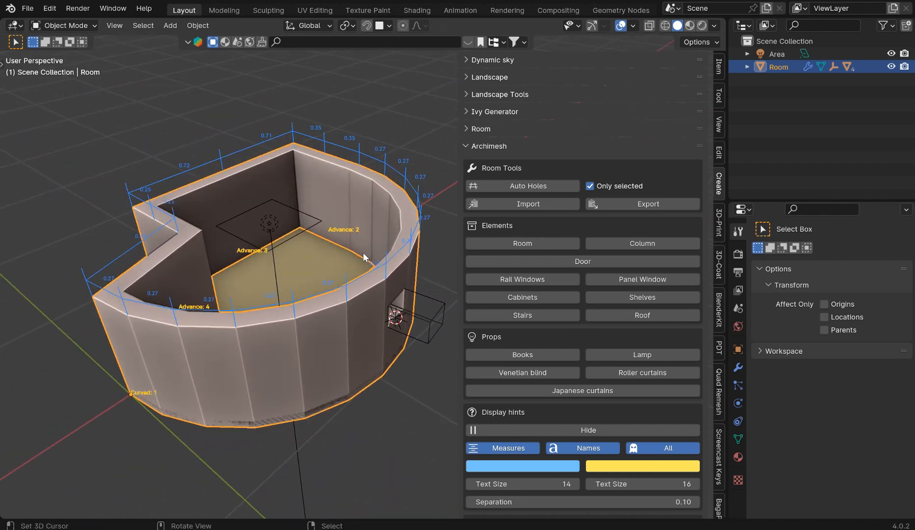
{"action": "mouse_move", "coordinate": [384, 238]}
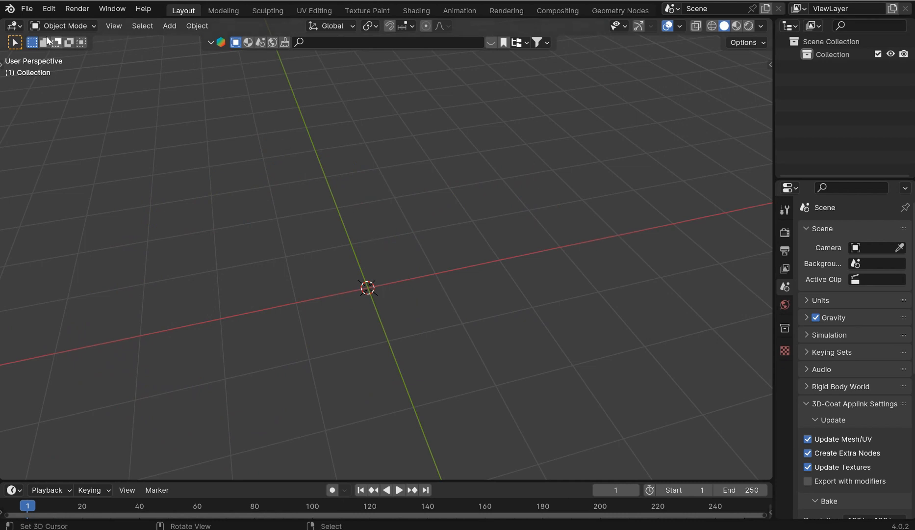
{"action": "left_click", "coordinate": [48, 9]}
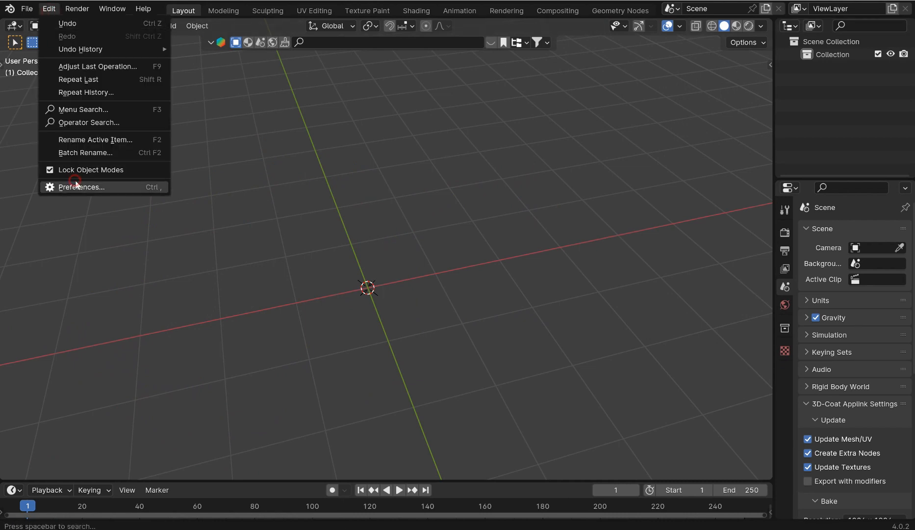
{"action": "left_click", "coordinate": [82, 187]}
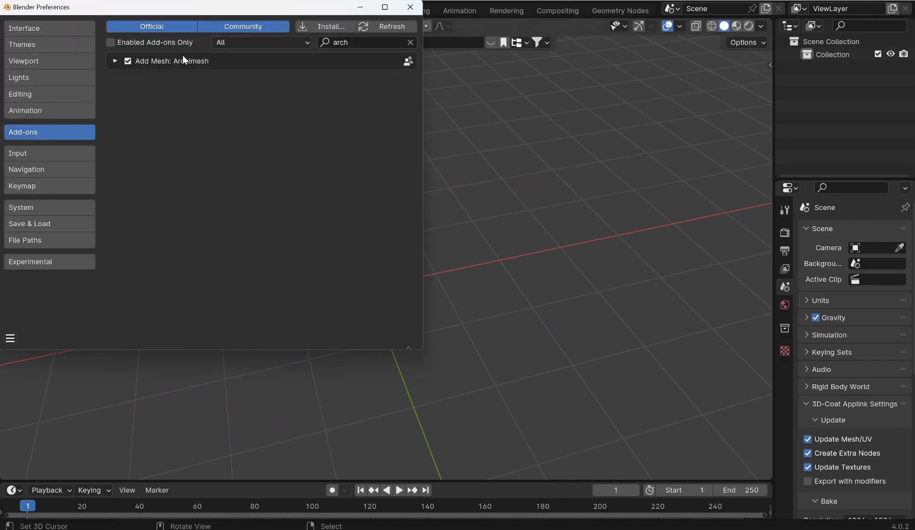
{"action": "left_click", "coordinate": [115, 60]}
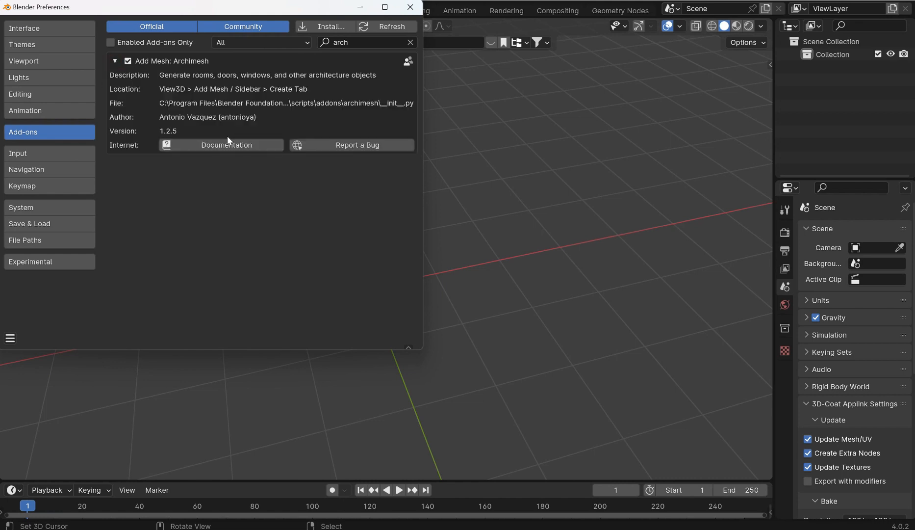
{"action": "left_click", "coordinate": [115, 61]}
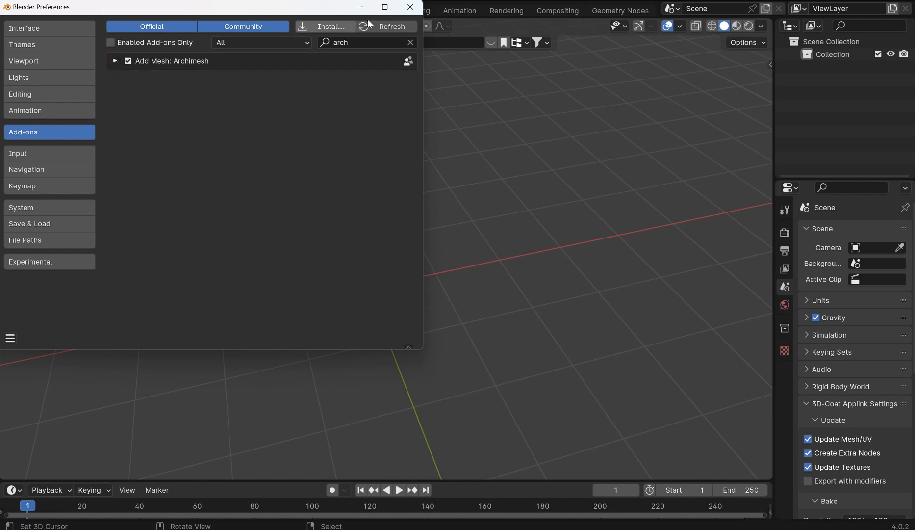
{"action": "left_click", "coordinate": [409, 7]}
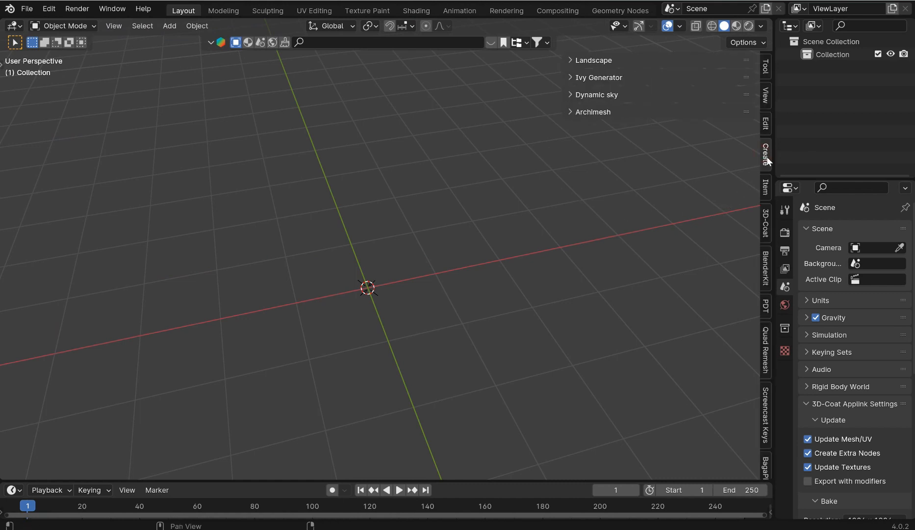
- Add an Archimesh Room from the Create tab and increase its Number of Walls
{"action": "left_click", "coordinate": [592, 111]}
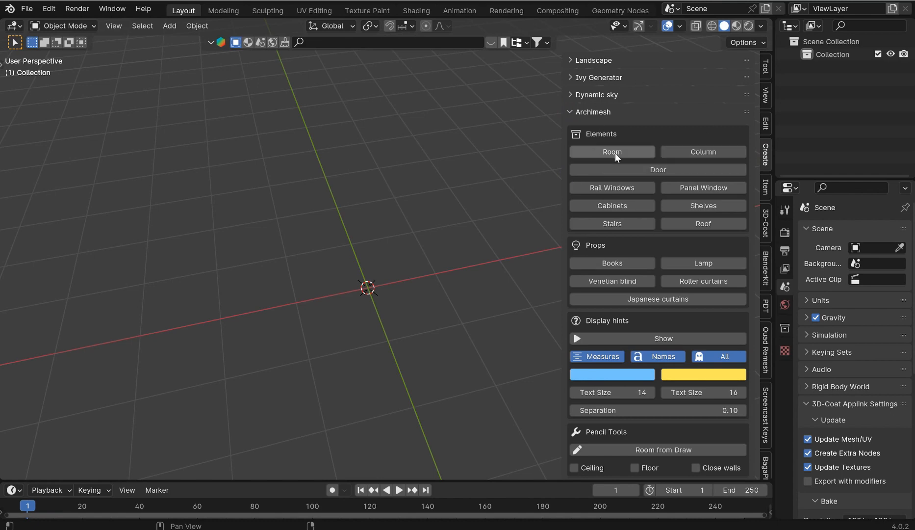
{"action": "mouse_move", "coordinate": [612, 152]}
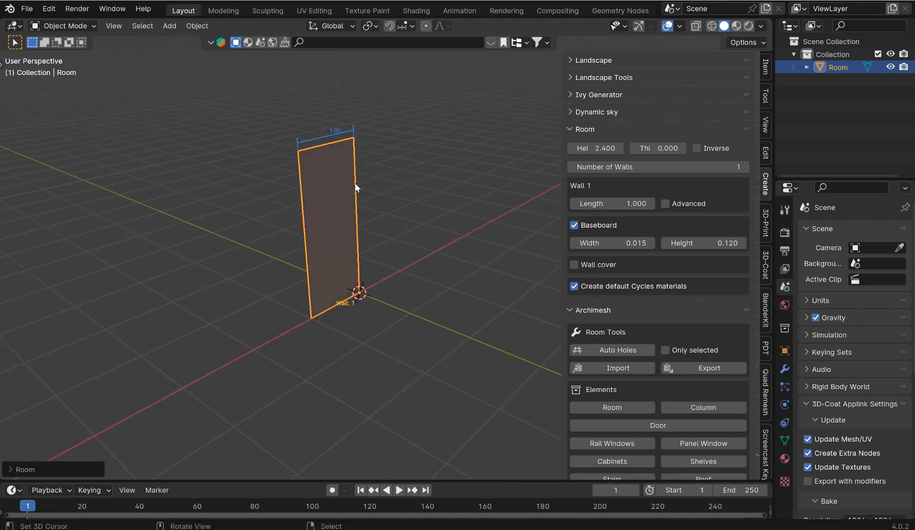
{"action": "mouse_move", "coordinate": [742, 167]}
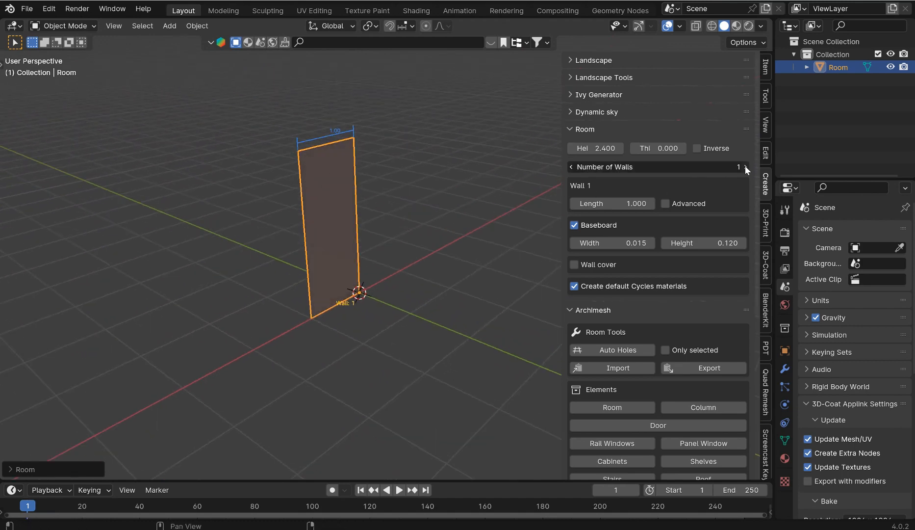
{"action": "left_click", "coordinate": [743, 167]}
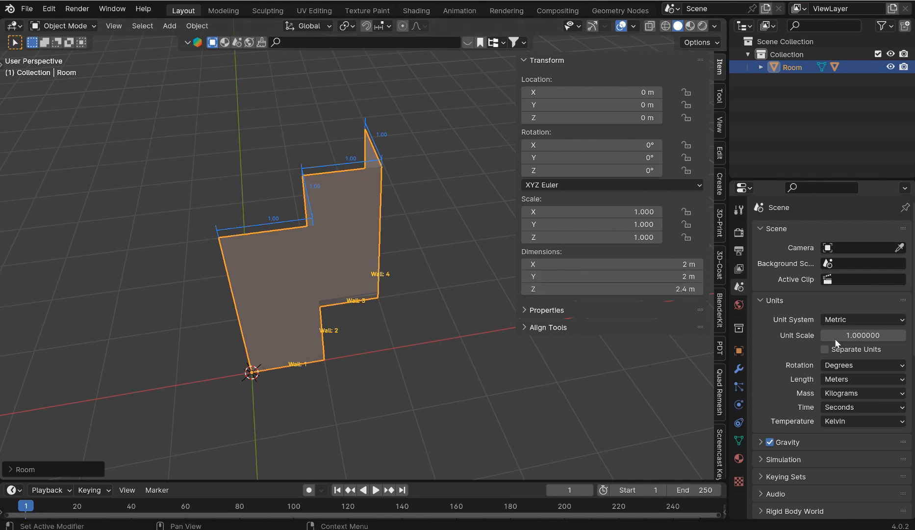
{"action": "left_click", "coordinate": [864, 320]}
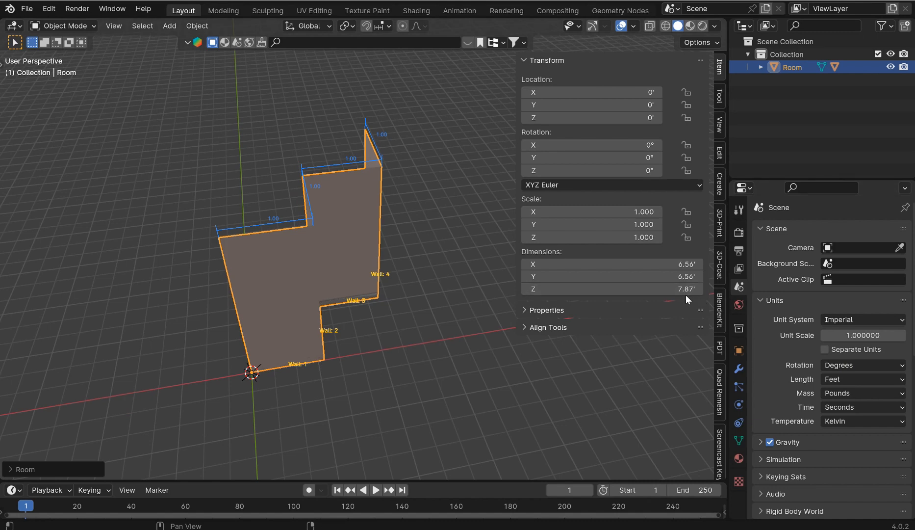
{"action": "mouse_move", "coordinate": [277, 233]}
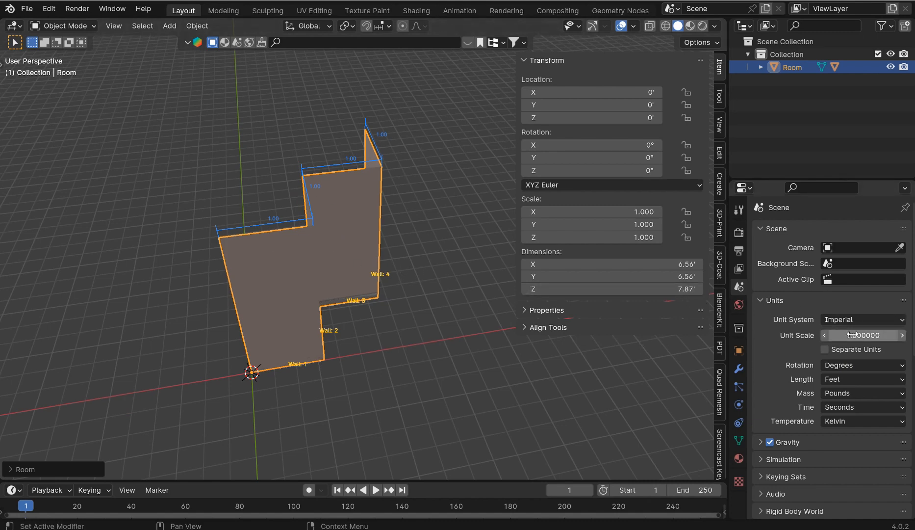
{"action": "left_click", "coordinate": [863, 320]}
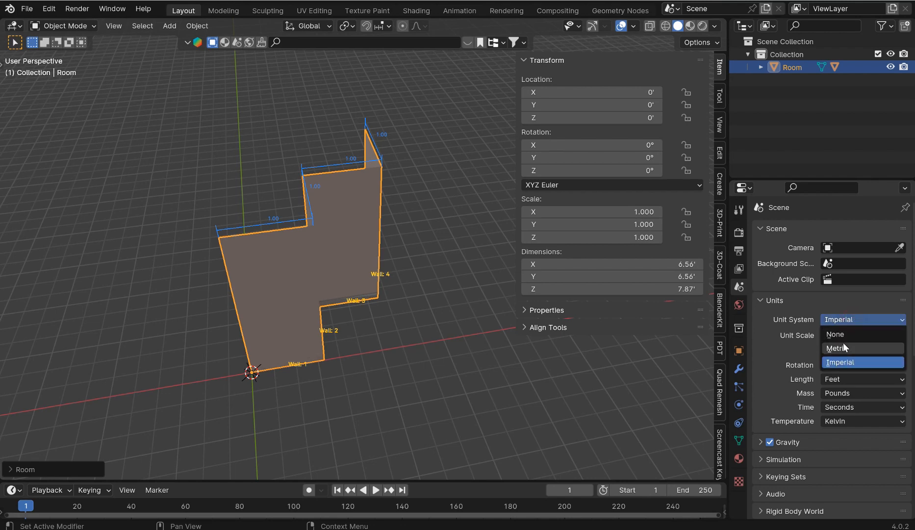
{"action": "left_click", "coordinate": [839, 348]}
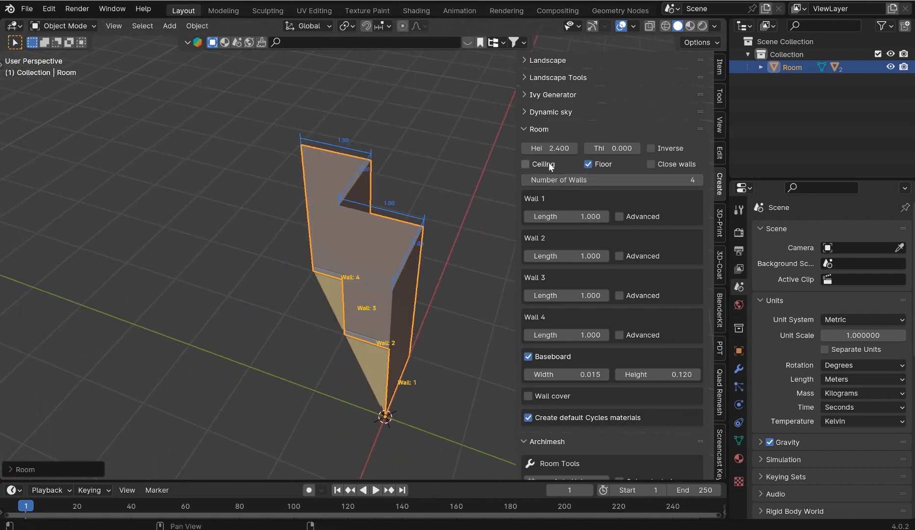
{"action": "left_click", "coordinate": [526, 163]}
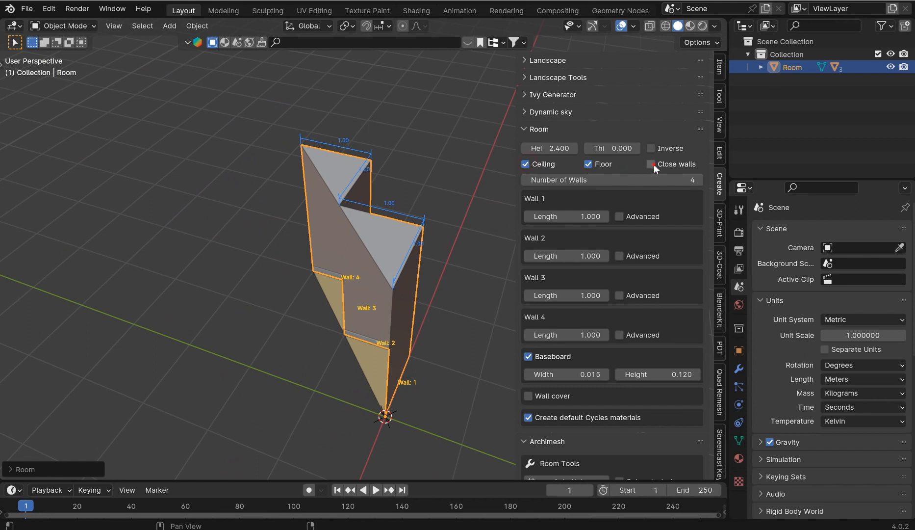
{"action": "left_click", "coordinate": [650, 164]}
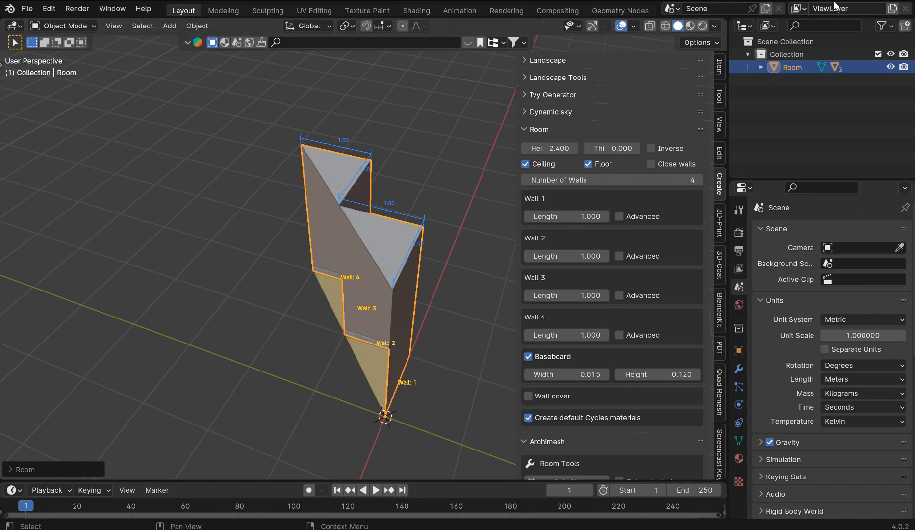
{"action": "left_click", "coordinate": [528, 164]}
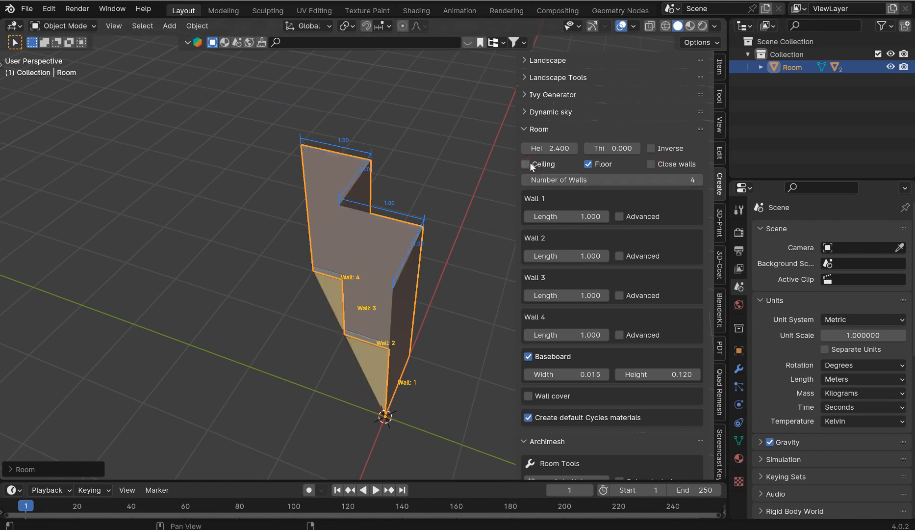
{"action": "mouse_move", "coordinate": [663, 167]}
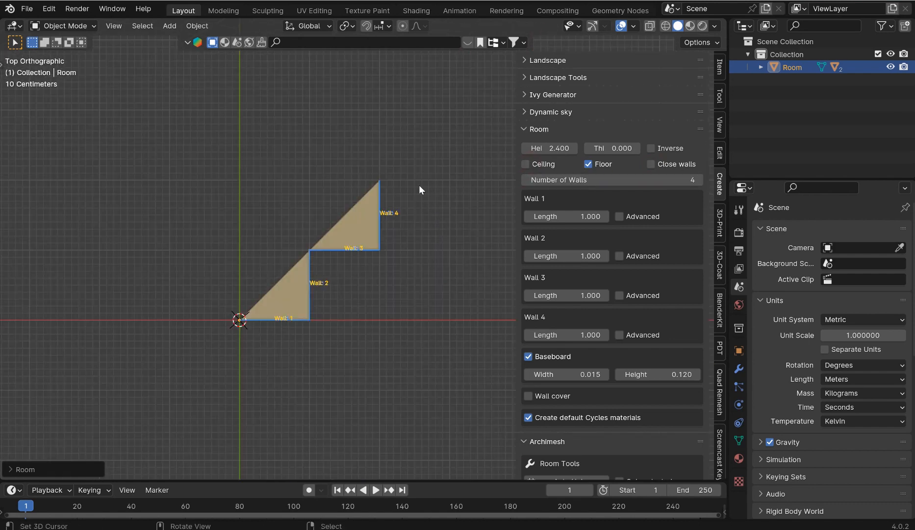
{"action": "mouse_move", "coordinate": [305, 212]}
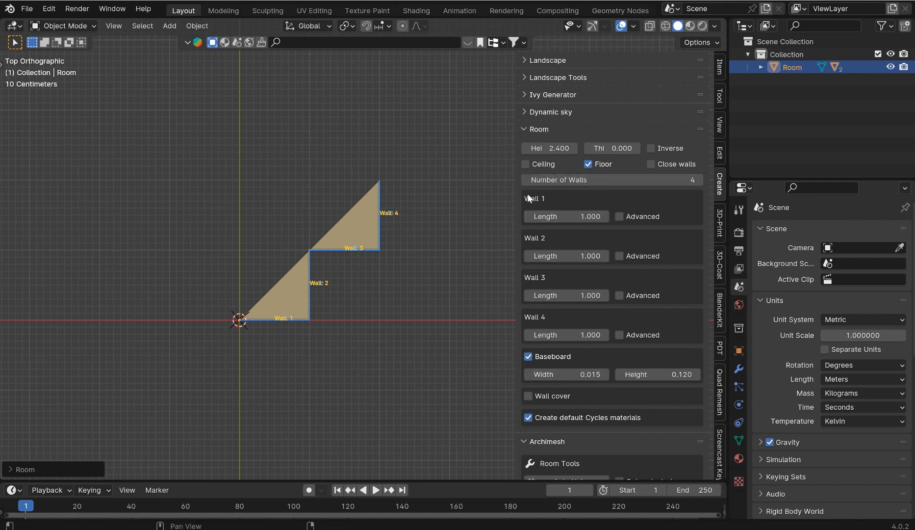
{"action": "mouse_move", "coordinate": [625, 223]}
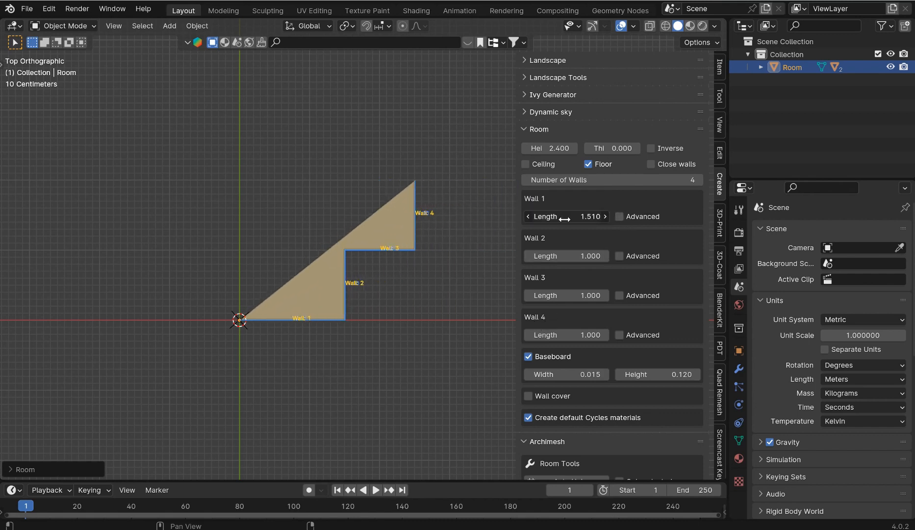
- Lengthen the first and third walls and make the first wall curved
{"action": "left_click", "coordinate": [621, 217]}
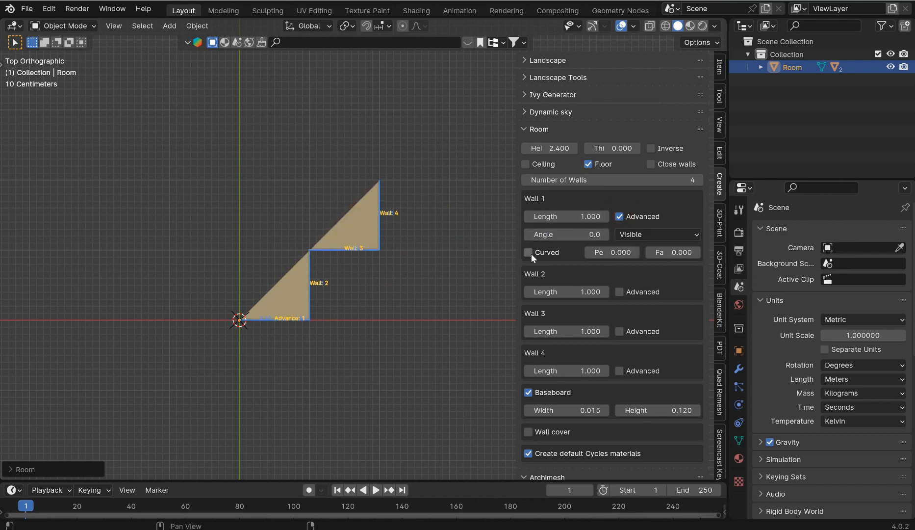
{"action": "left_click", "coordinate": [528, 252]}
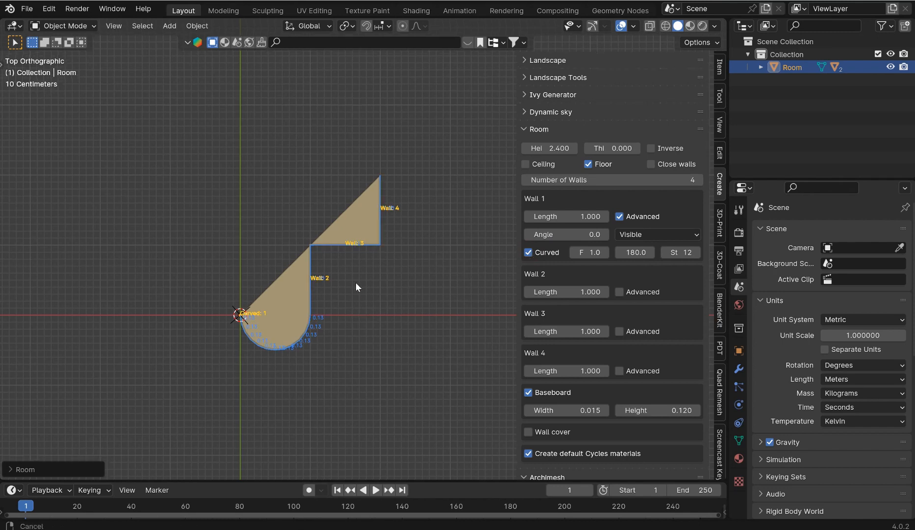
{"action": "left_click_drag", "start_coordinate": [357, 286], "coordinate": [445, 218]}
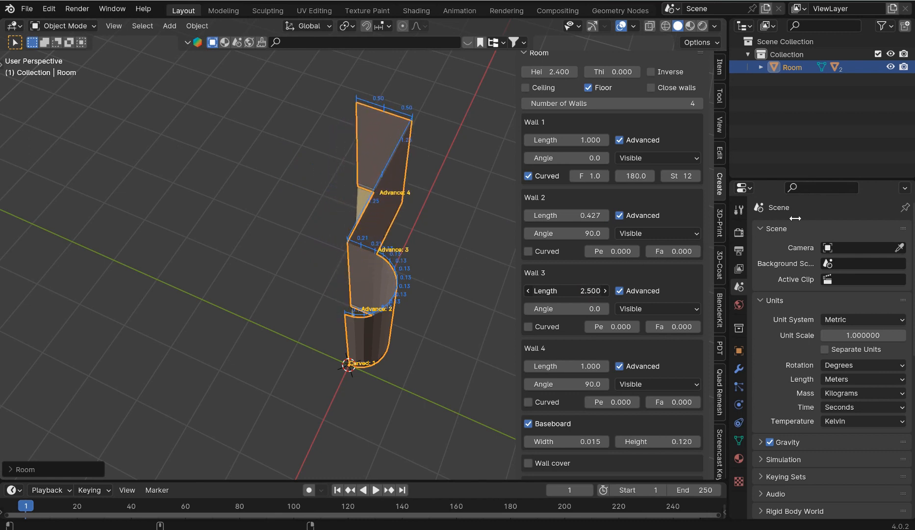
{"action": "left_click_drag", "start_coordinate": [565, 290], "coordinate": [585, 295]}
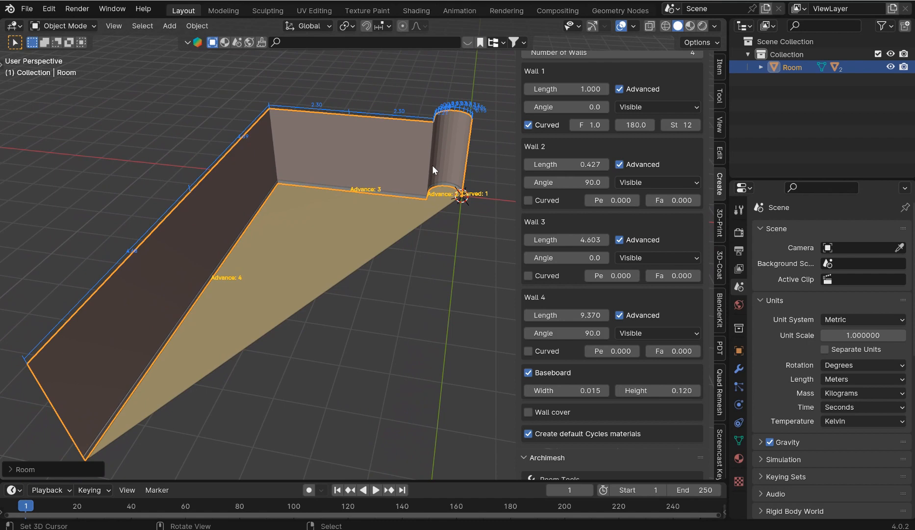
{"action": "mouse_move", "coordinate": [426, 165]}
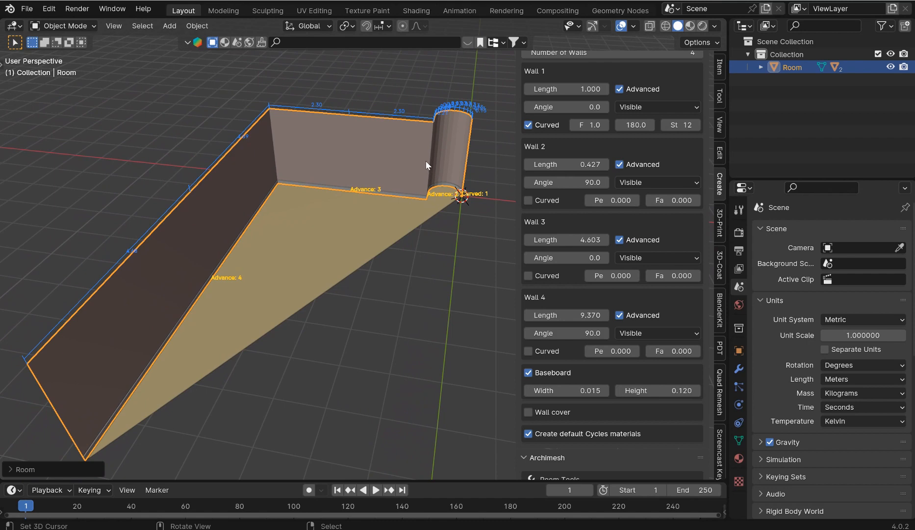
{"action": "mouse_move", "coordinate": [400, 208]}
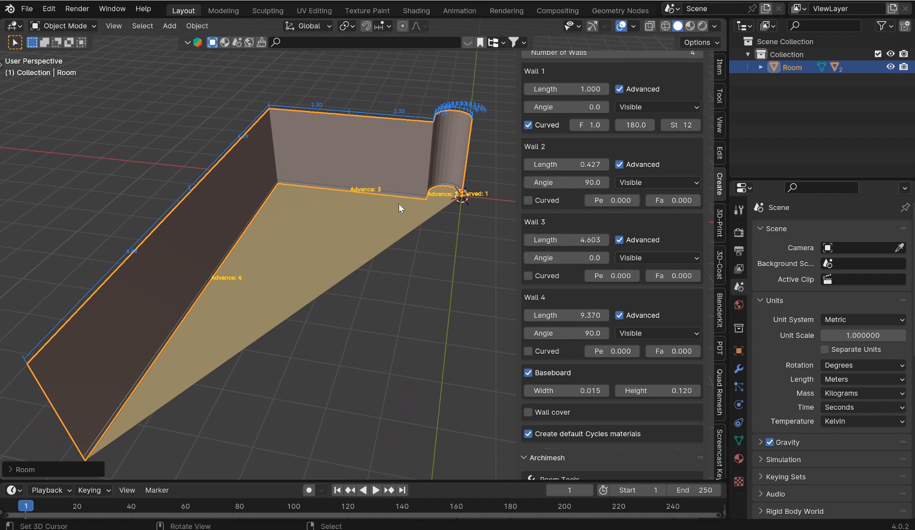
{"action": "mouse_move", "coordinate": [392, 221]}
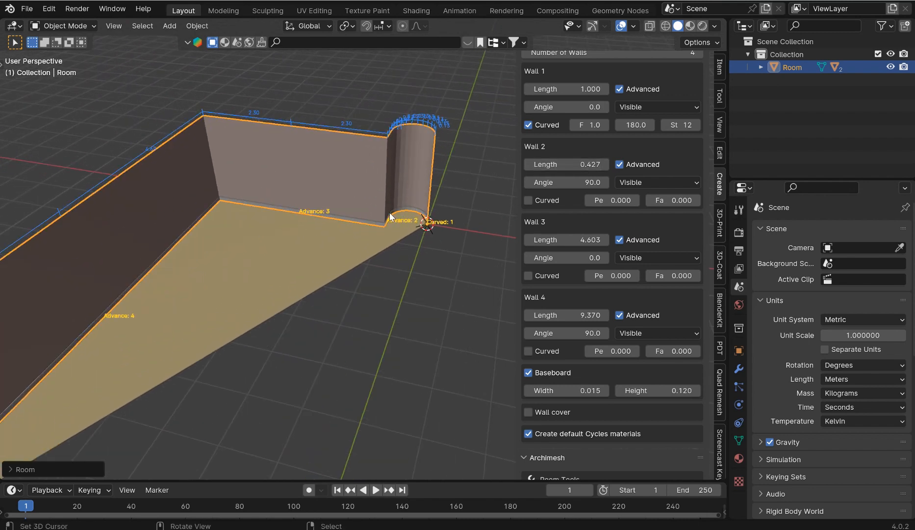
{"action": "mouse_move", "coordinate": [387, 219]}
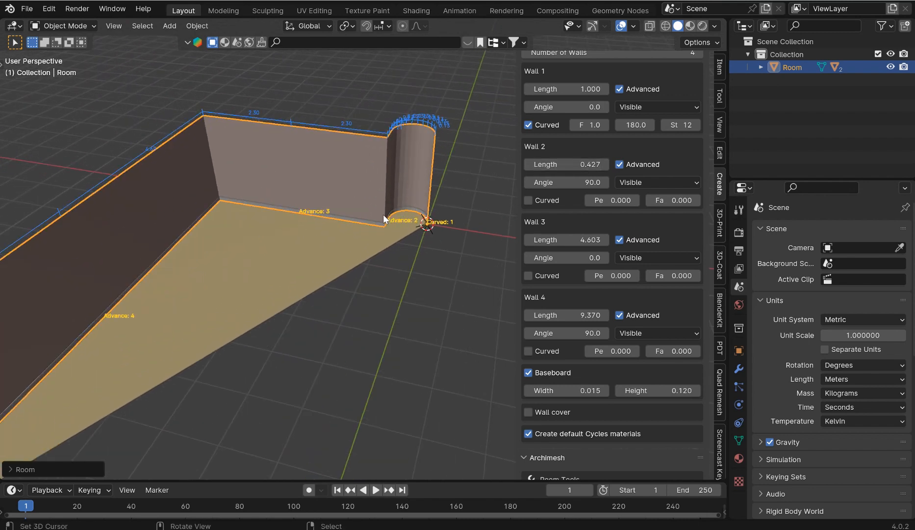
{"action": "mouse_move", "coordinate": [348, 262]}
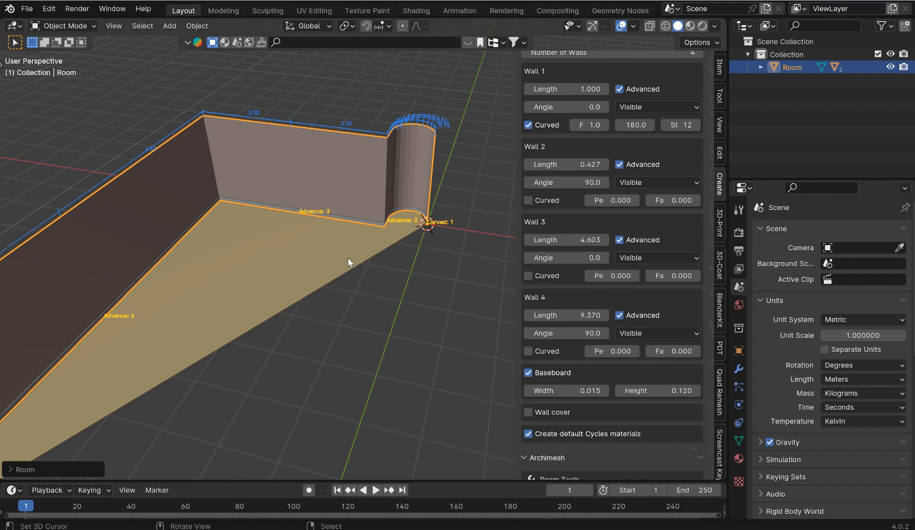
- Curve Wall 4, enable Close walls, straighten Wall 1 and set its angle to -90°
{"action": "left_click_drag", "start_coordinate": [350, 262], "coordinate": [356, 252]}
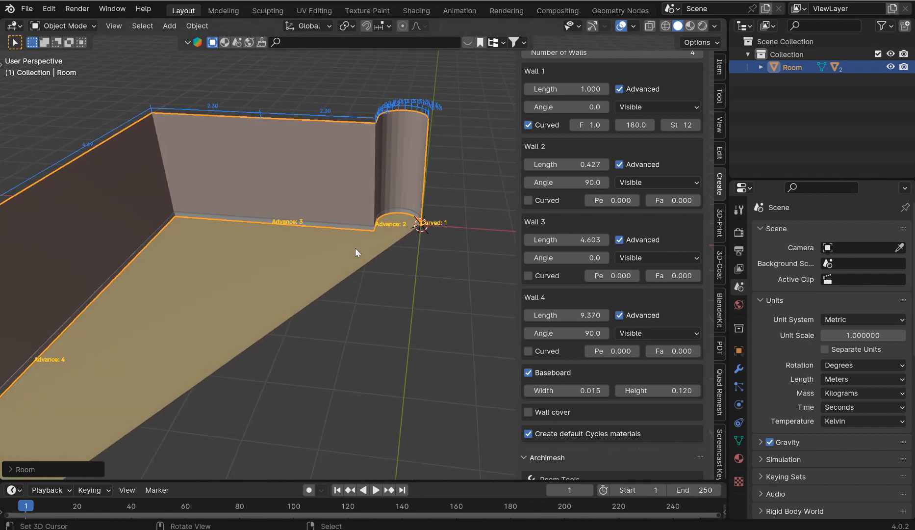
{"action": "left_click_drag", "start_coordinate": [356, 252], "coordinate": [430, 221]}
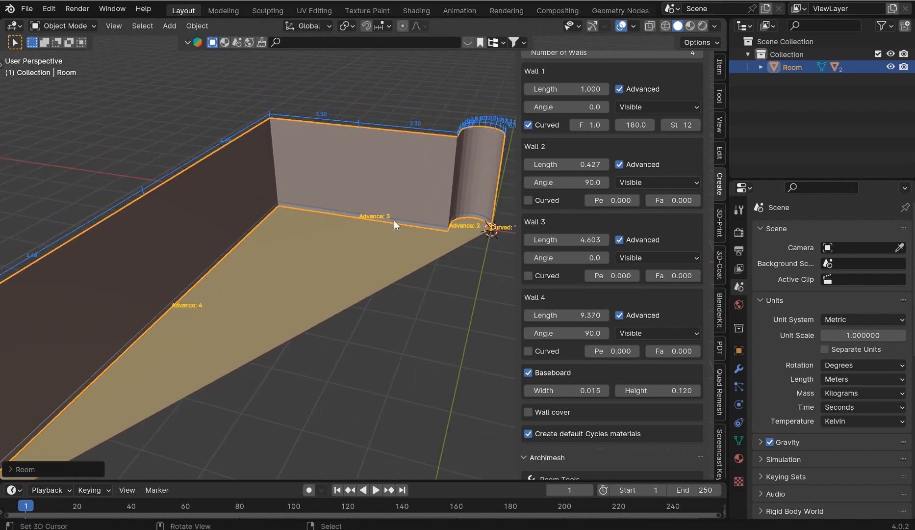
{"action": "mouse_move", "coordinate": [292, 151]}
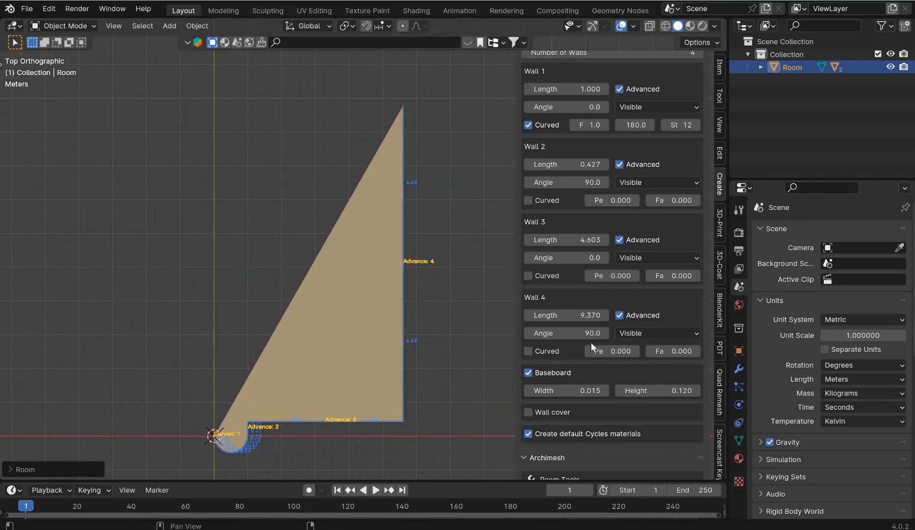
{"action": "left_click", "coordinate": [528, 351]}
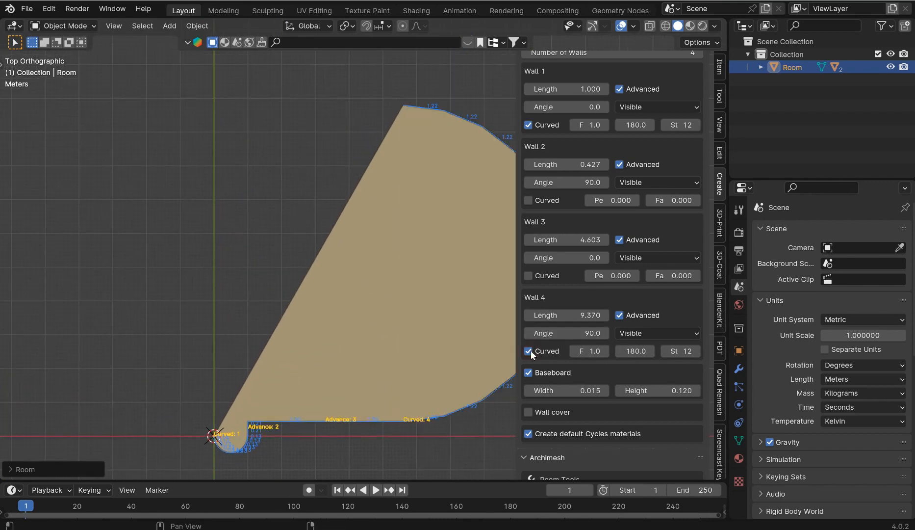
{"action": "left_click", "coordinate": [529, 351]}
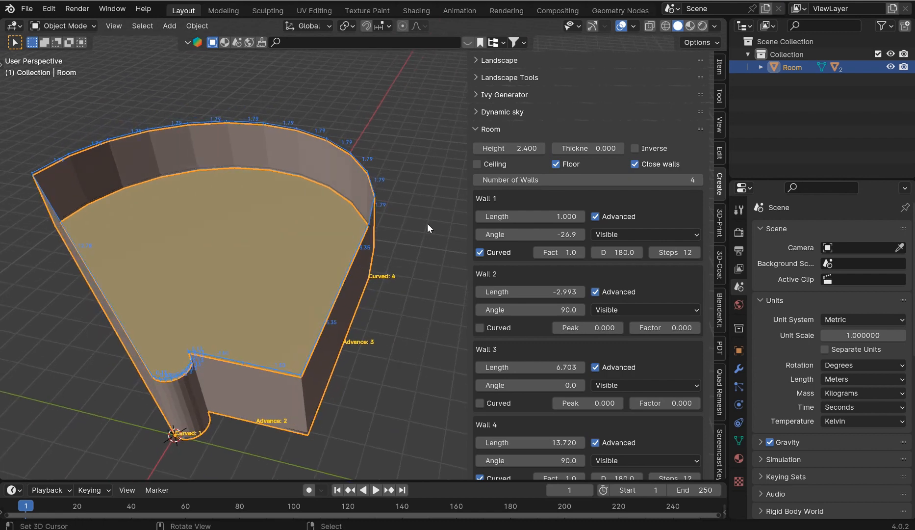
{"action": "left_click", "coordinate": [479, 252]}
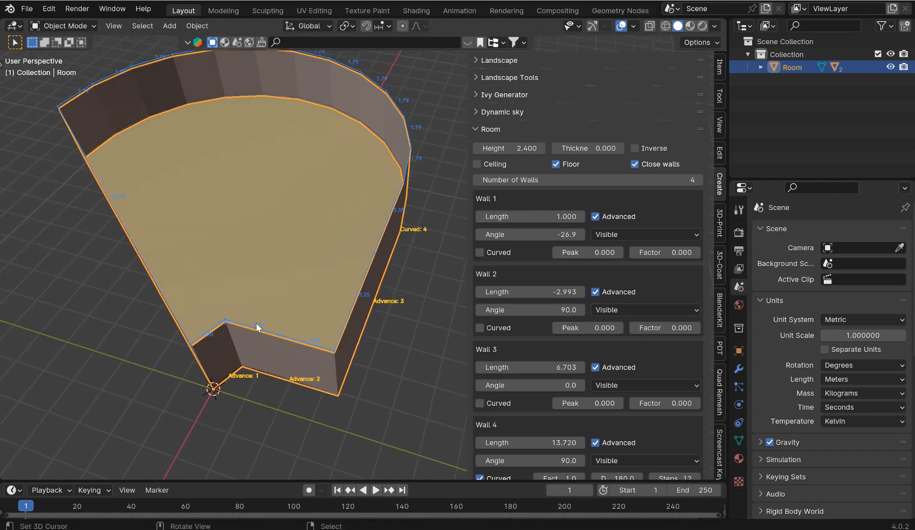
{"action": "double_click", "coordinate": [529, 234]}
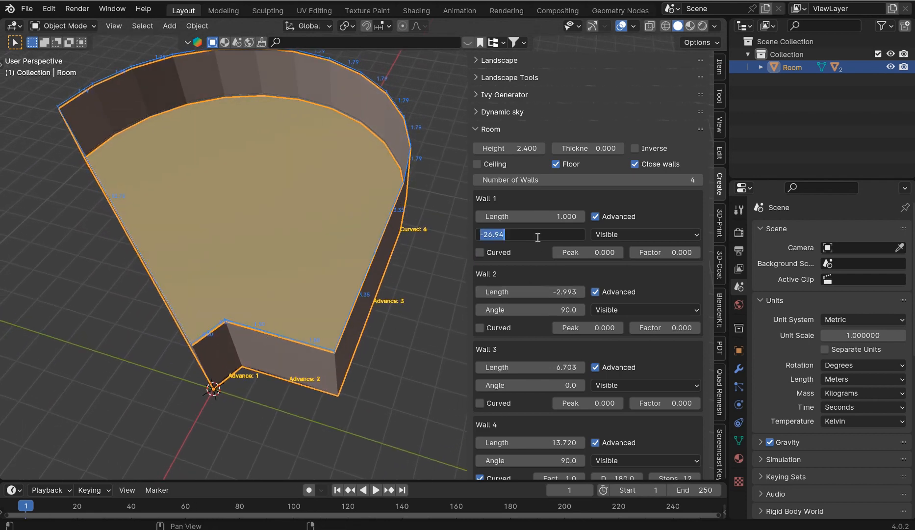
{"action": "type", "text": "-90.0"}
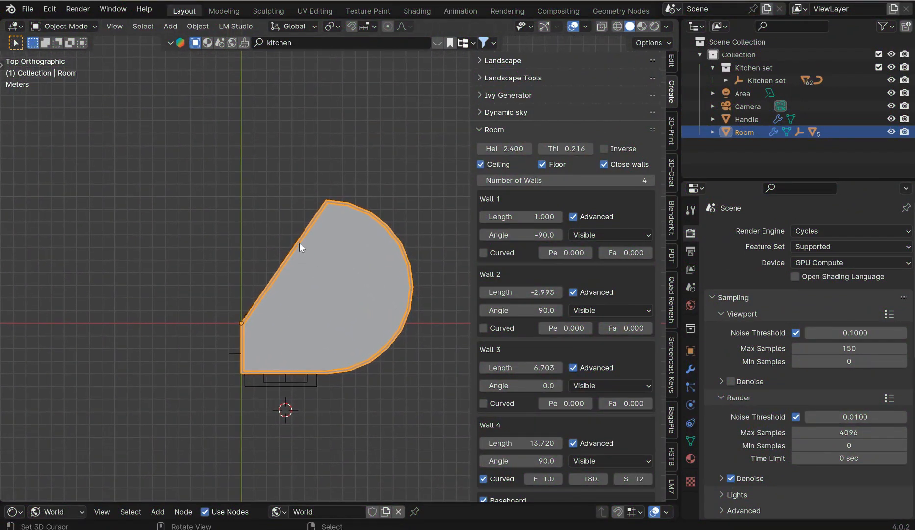
{"action": "mouse_move", "coordinate": [335, 244]}
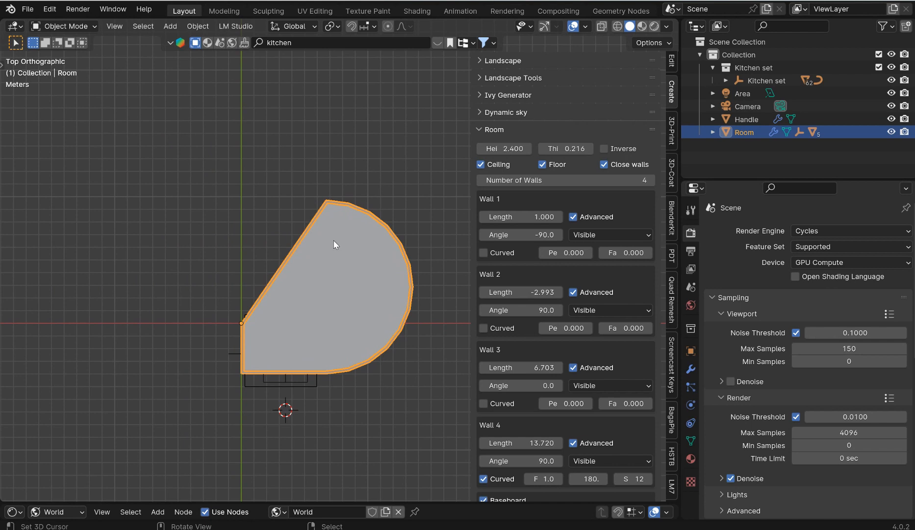
{"action": "mouse_move", "coordinate": [344, 185]}
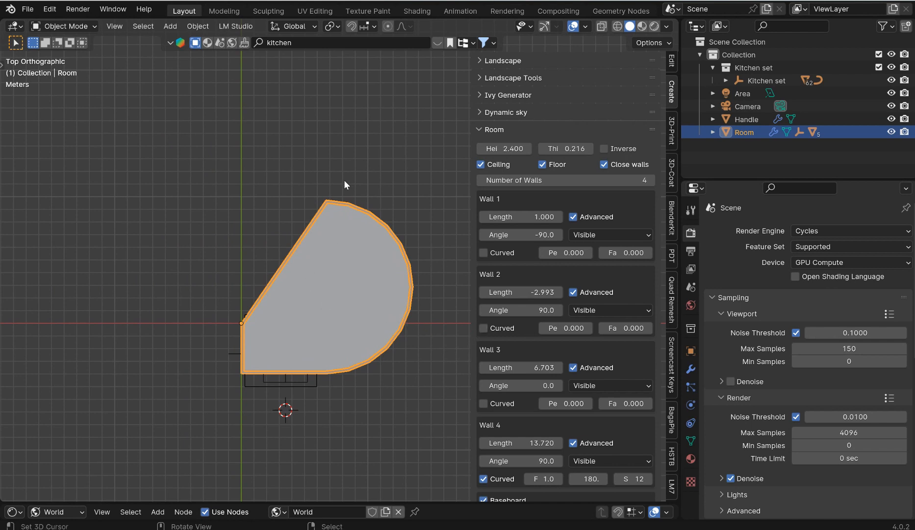
{"action": "mouse_move", "coordinate": [267, 384]}
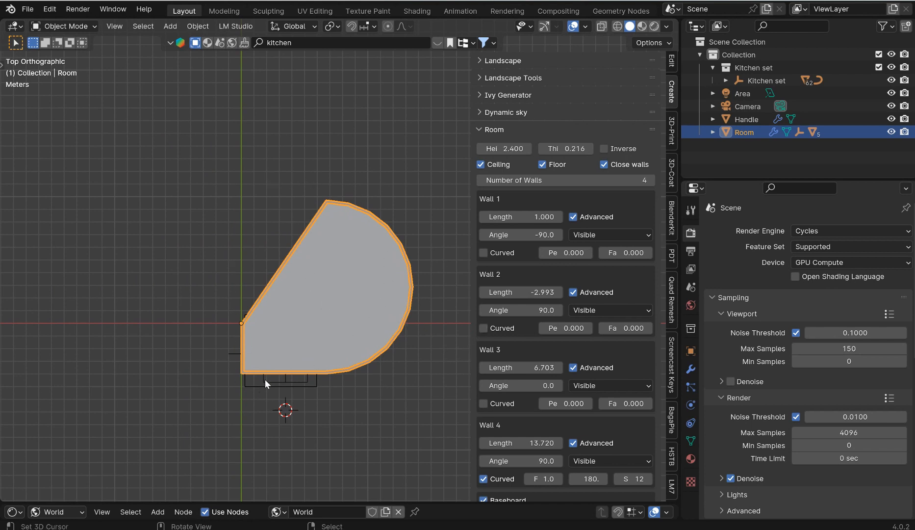
{"action": "mouse_move", "coordinate": [267, 355]}
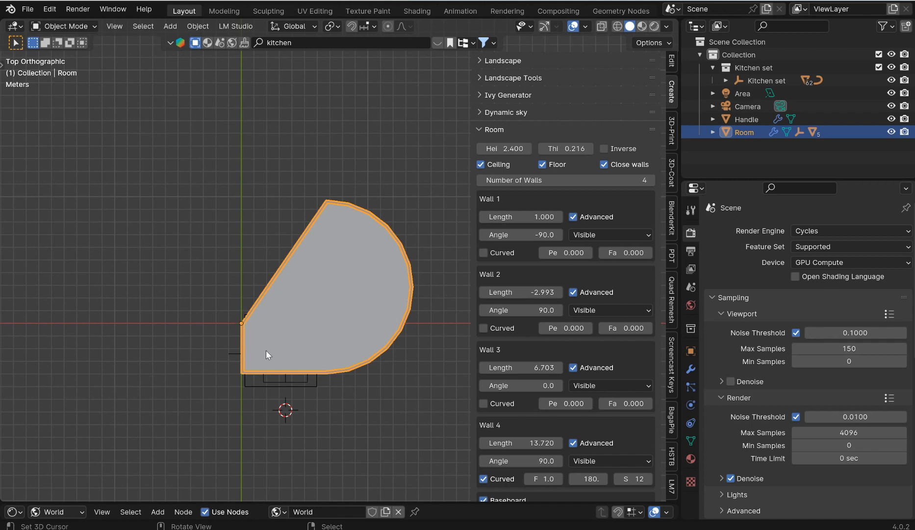
{"action": "mouse_move", "coordinate": [342, 229]}
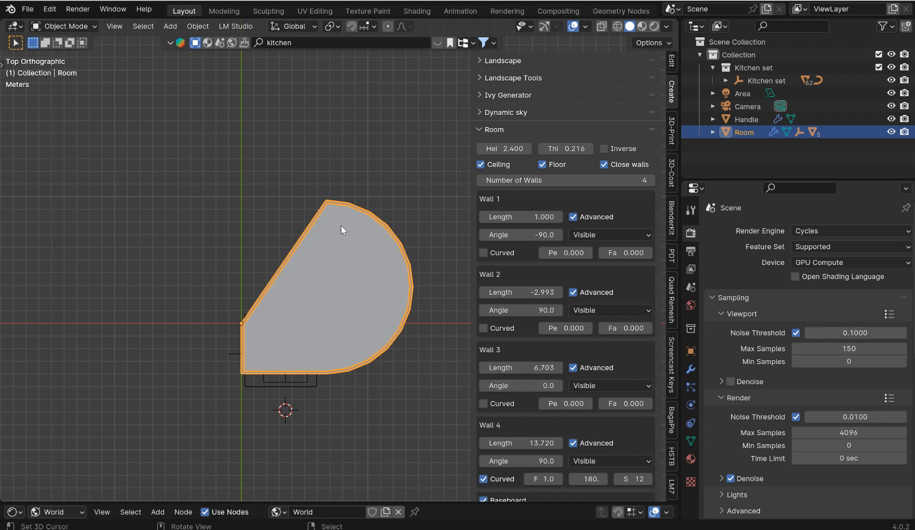
{"action": "mouse_move", "coordinate": [520, 367]}
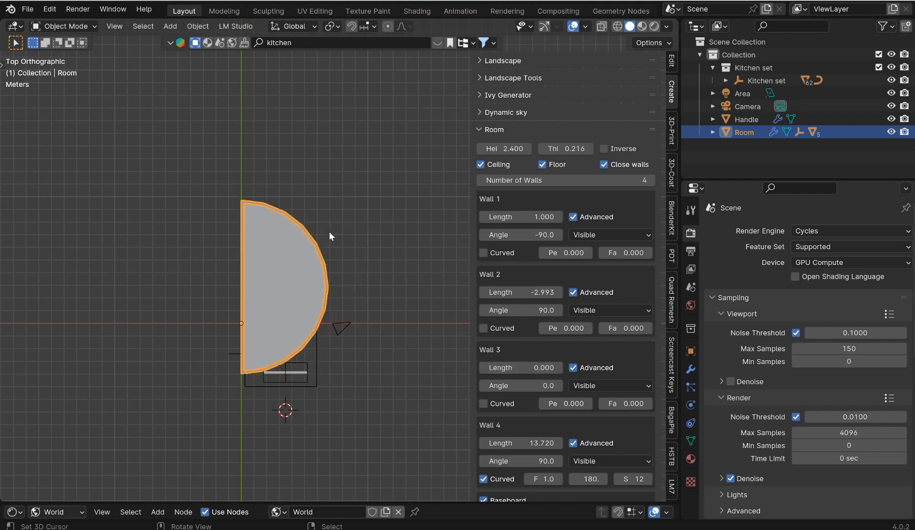
{"action": "left_click", "coordinate": [483, 478]}
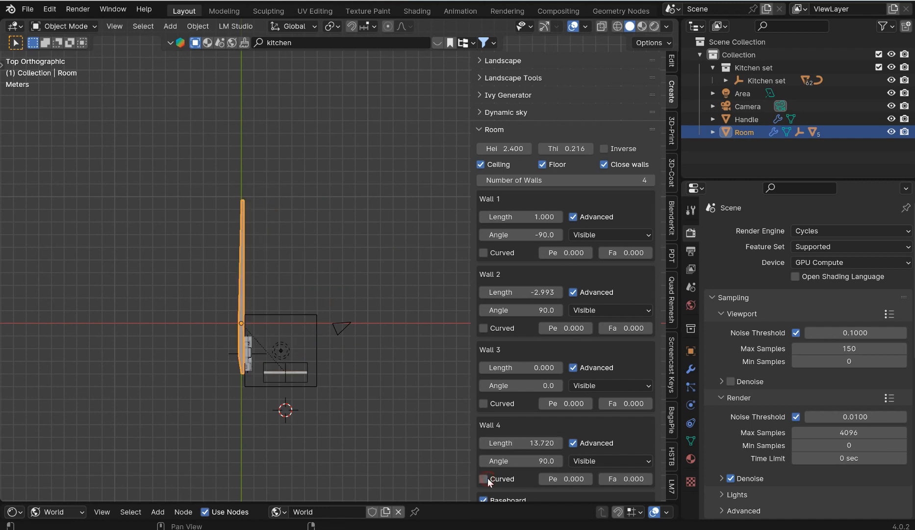
{"action": "left_click", "coordinate": [483, 478]}
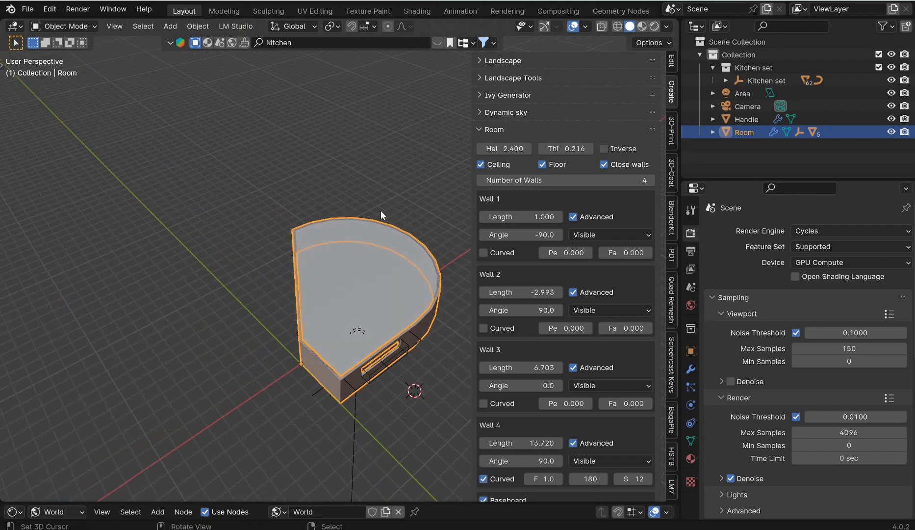
{"action": "left_click_drag", "start_coordinate": [382, 216], "coordinate": [374, 275]}
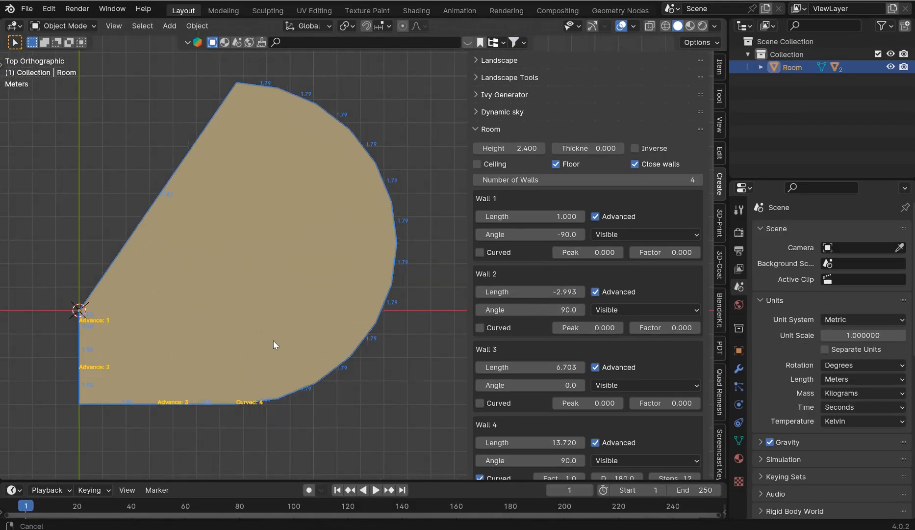
{"action": "left_click_drag", "start_coordinate": [274, 345], "coordinate": [295, 261]}
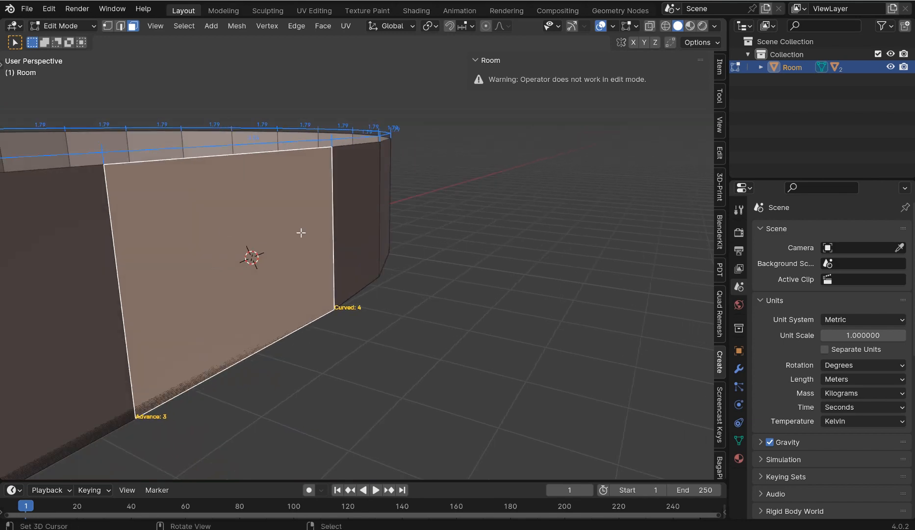
{"action": "mouse_move", "coordinate": [269, 267]}
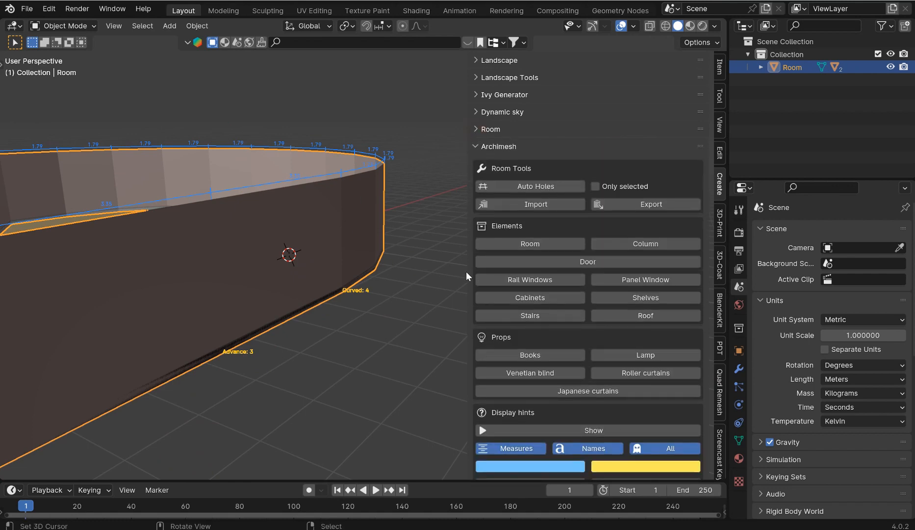
- Add an Archimesh window to the room and set wall Thickness to 0.216
{"action": "left_click", "coordinate": [645, 280]}
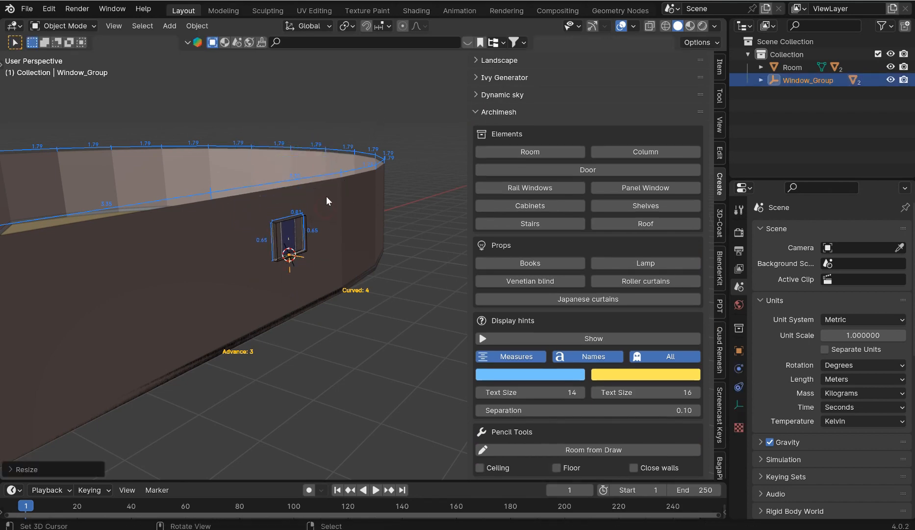
{"action": "left_click", "coordinate": [792, 67]}
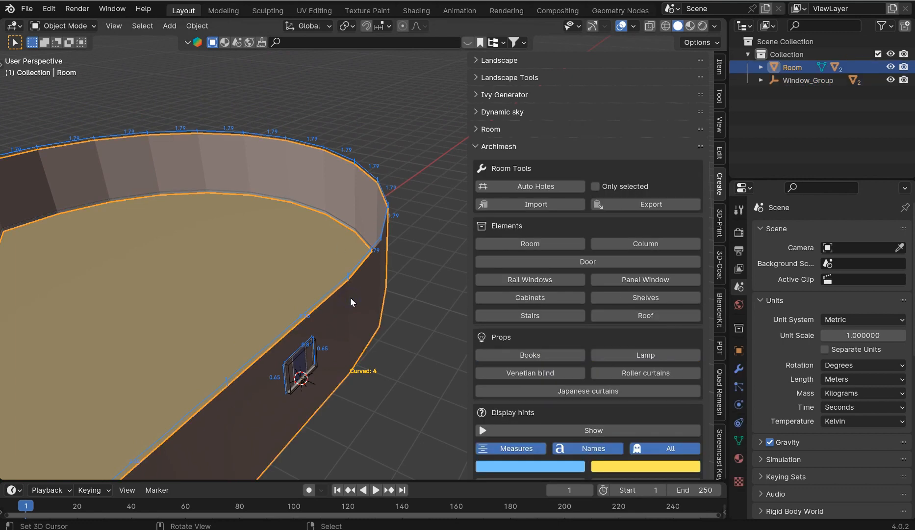
{"action": "mouse_move", "coordinate": [333, 344]}
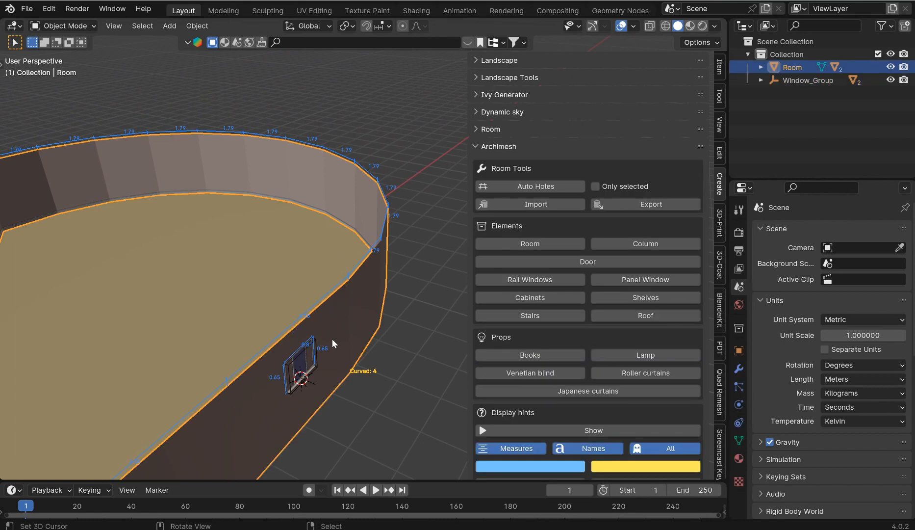
{"action": "left_click", "coordinate": [477, 129]}
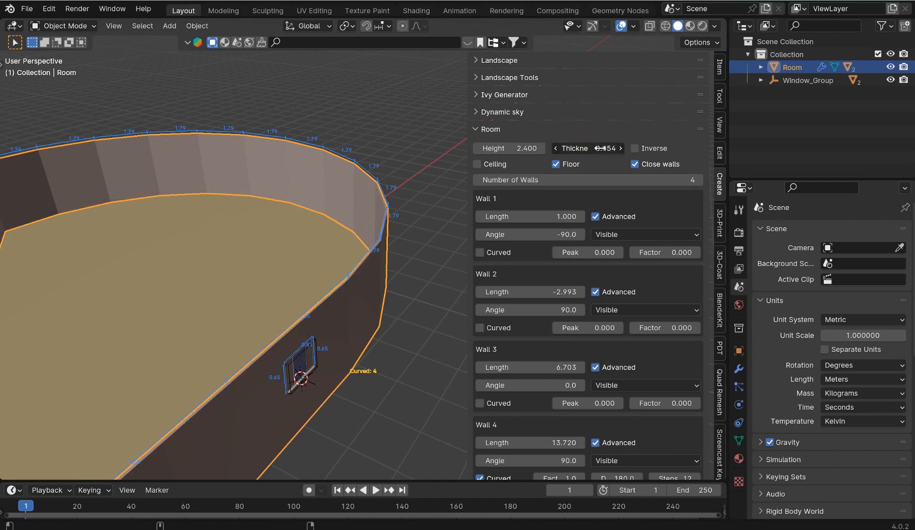
{"action": "left_click_drag", "start_coordinate": [590, 149], "coordinate": [610, 148]}
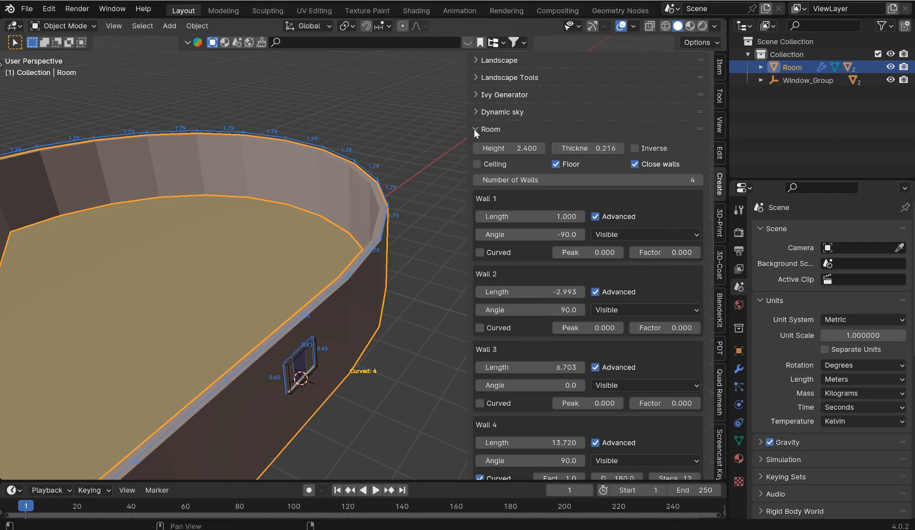
{"action": "left_click", "coordinate": [477, 129]}
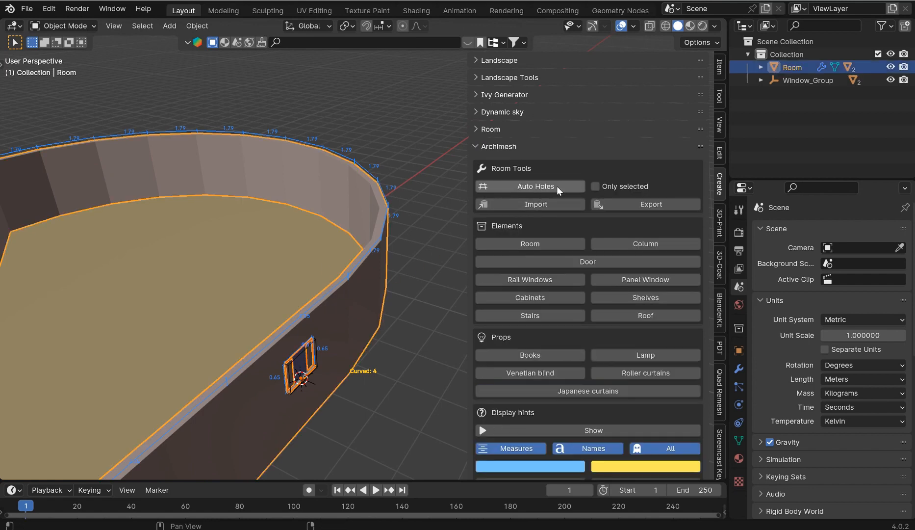
- Cut the window opening with Auto Holes and move the window into the wall
{"action": "left_click", "coordinate": [595, 186]}
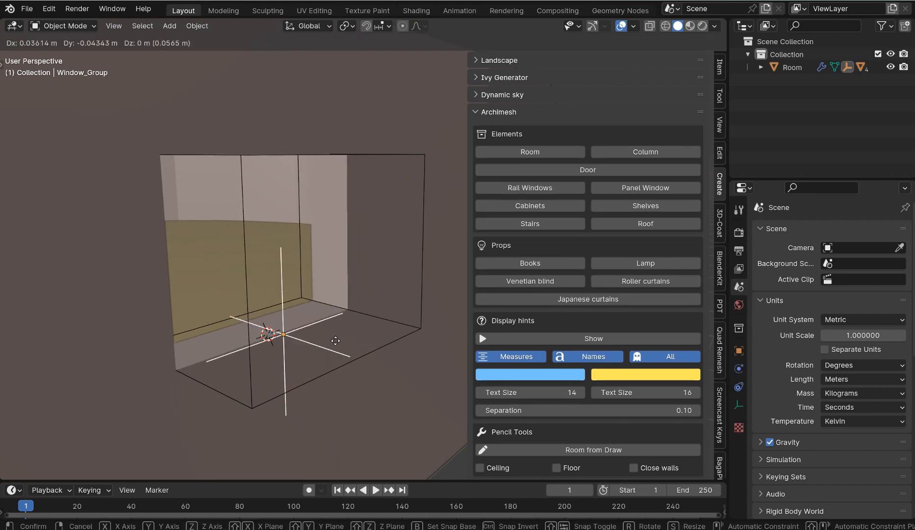
{"action": "left_click_drag", "start_coordinate": [336, 341], "coordinate": [310, 362]}
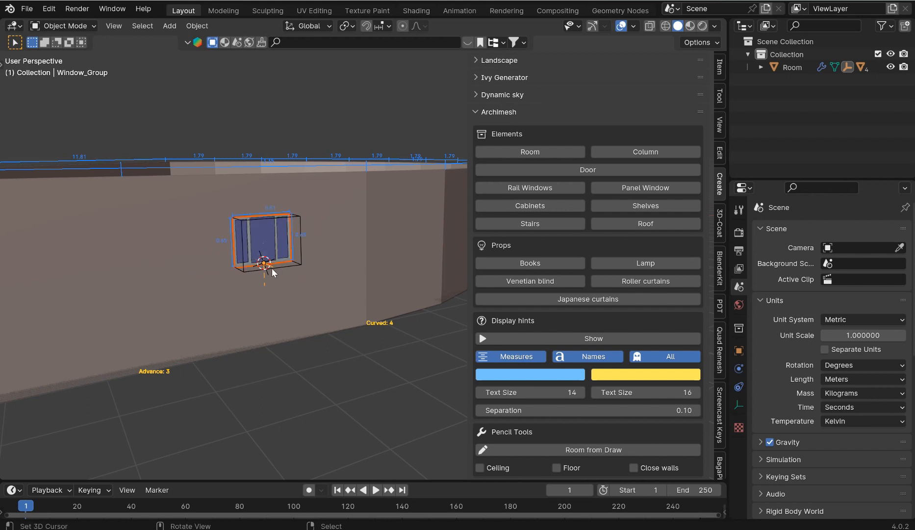
{"action": "key", "text": "s"}
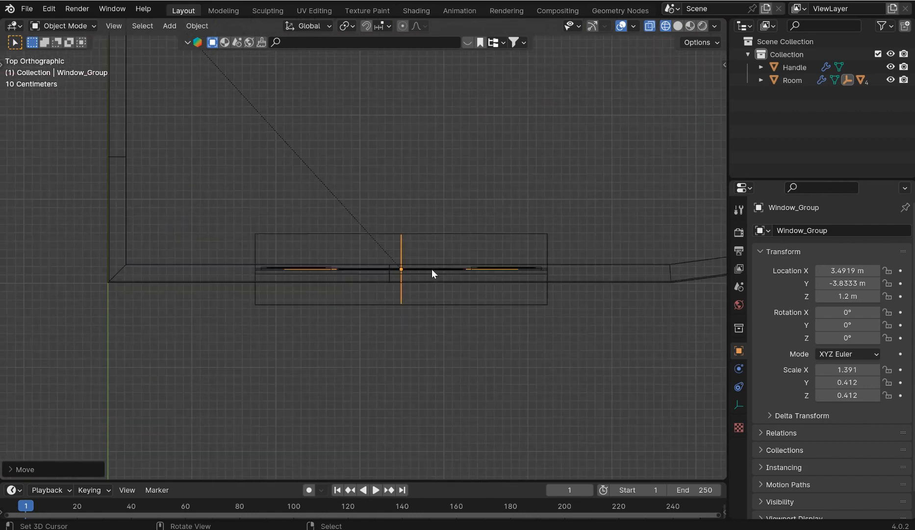
- Scale the Window_Group along X and Y so it spans the wall
{"action": "key", "text": "s"}
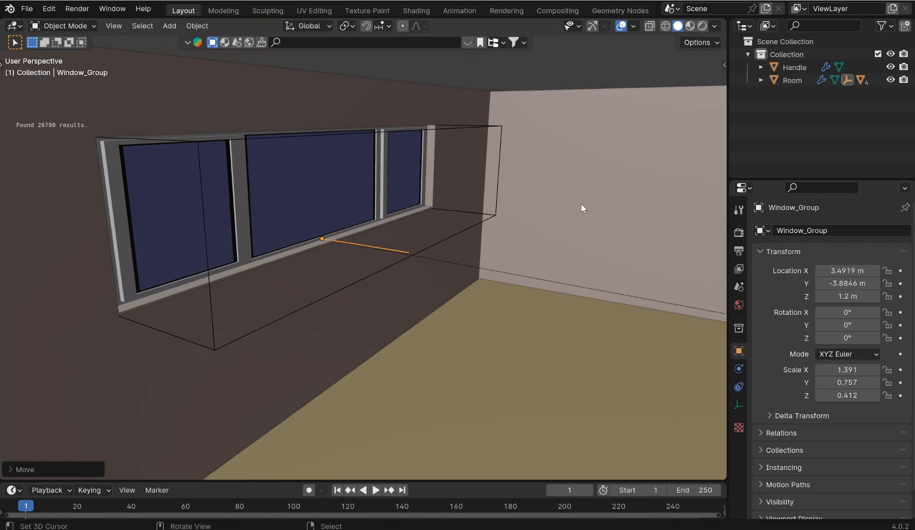
{"action": "left_click", "coordinate": [467, 42]}
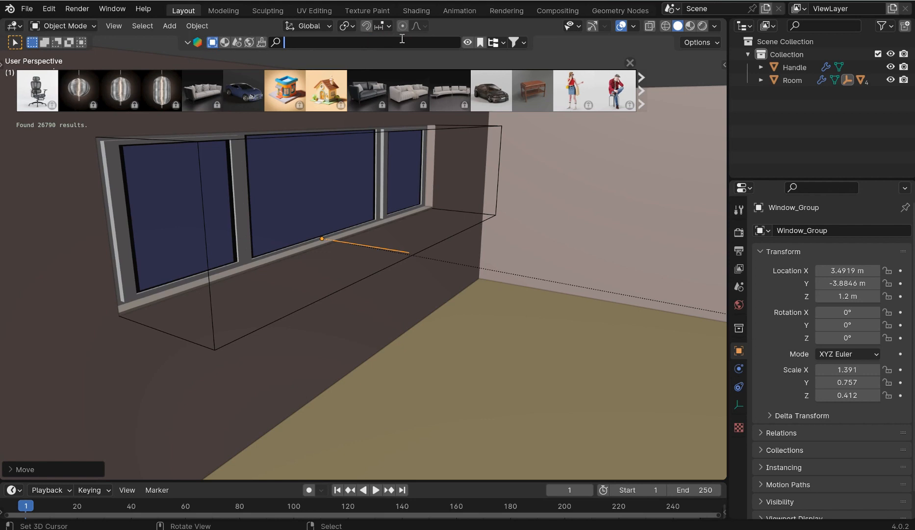
- Import the free BlenderKit kitchen set, rotate it 90° and move it against the wall
{"action": "left_click", "coordinate": [515, 42]}
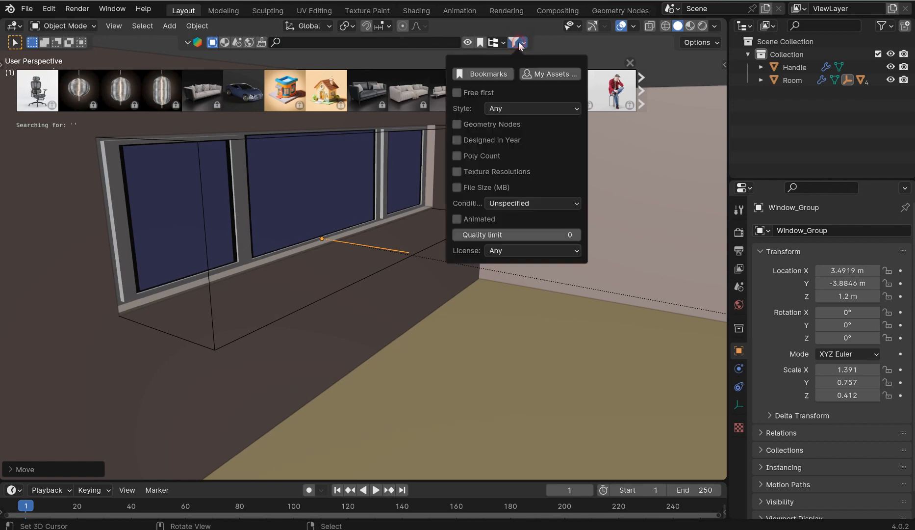
{"action": "left_click", "coordinate": [457, 92]}
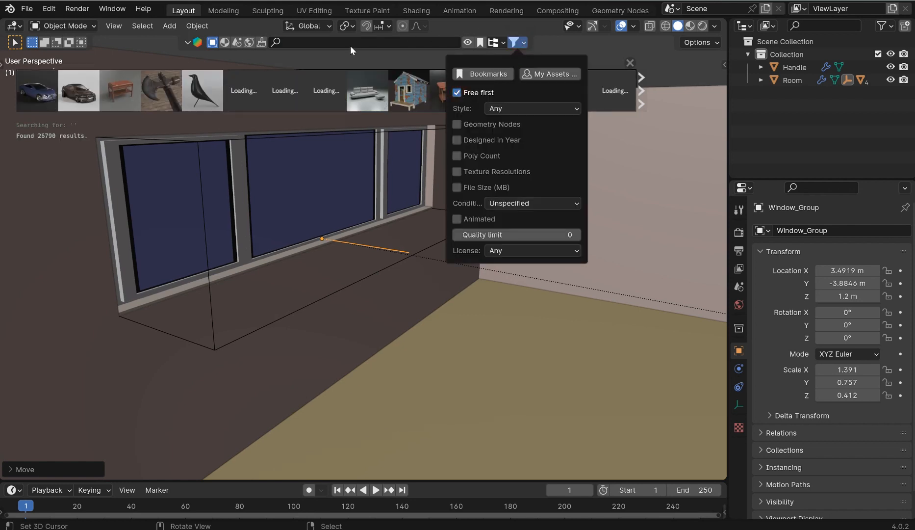
{"action": "type", "text": "kitchen"}
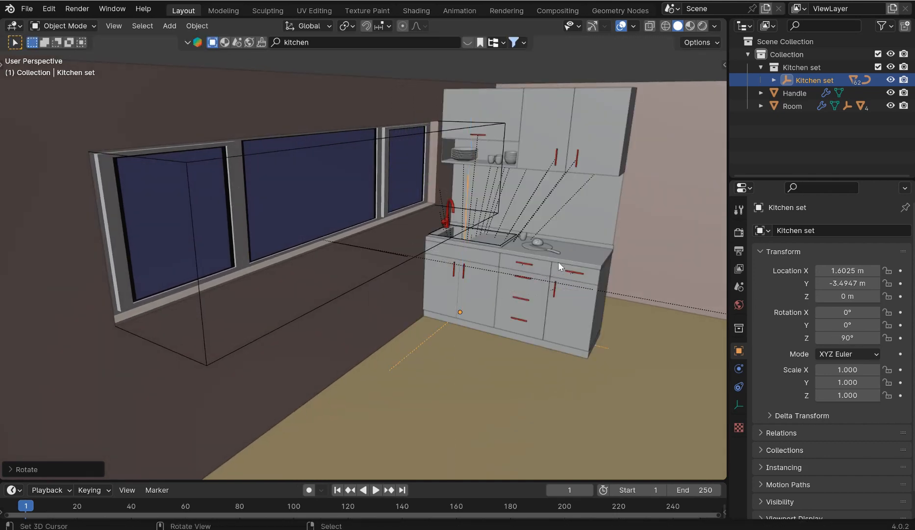
{"action": "key", "text": "7"}
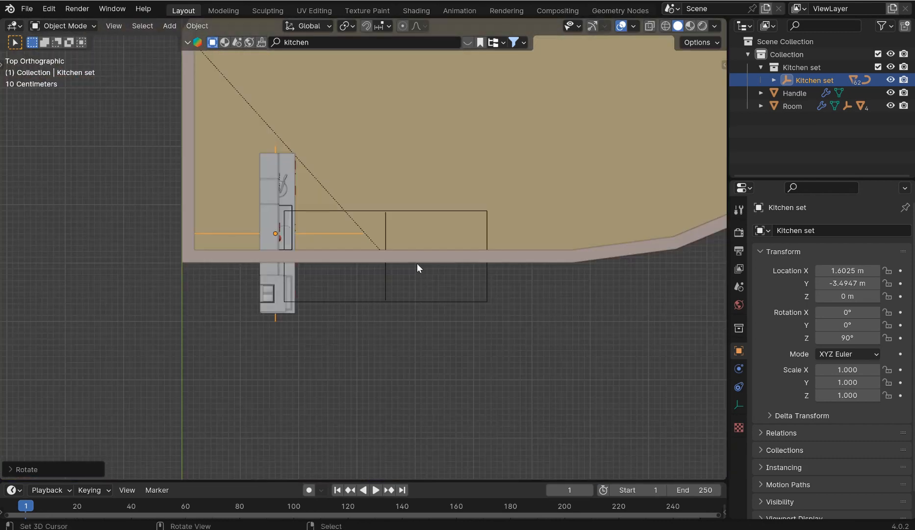
{"action": "left_click_drag", "start_coordinate": [417, 268], "coordinate": [359, 218]}
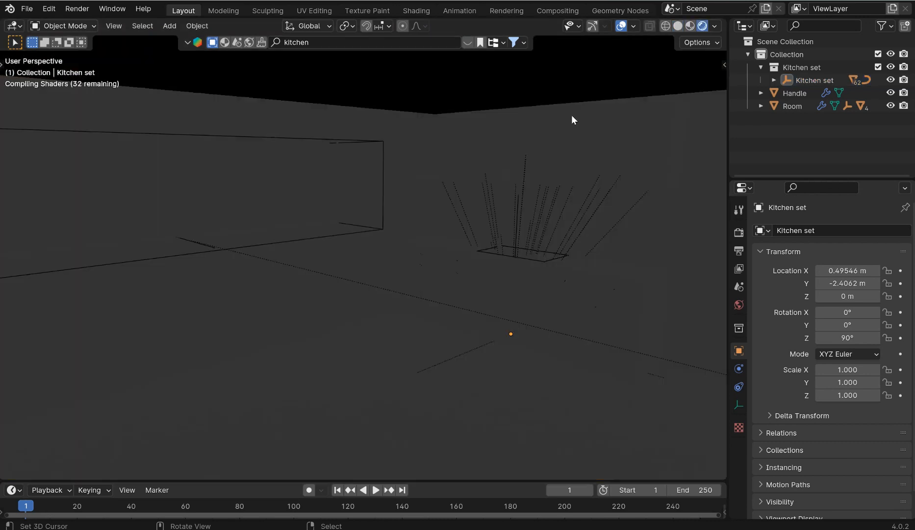
{"action": "mouse_move", "coordinate": [612, 121]}
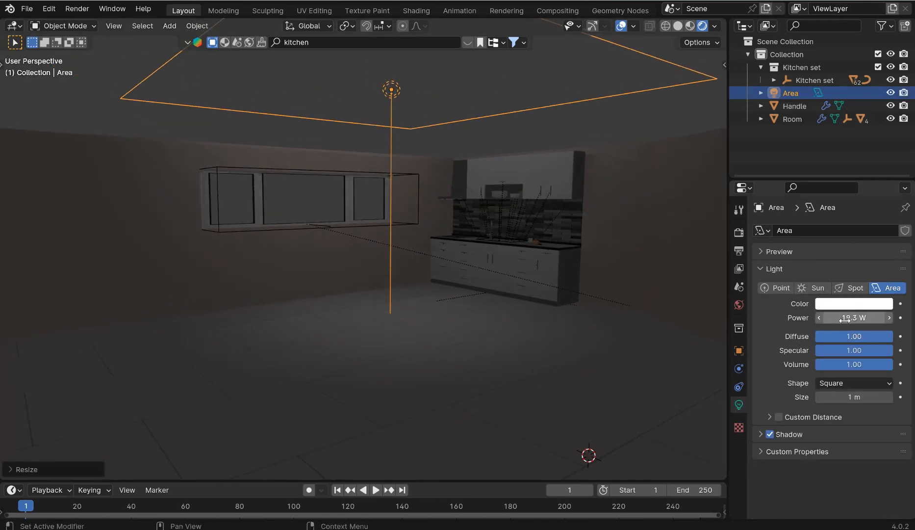
- Raise the area light's Power to 66.3 W and show the render settings
{"action": "left_click_drag", "start_coordinate": [852, 317], "coordinate": [887, 318]}
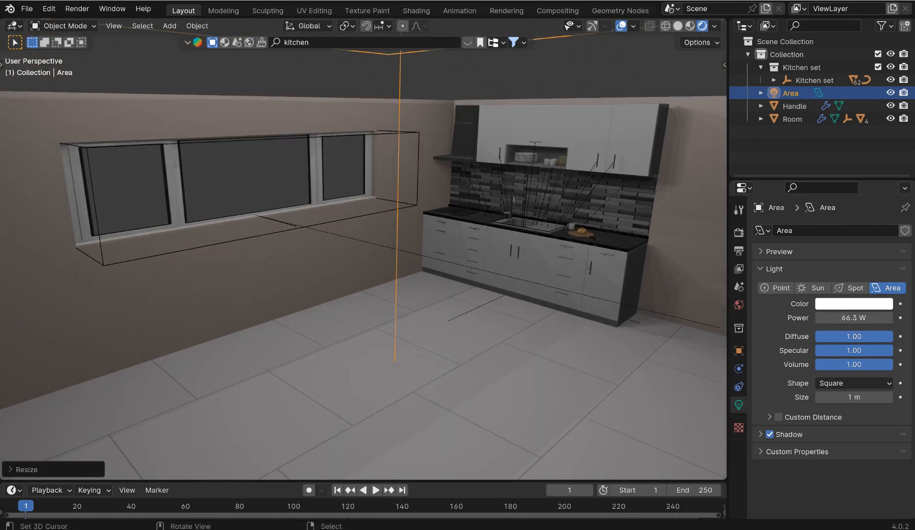
{"action": "left_click", "coordinate": [738, 231]}
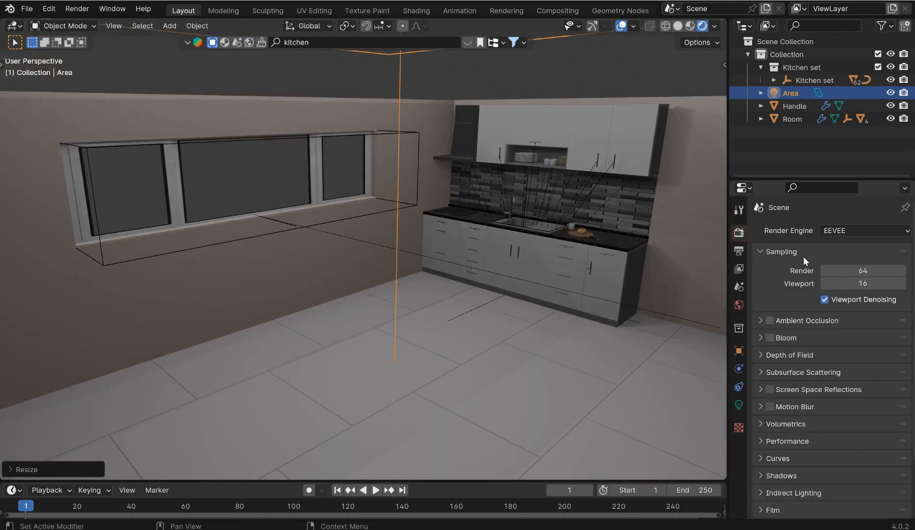
- Set the render engine to Cycles, select the room and add an area light
{"action": "left_click", "coordinate": [864, 230]}
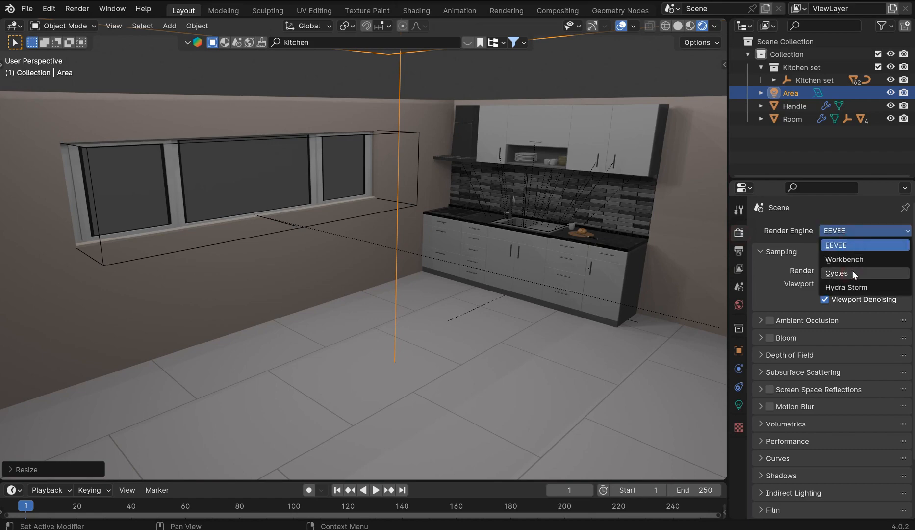
{"action": "left_click", "coordinate": [835, 274]}
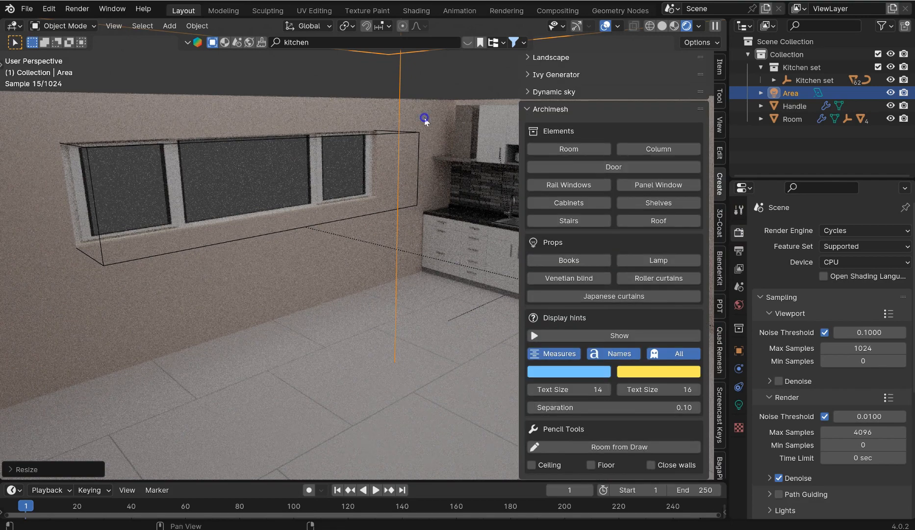
{"action": "left_click", "coordinate": [792, 118]}
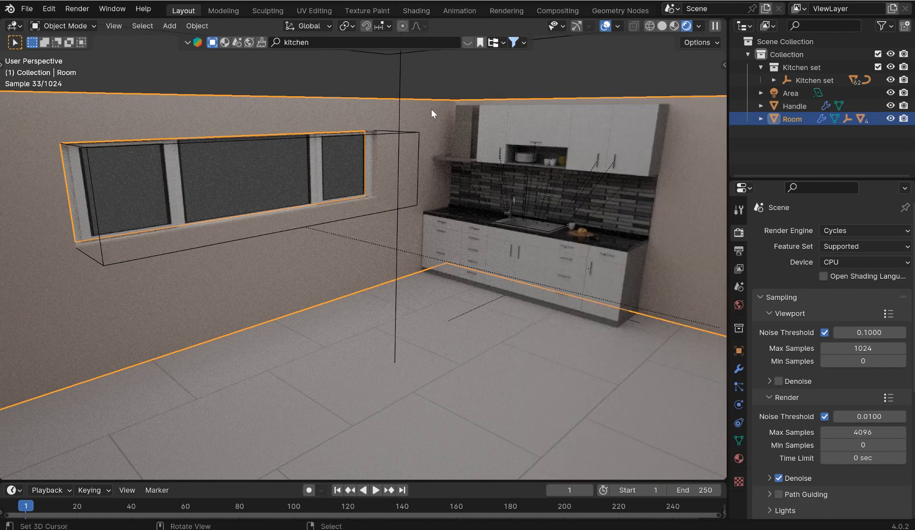
{"action": "mouse_move", "coordinate": [519, 107]}
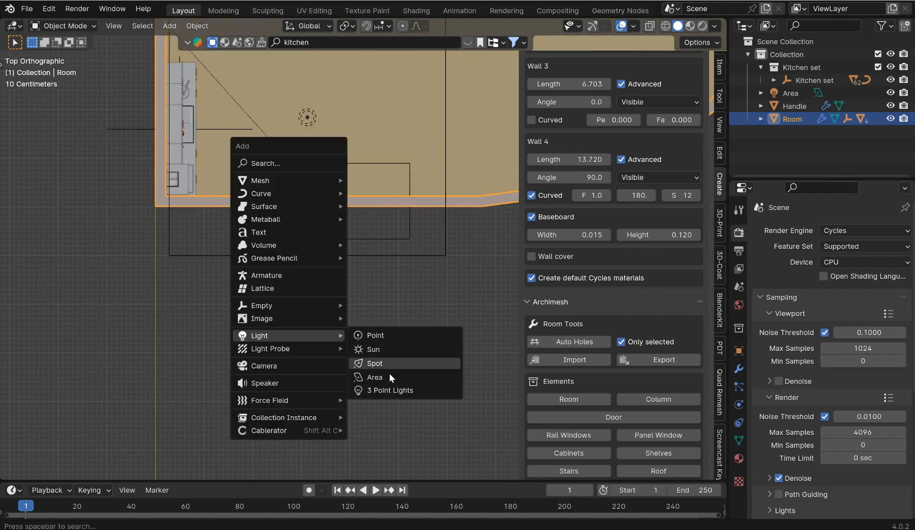
{"action": "left_click", "coordinate": [374, 349]}
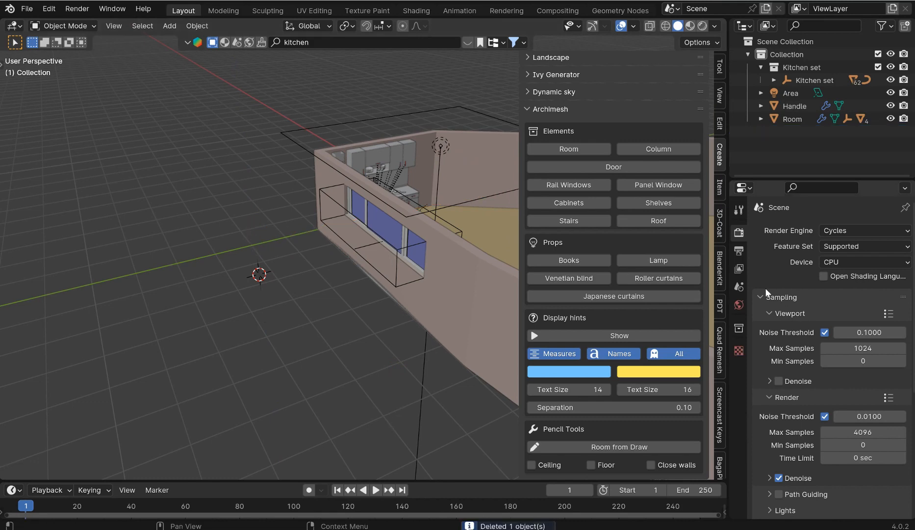
- Set the world Color to a Nishita Sky Texture
{"action": "left_click", "coordinate": [738, 303]}
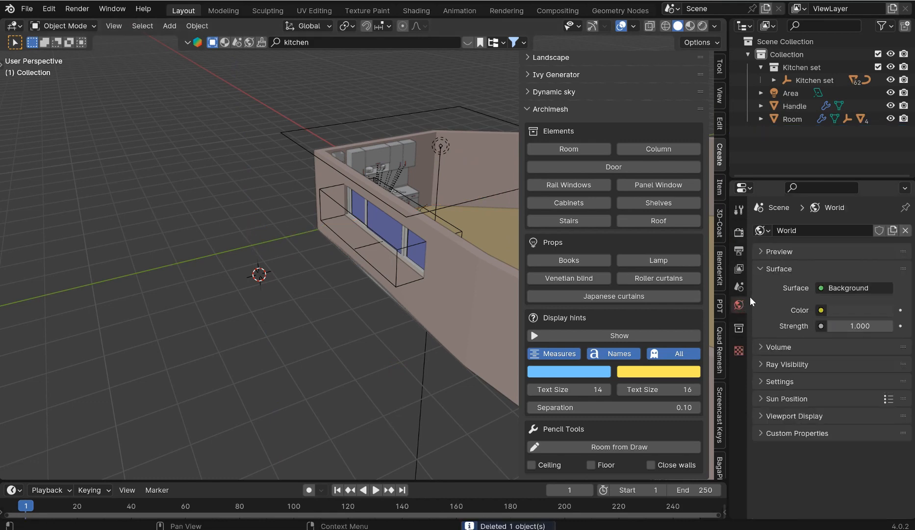
{"action": "left_click", "coordinate": [820, 310]}
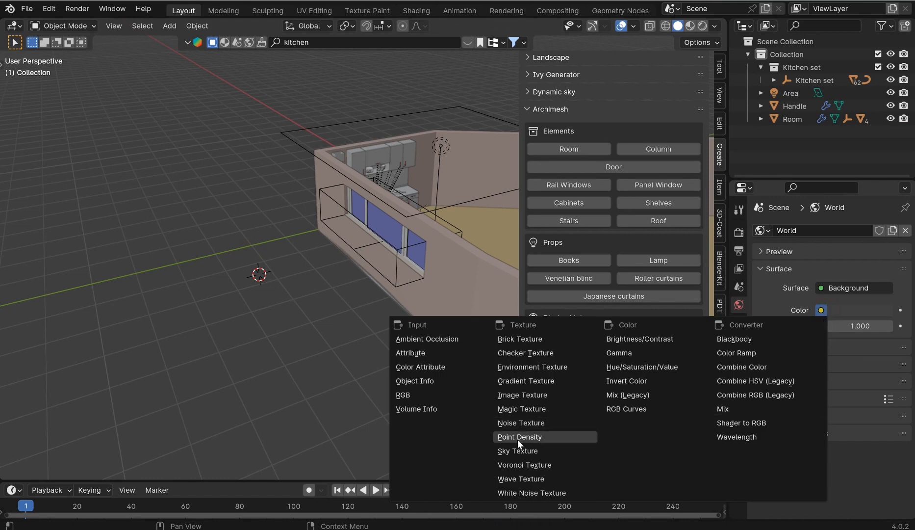
{"action": "left_click", "coordinate": [518, 451]}
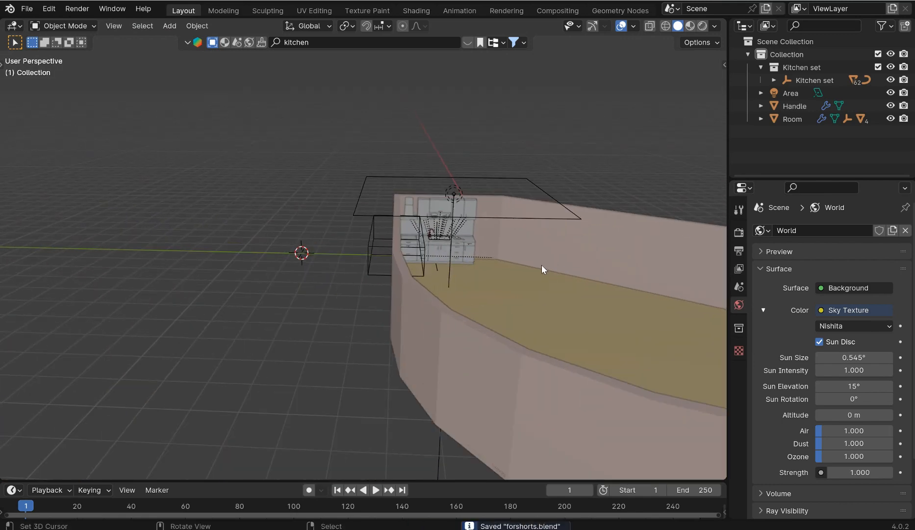
{"action": "mouse_move", "coordinate": [597, 215]}
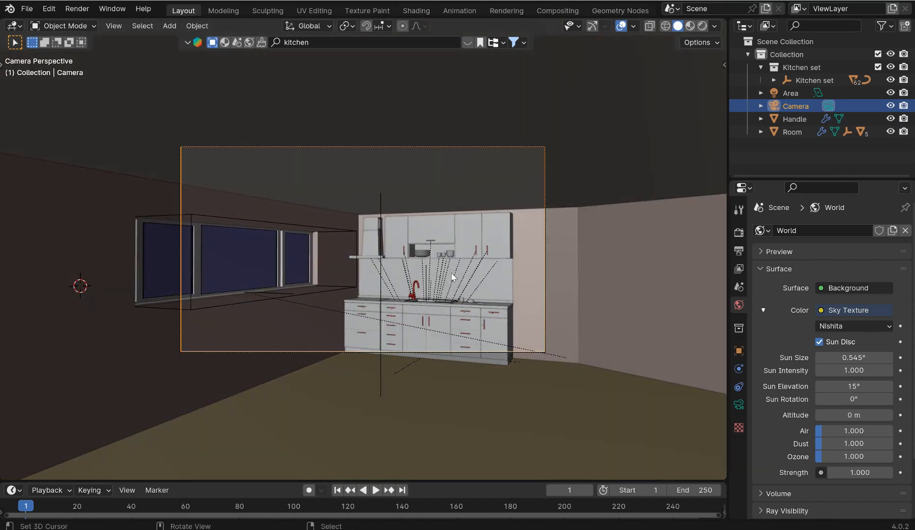
- Adjust the camera view so it frames the kitchen cabinets and window
{"action": "left_click_drag", "start_coordinate": [449, 277], "coordinate": [450, 262]}
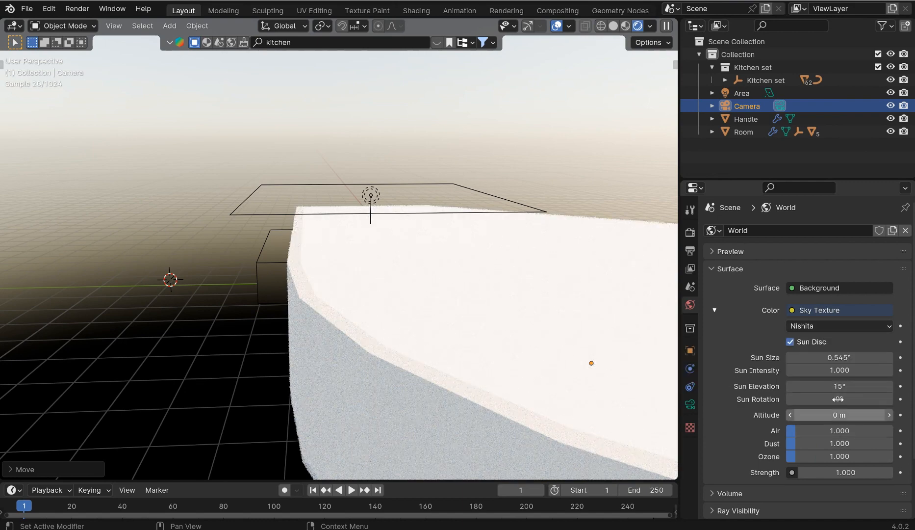
- Lower sun elevation to 7°, switch Cycles to GPU Compute, and cap viewport samples at 50
{"action": "double_click", "coordinate": [838, 386]}
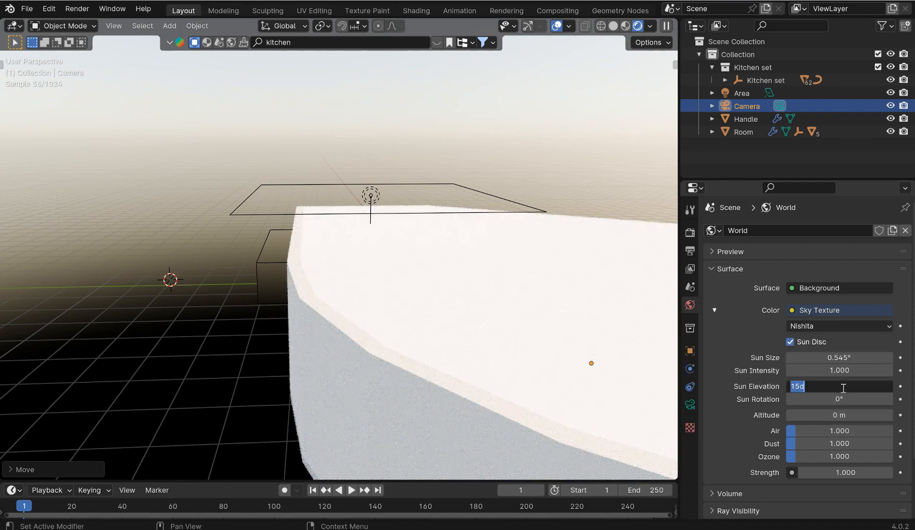
{"action": "type", "text": "7"}
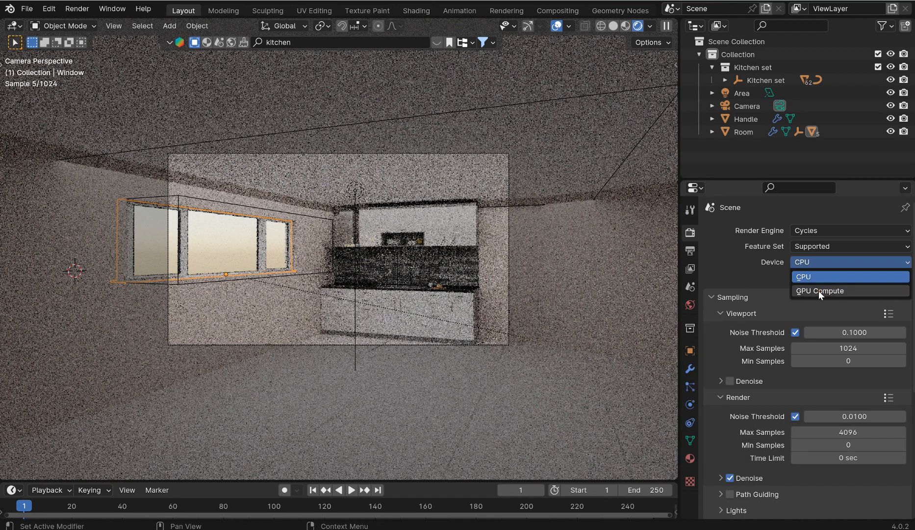
{"action": "left_click", "coordinate": [820, 291]}
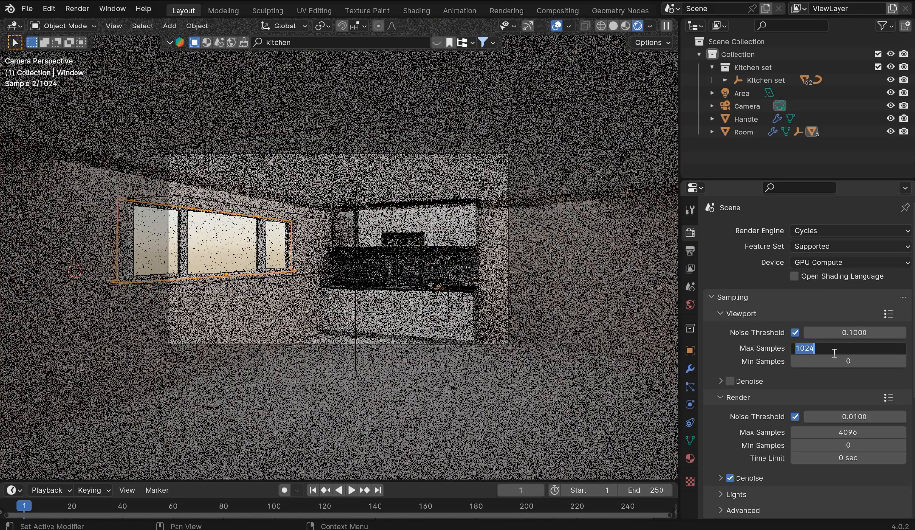
{"action": "type", "text": "50"}
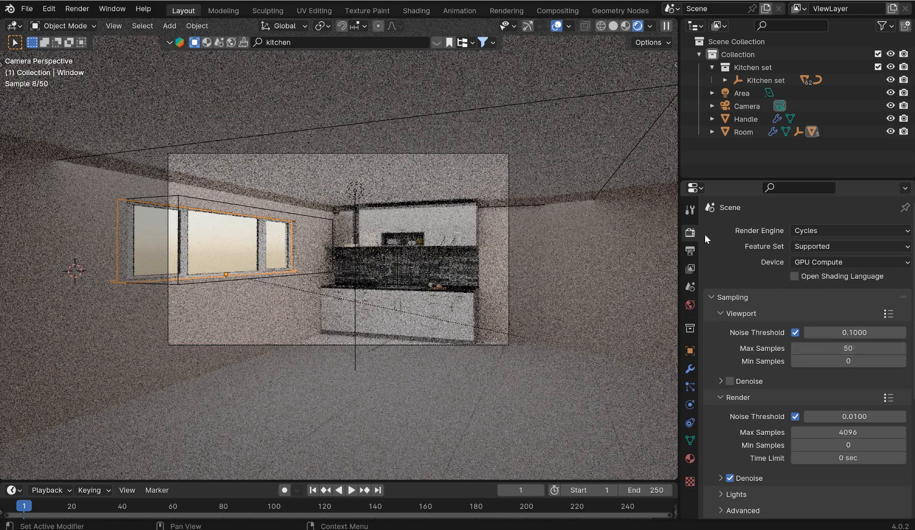
{"action": "left_click", "coordinate": [690, 305]}
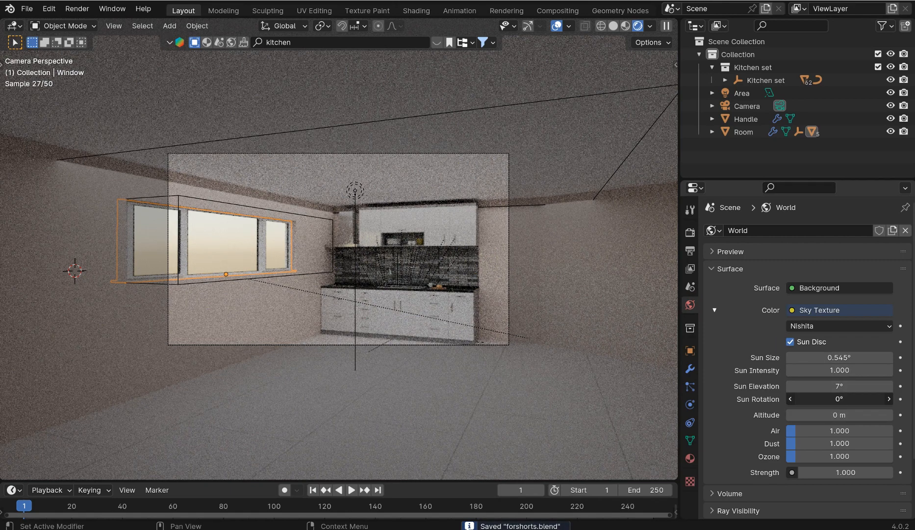
- Rotate the Nishita sky sun to 118° so light streaks across the backsplash
{"action": "left_click_drag", "start_coordinate": [817, 398], "coordinate": [864, 398]}
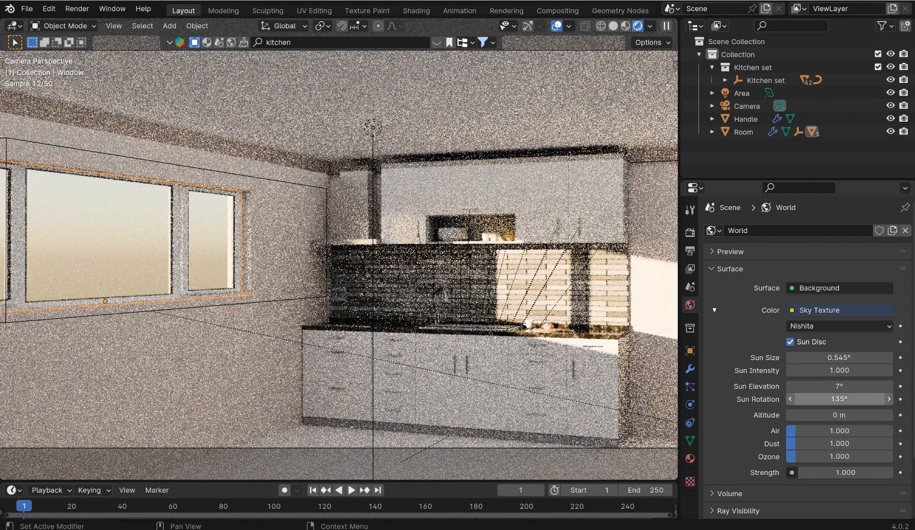
{"action": "left_click_drag", "start_coordinate": [846, 398], "coordinate": [811, 399]}
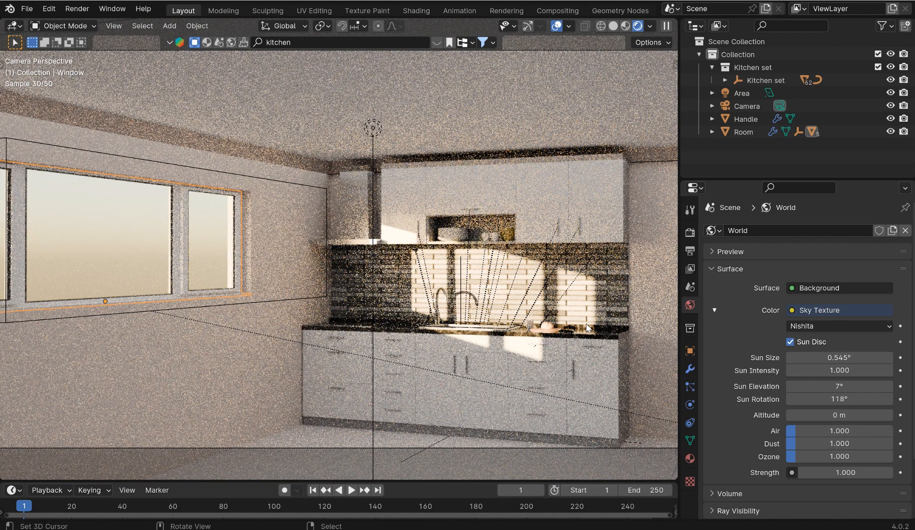
{"action": "mouse_move", "coordinate": [591, 348]}
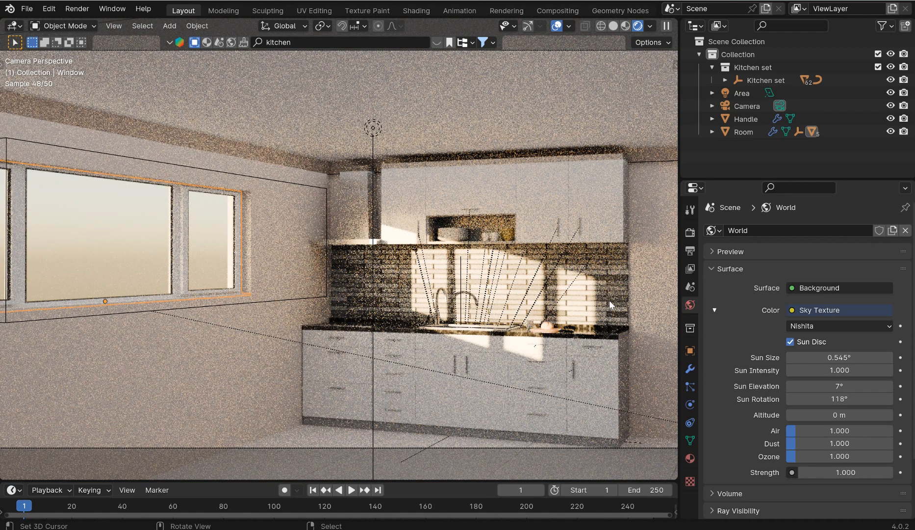
{"action": "left_click", "coordinate": [689, 232]}
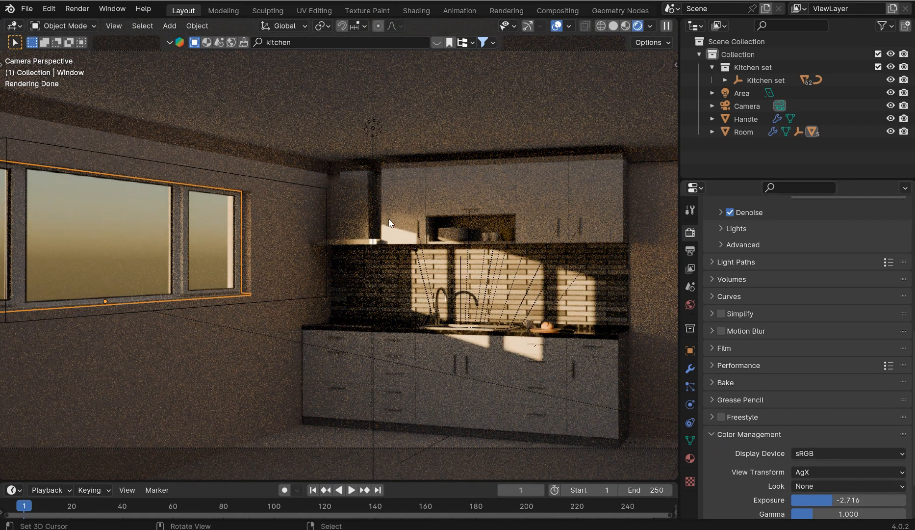
{"action": "mouse_move", "coordinate": [134, 221]}
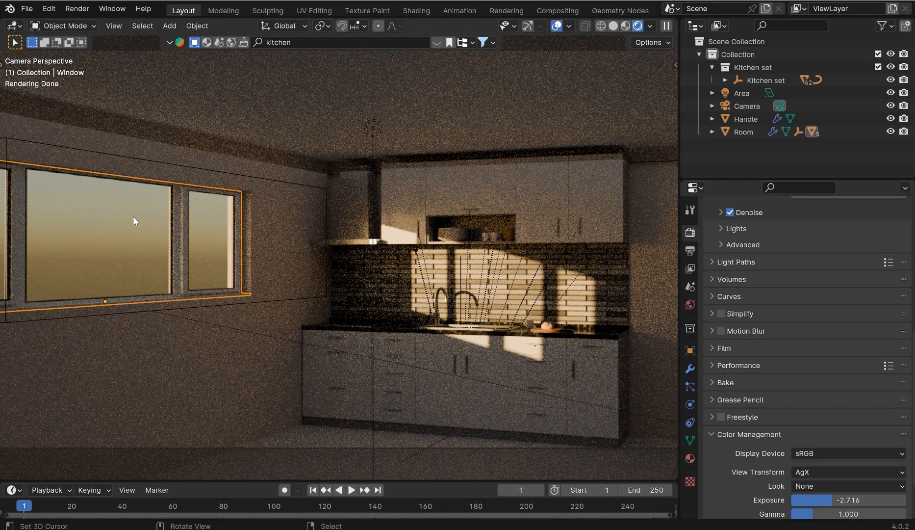
{"action": "mouse_move", "coordinate": [488, 293]}
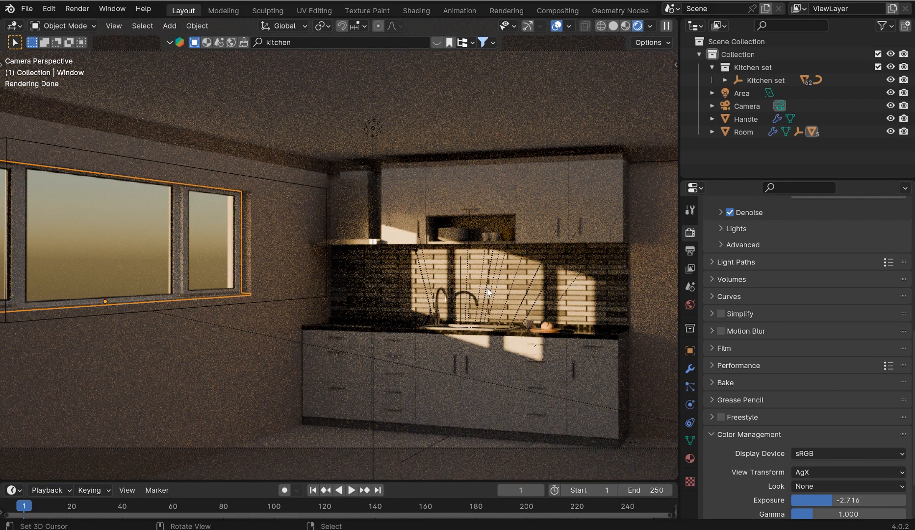
- Drag Color Management exposure down from -2.716 to about -4.07
{"action": "left_click_drag", "start_coordinate": [847, 500], "coordinate": [823, 500]}
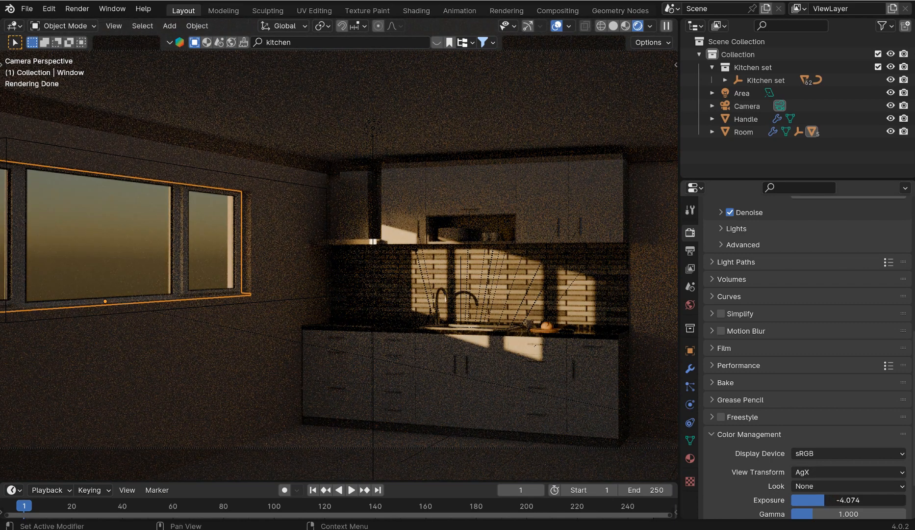
{"action": "left_click", "coordinate": [689, 304]}
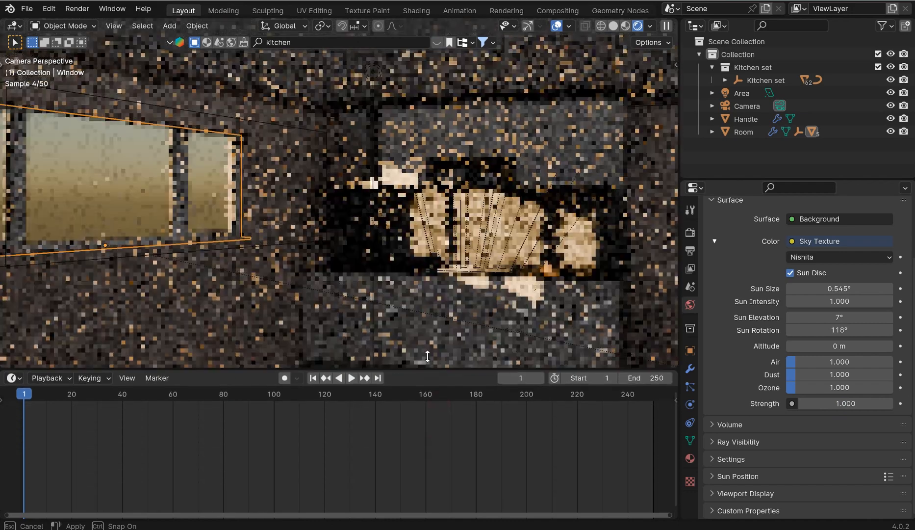
- Open a World shader editor and add a Blackbody node found by searching 'black'
{"action": "left_click", "coordinate": [12, 365]}
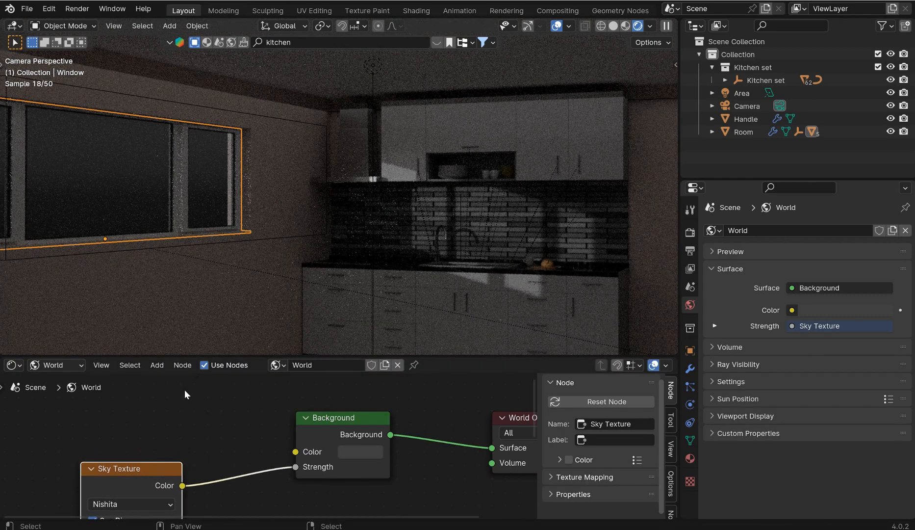
{"action": "left_click", "coordinate": [156, 365]}
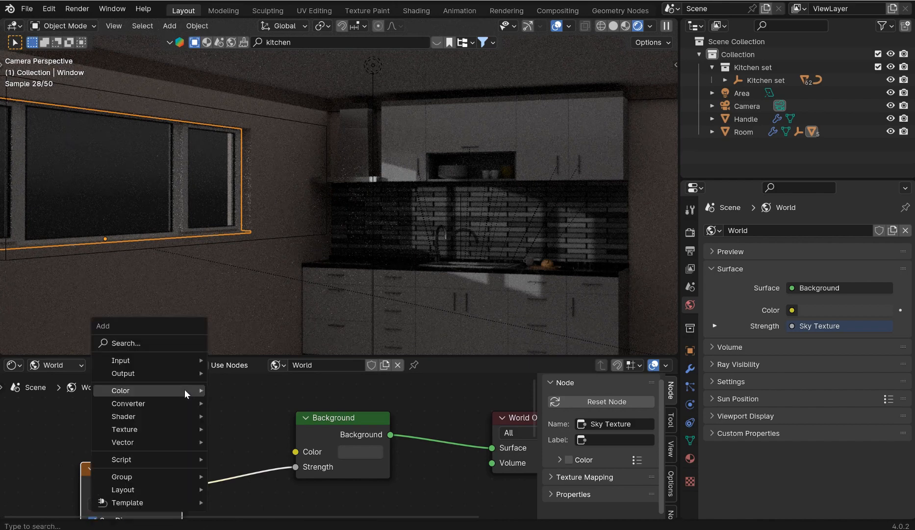
{"action": "type", "text": "black"}
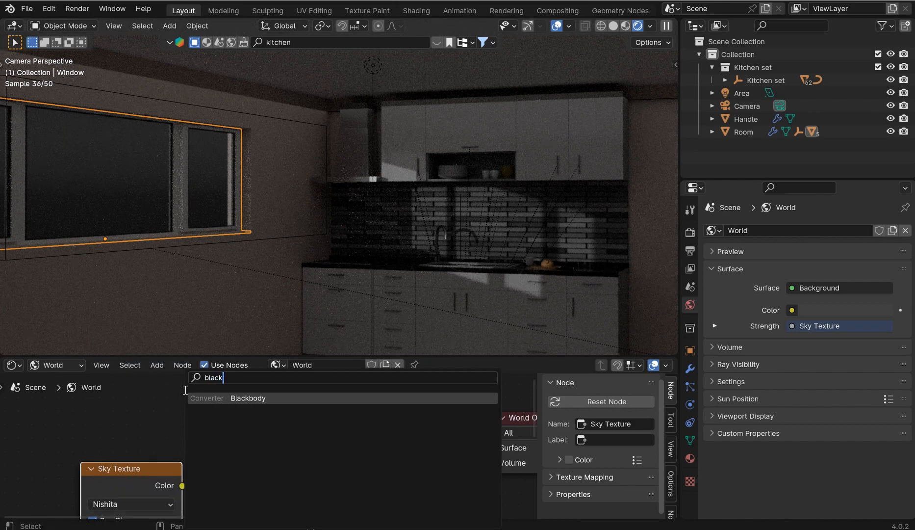
{"action": "left_click", "coordinate": [248, 398]}
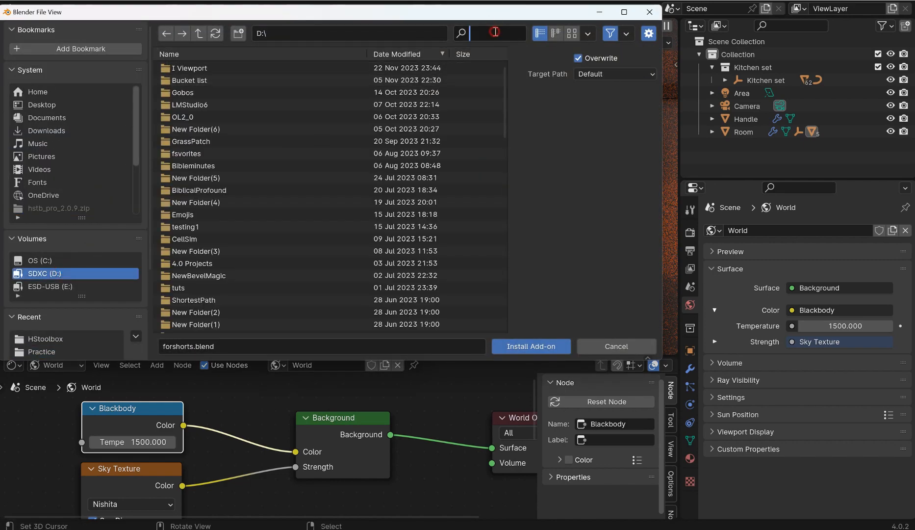
- Search add-ons for 'lm' and enable the LM Studio Pro Gobos add-on
{"action": "type", "text": "lm"}
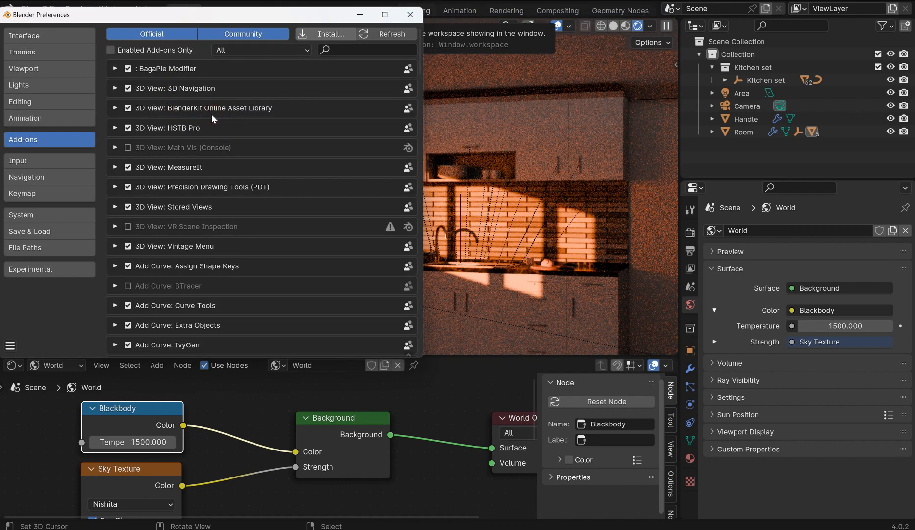
{"action": "mouse_move", "coordinate": [318, 68]}
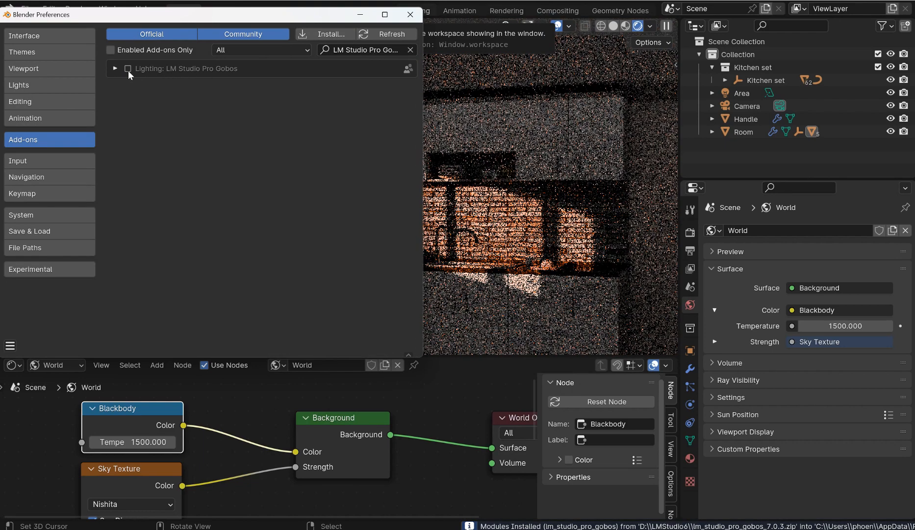
{"action": "left_click", "coordinate": [410, 14]}
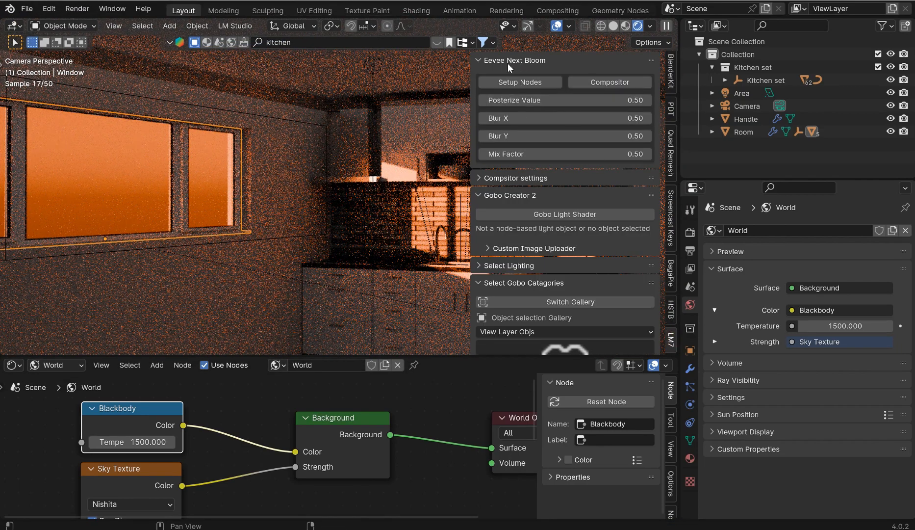
{"action": "left_click", "coordinate": [479, 59]}
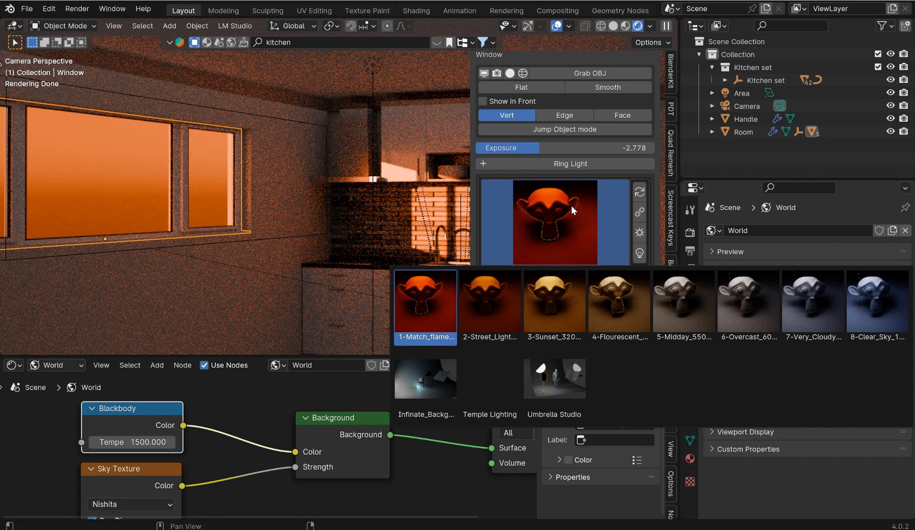
{"action": "mouse_move", "coordinate": [449, 302]}
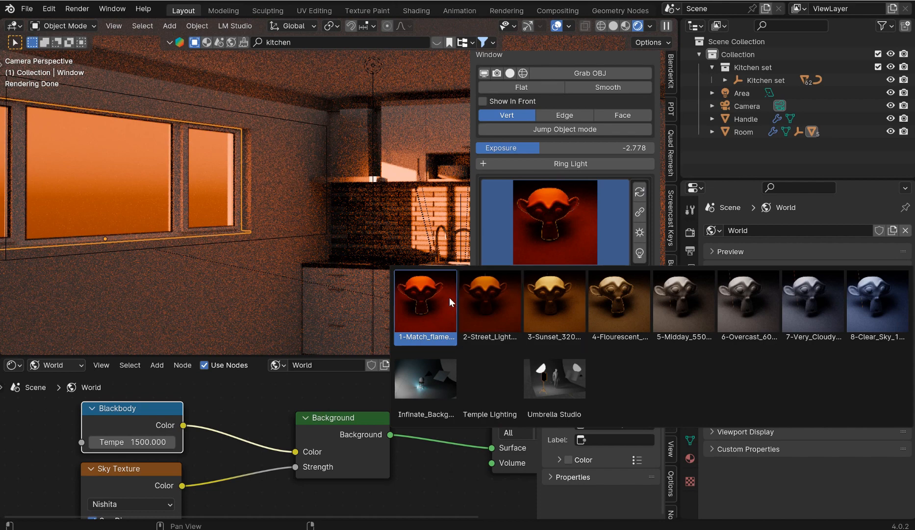
{"action": "mouse_move", "coordinate": [543, 309]}
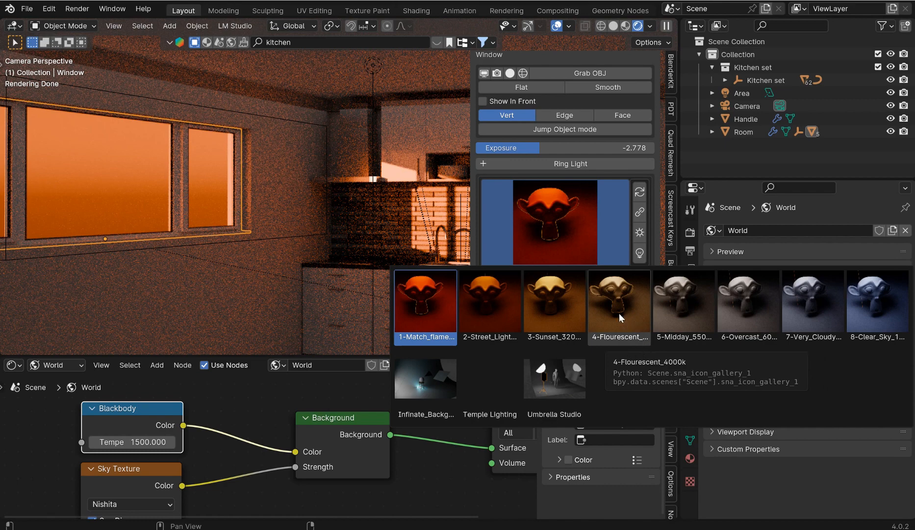
{"action": "mouse_move", "coordinate": [683, 312]}
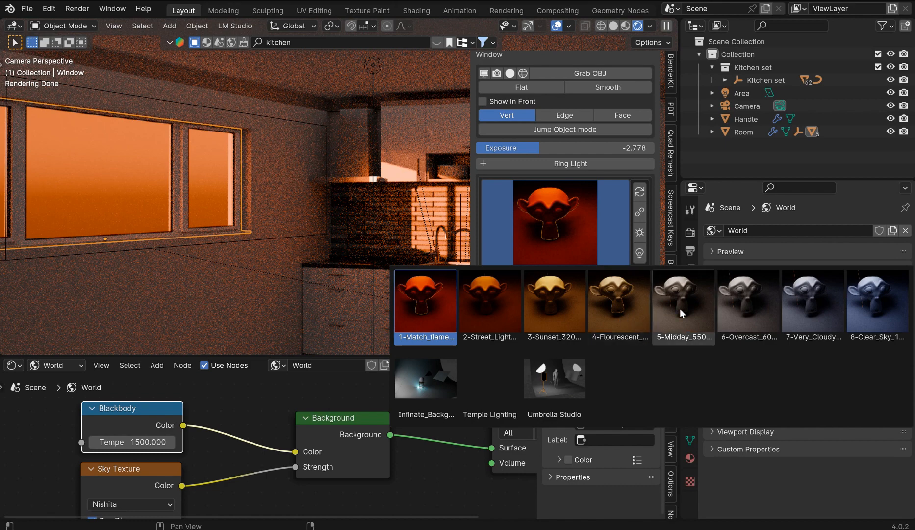
{"action": "mouse_move", "coordinate": [749, 306]}
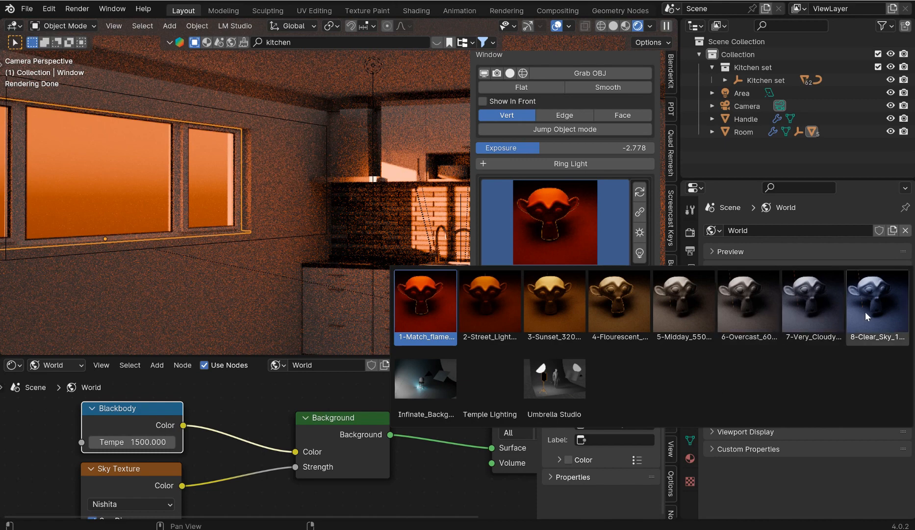
{"action": "mouse_move", "coordinate": [876, 306]}
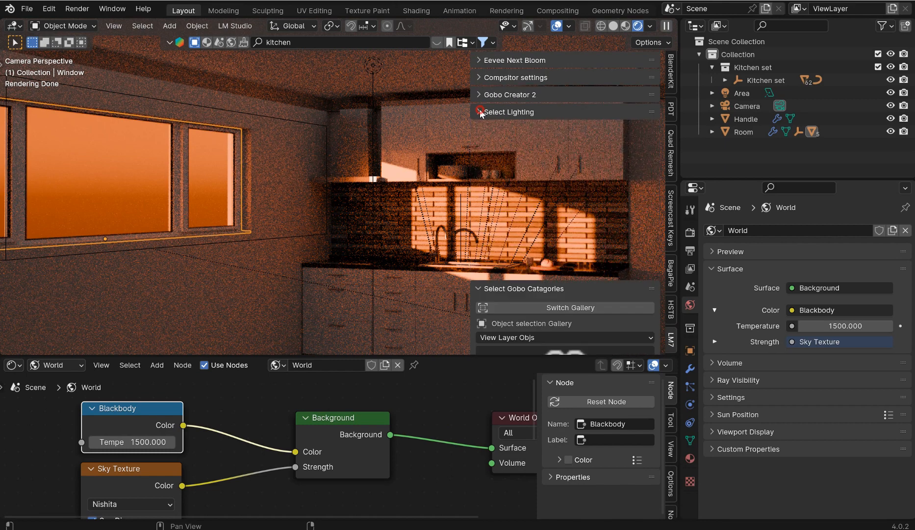
- Expand the gobo categories, switch to the gallery, and choose the Branches category
{"action": "left_click", "coordinate": [480, 111]}
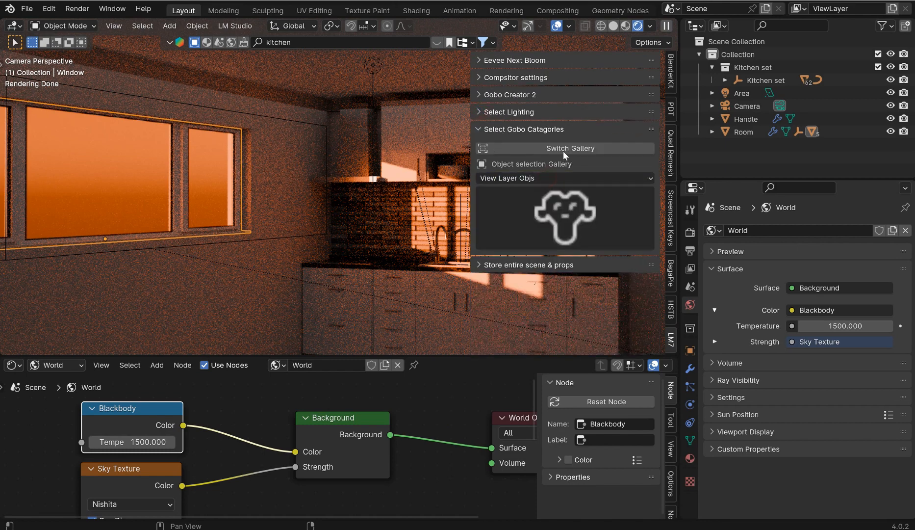
{"action": "left_click", "coordinate": [569, 147]}
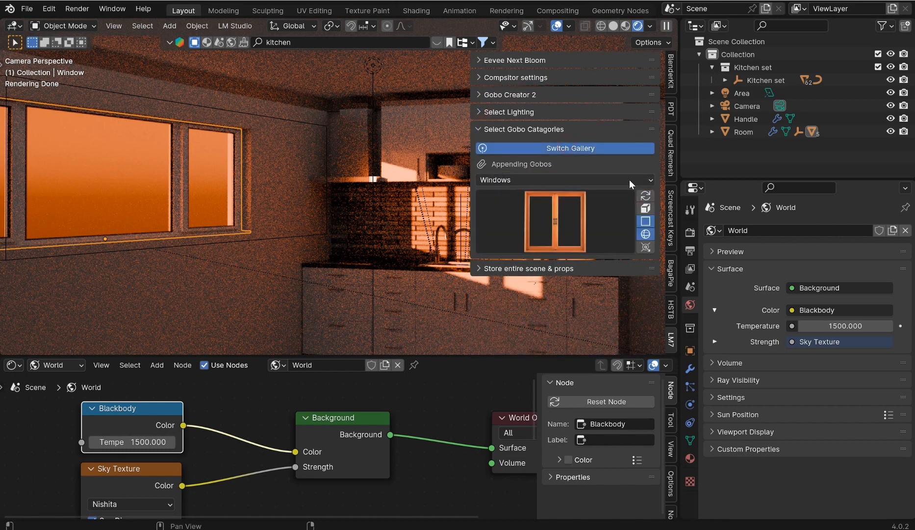
{"action": "left_click", "coordinate": [563, 179]}
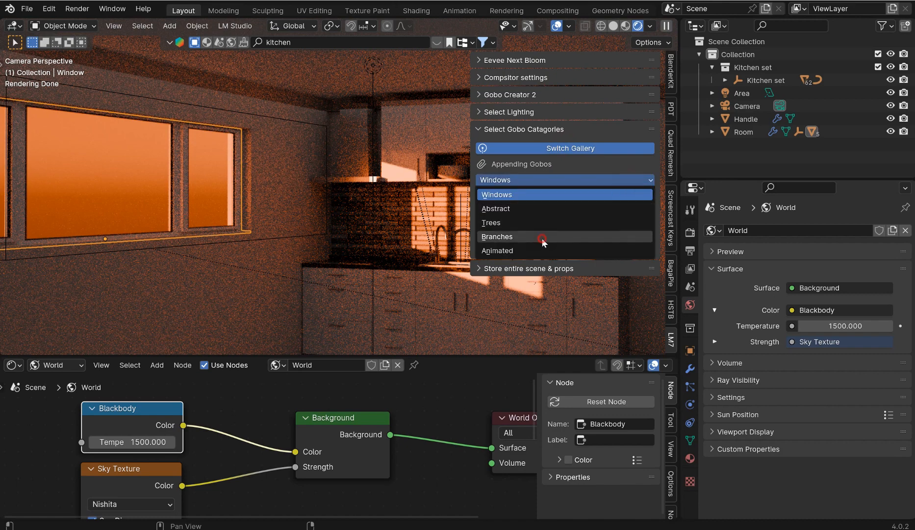
{"action": "left_click", "coordinate": [496, 237]}
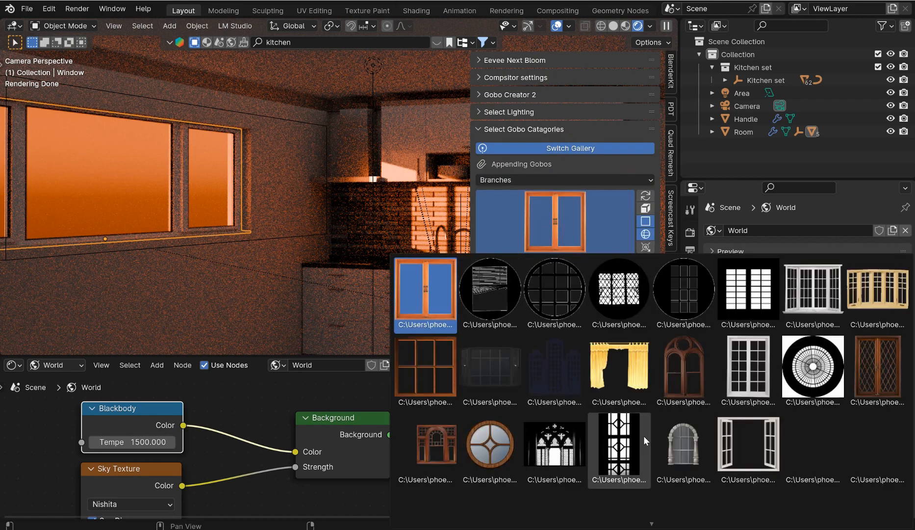
{"action": "mouse_move", "coordinate": [554, 290]}
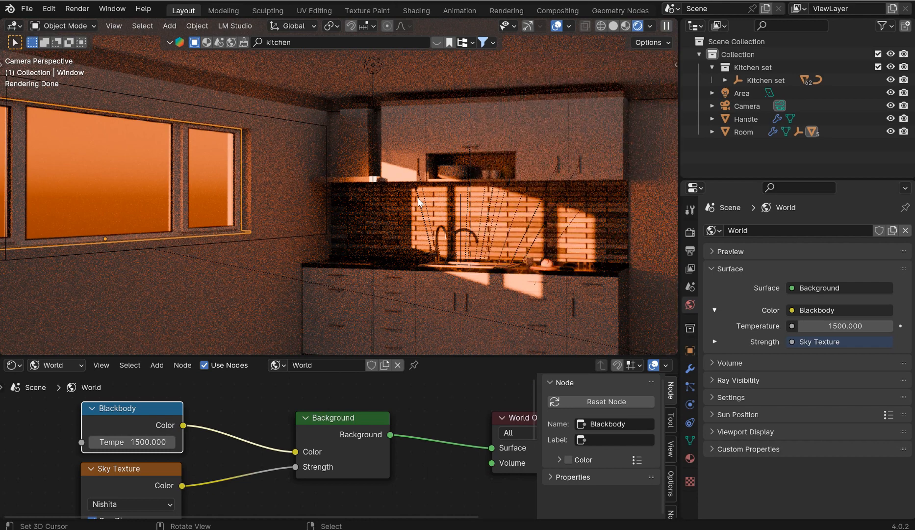
{"action": "mouse_move", "coordinate": [150, 456]}
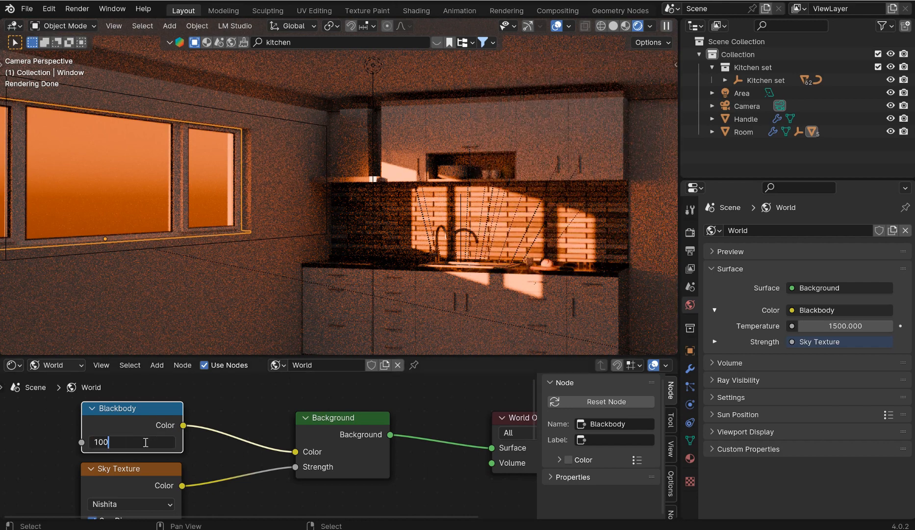
- Enter 10000 as the Blackbody node temperature
{"action": "type", "text": "10000.000"}
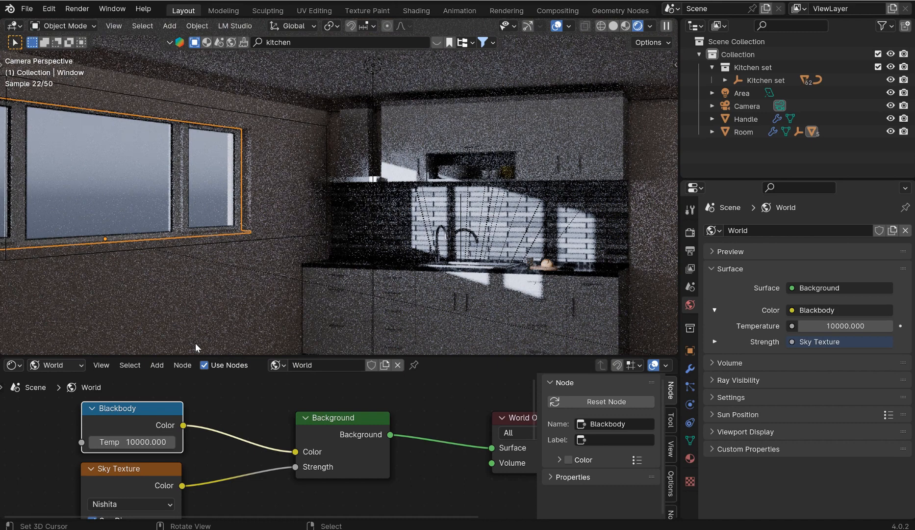
{"action": "mouse_move", "coordinate": [215, 334]}
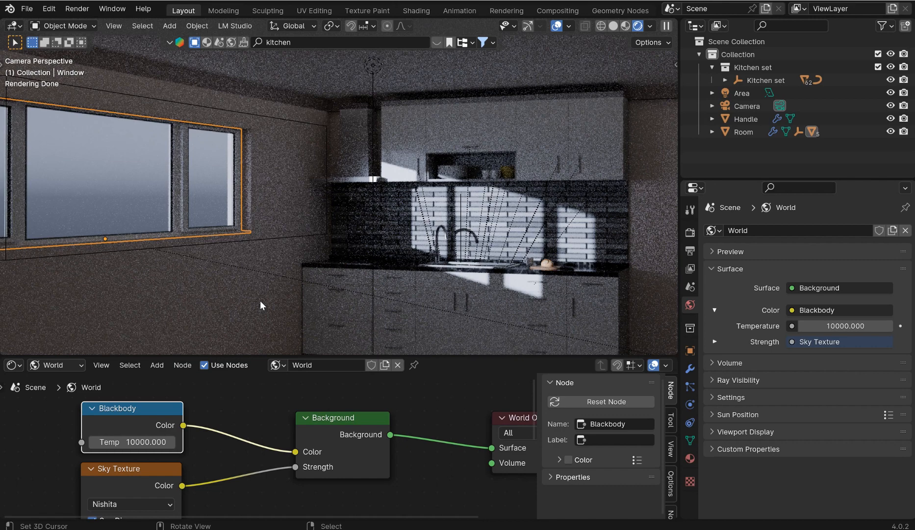
{"action": "mouse_move", "coordinate": [250, 177]}
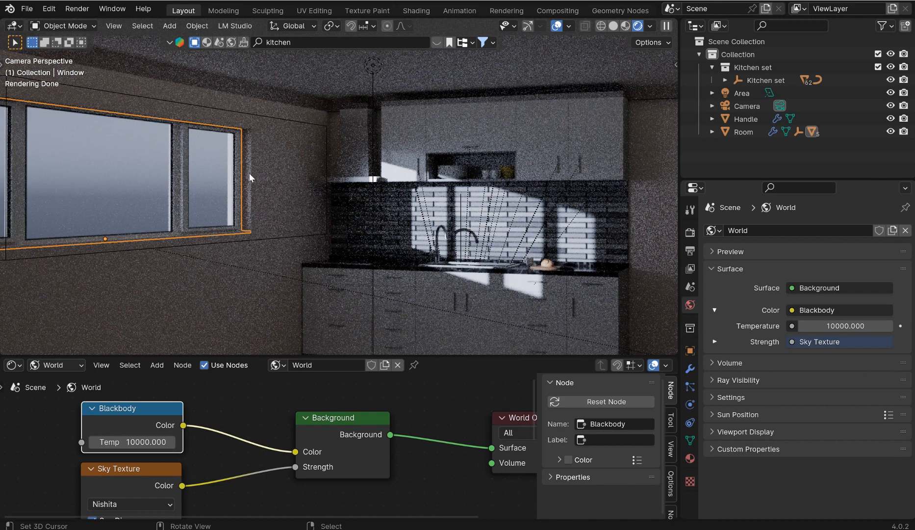
{"action": "mouse_move", "coordinate": [322, 209]}
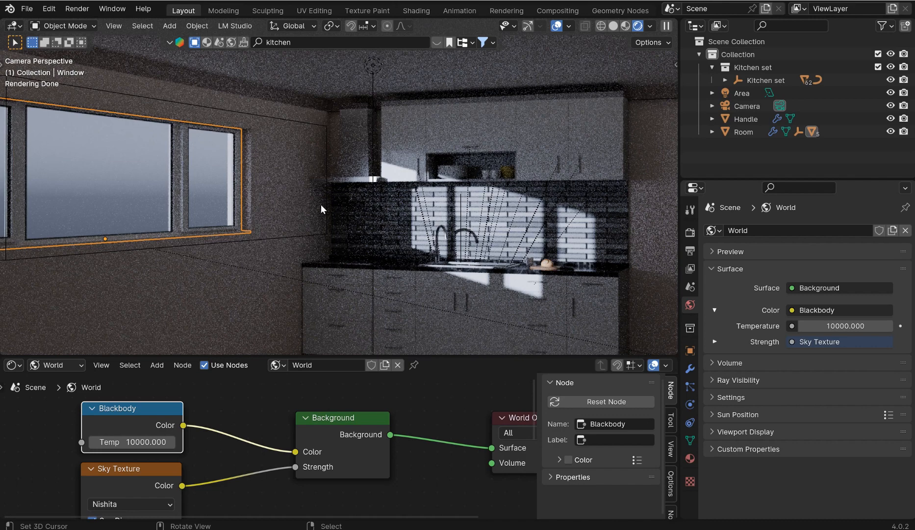
{"action": "mouse_move", "coordinate": [447, 193]}
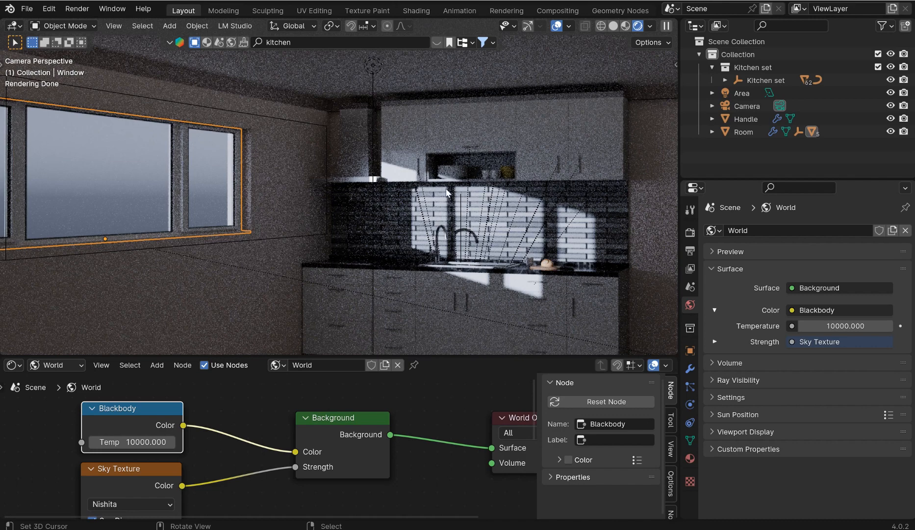
{"action": "mouse_move", "coordinate": [467, 229]}
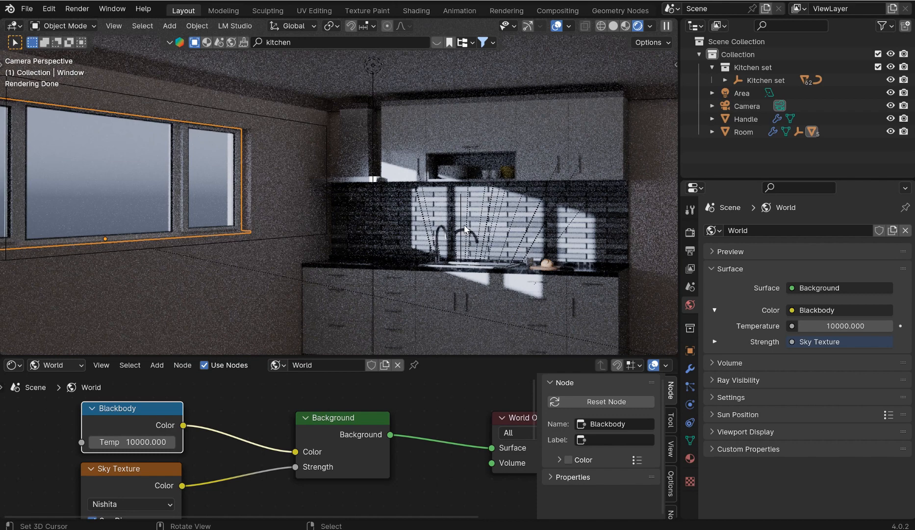
{"action": "mouse_move", "coordinate": [411, 197]}
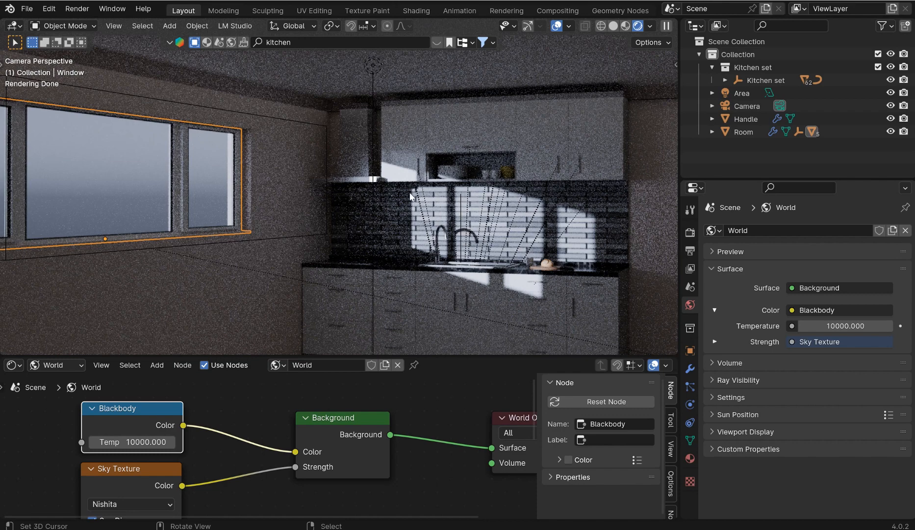
{"action": "mouse_move", "coordinate": [270, 178]}
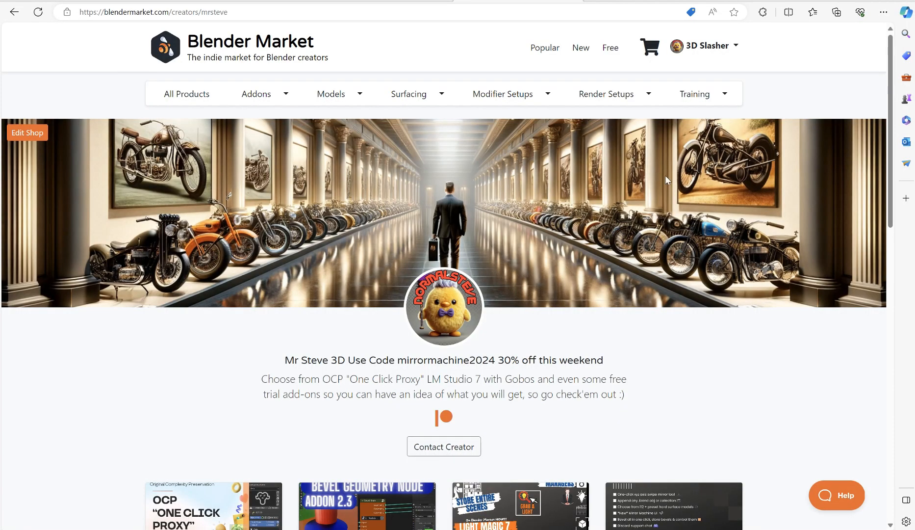
- Scroll through the shop's add-on and tutorial listings, then back up to the banner
{"action": "scroll", "scroll_direction": "down", "scroll_amount": 3}
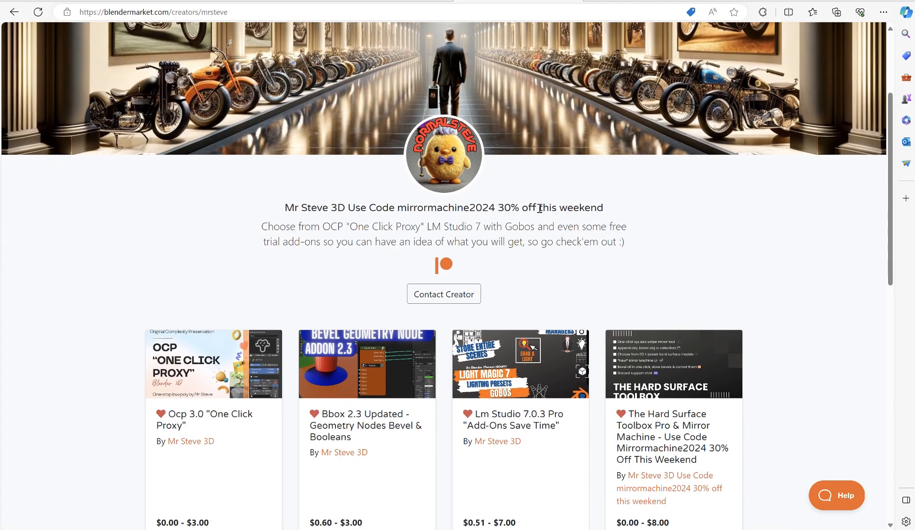
{"action": "scroll", "scroll_direction": "down", "scroll_amount": 3}
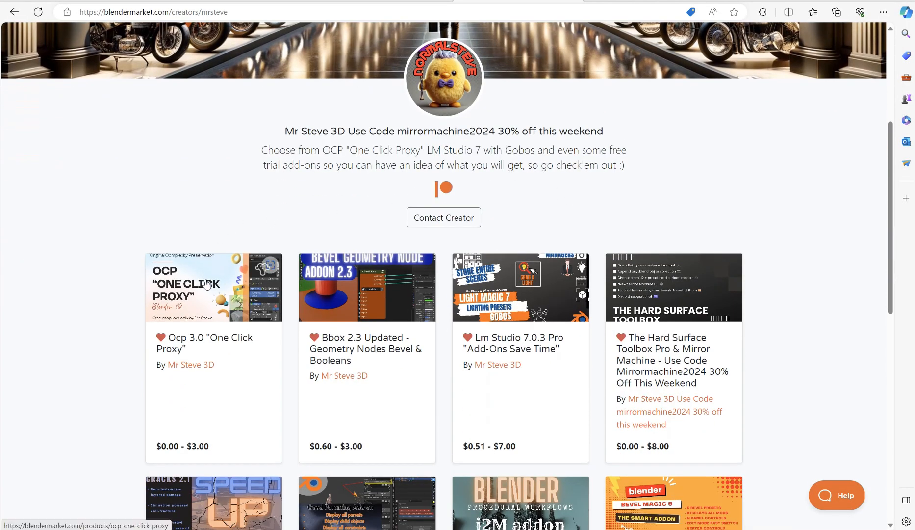
{"action": "mouse_move", "coordinate": [200, 291]}
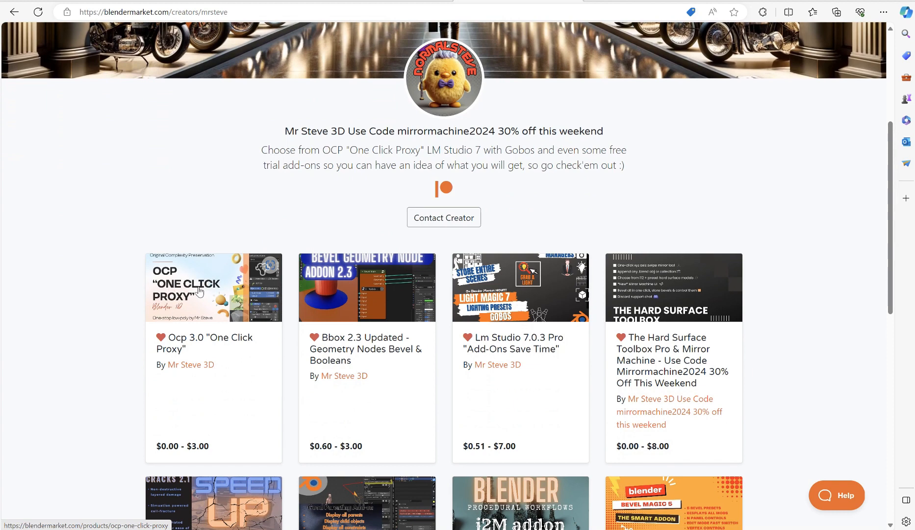
{"action": "mouse_move", "coordinate": [166, 309]}
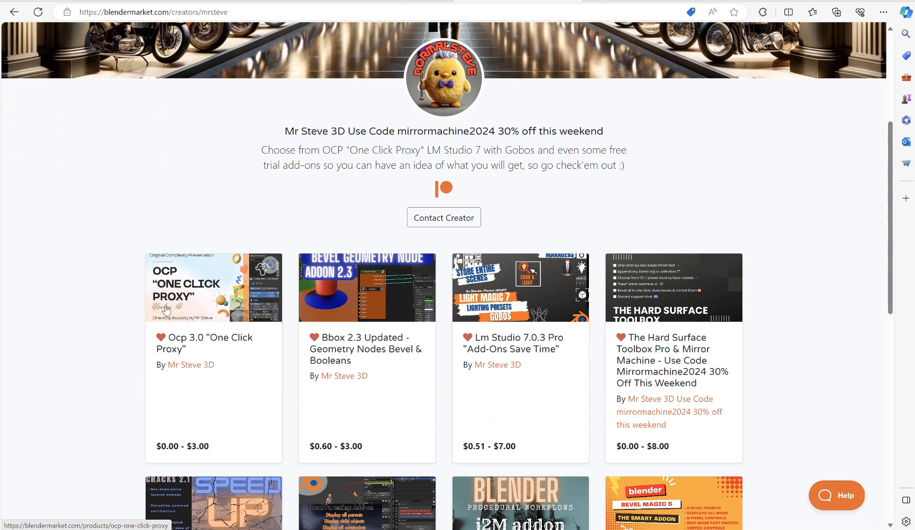
{"action": "mouse_move", "coordinate": [227, 342]}
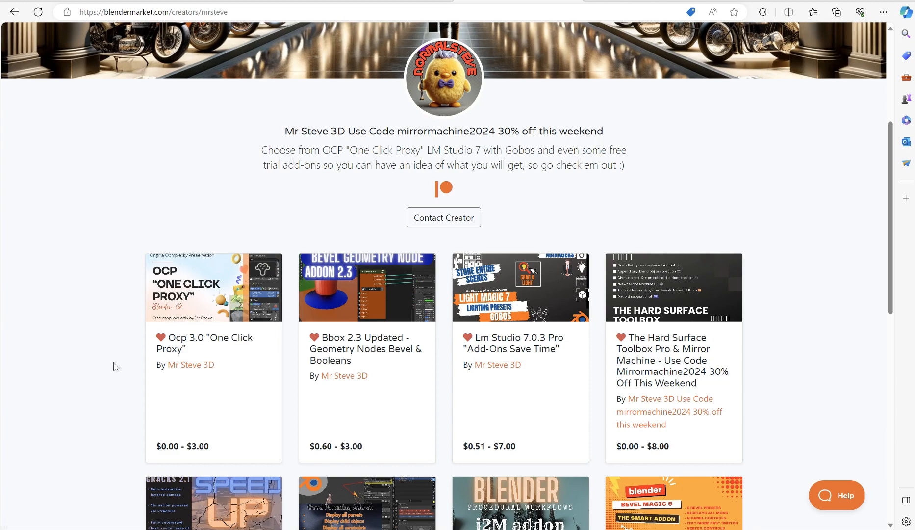
{"action": "scroll", "scroll_direction": "down", "scroll_amount": 3}
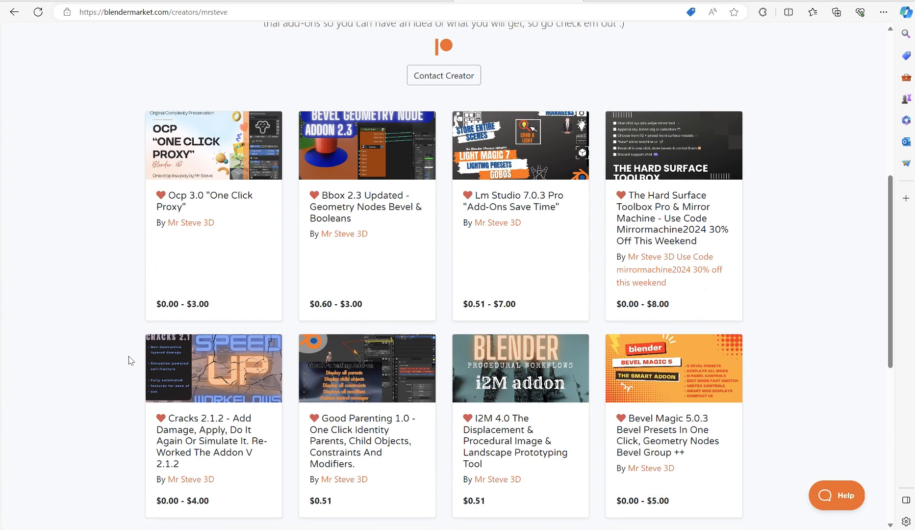
{"action": "scroll", "scroll_direction": "down", "scroll_amount": 3}
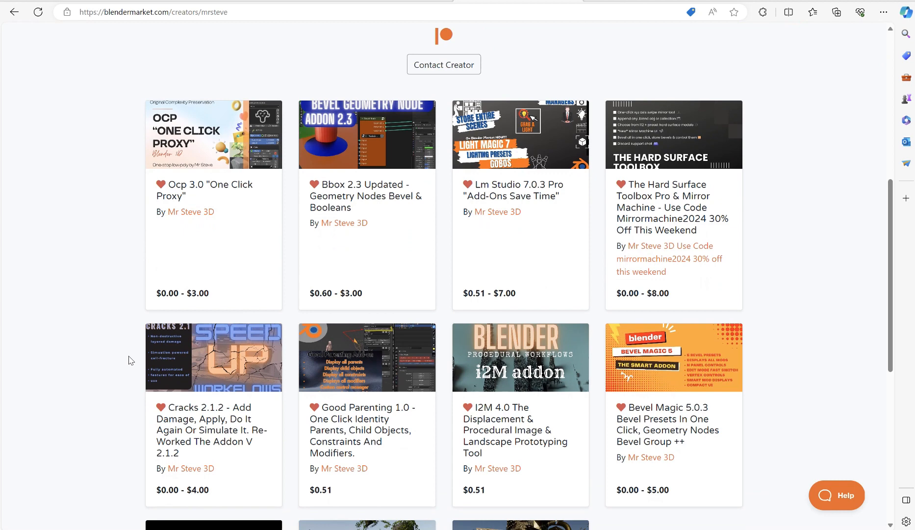
{"action": "mouse_move", "coordinate": [335, 333]}
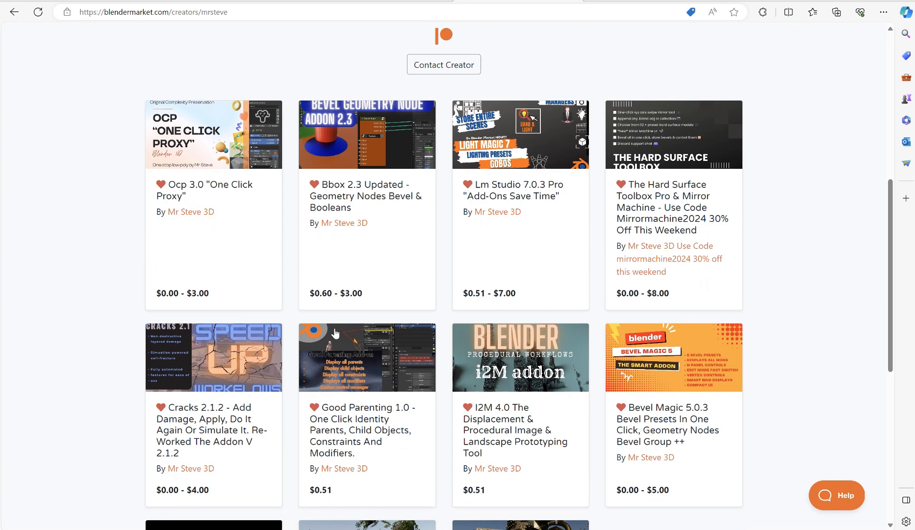
{"action": "mouse_move", "coordinate": [669, 156]}
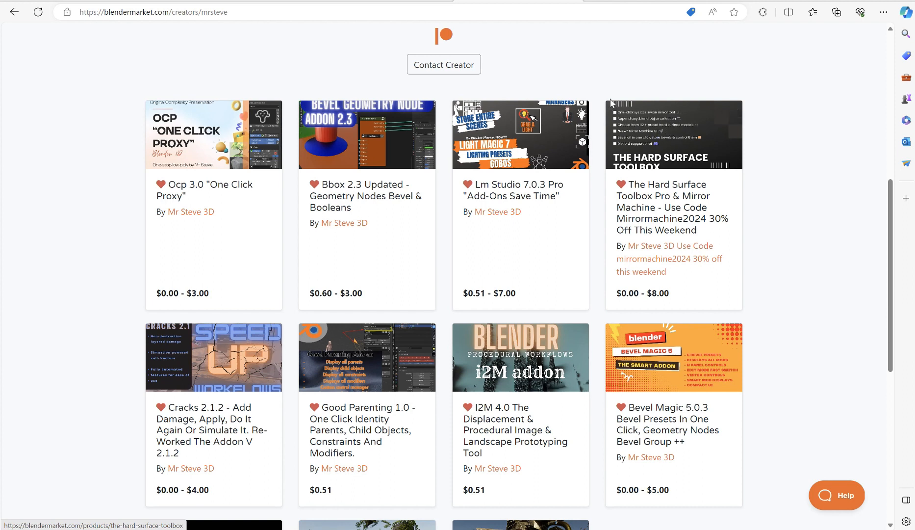
{"action": "mouse_move", "coordinate": [648, 119]}
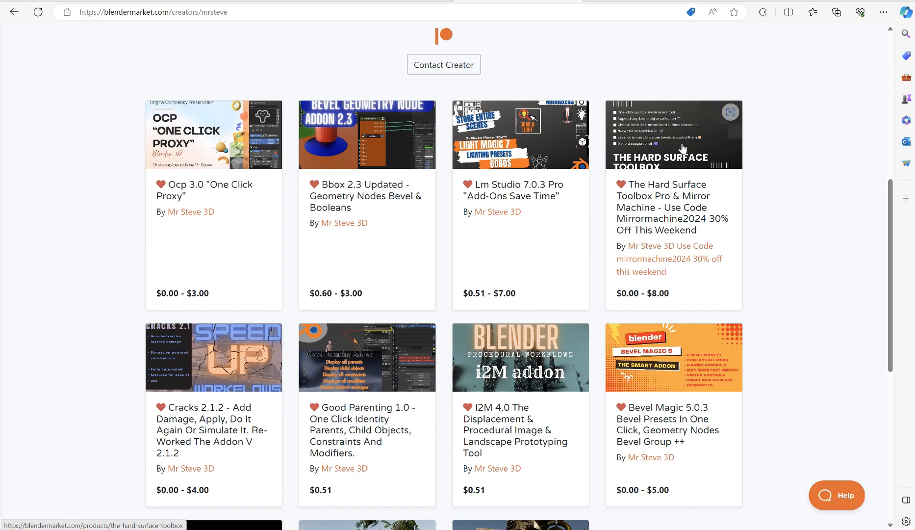
{"action": "mouse_move", "coordinate": [521, 145]}
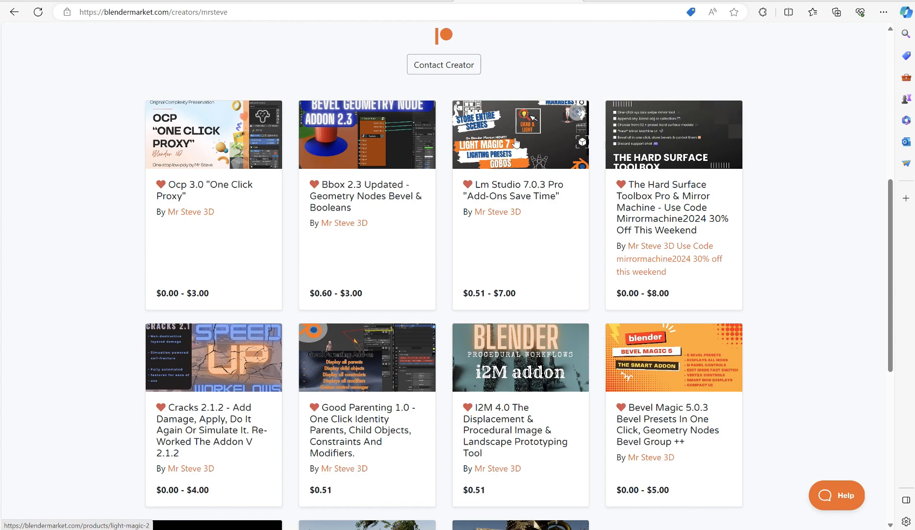
{"action": "scroll", "scroll_direction": "down", "scroll_amount": 3}
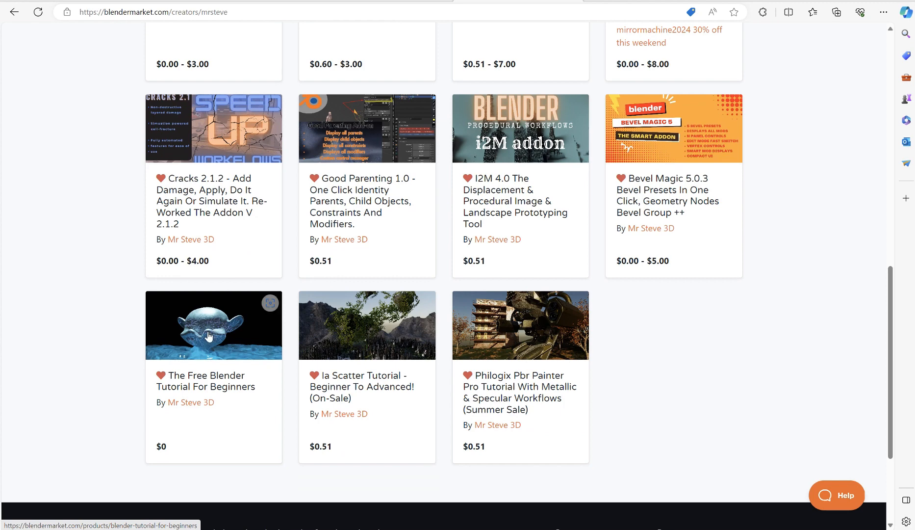
{"action": "mouse_move", "coordinate": [211, 362]}
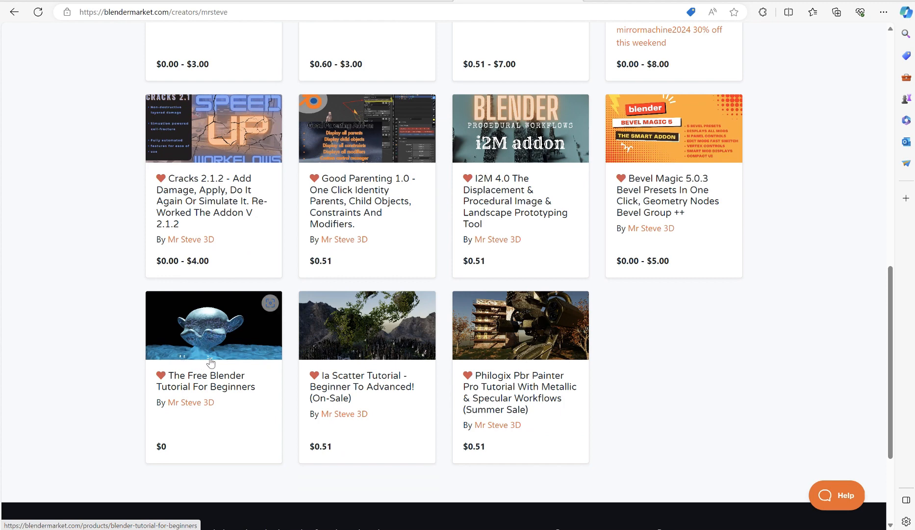
{"action": "mouse_move", "coordinate": [210, 359]}
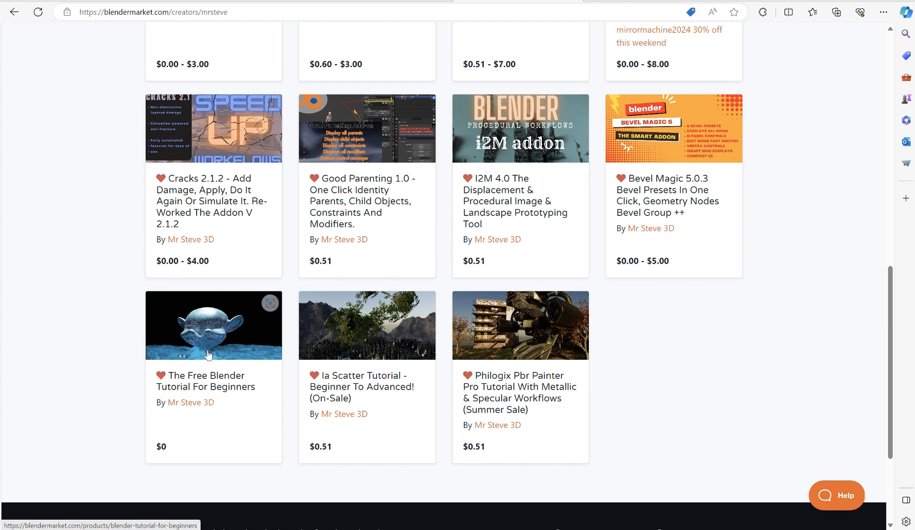
{"action": "mouse_move", "coordinate": [147, 302]}
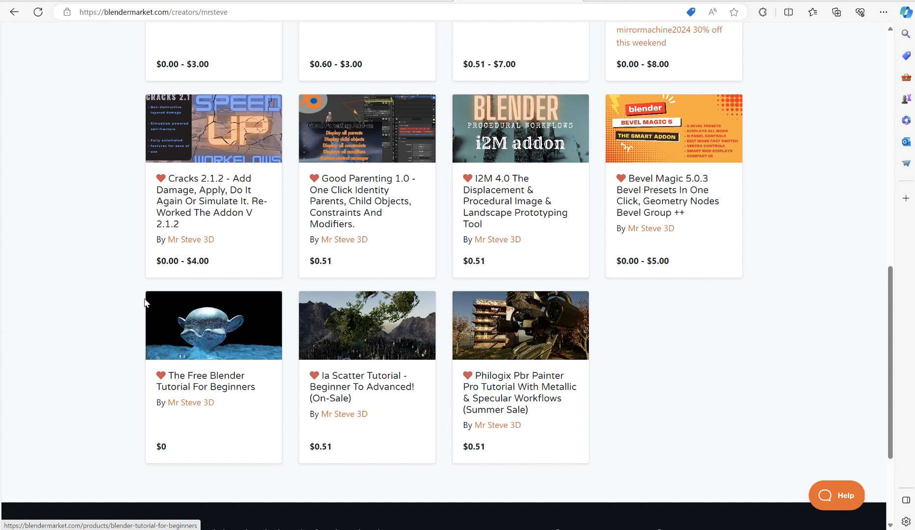
{"action": "mouse_move", "coordinate": [159, 326]}
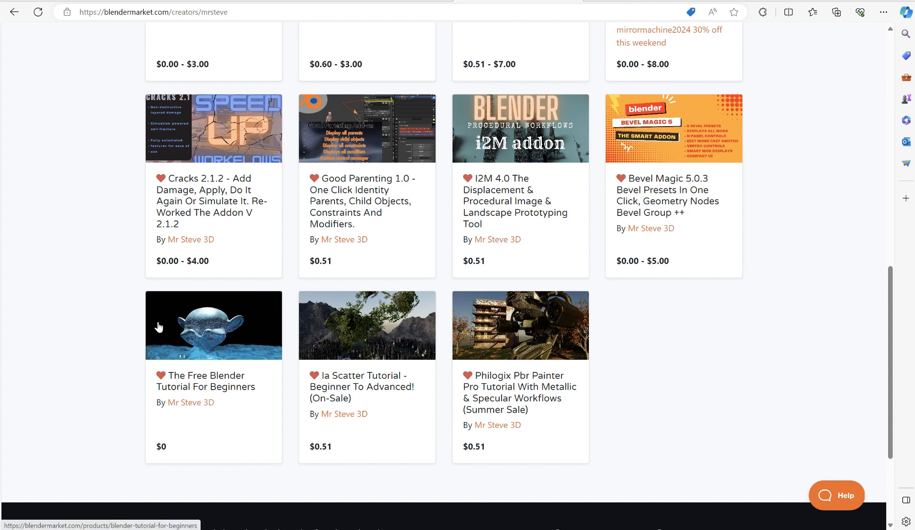
{"action": "scroll", "scroll_direction": "up", "scroll_amount": 3}
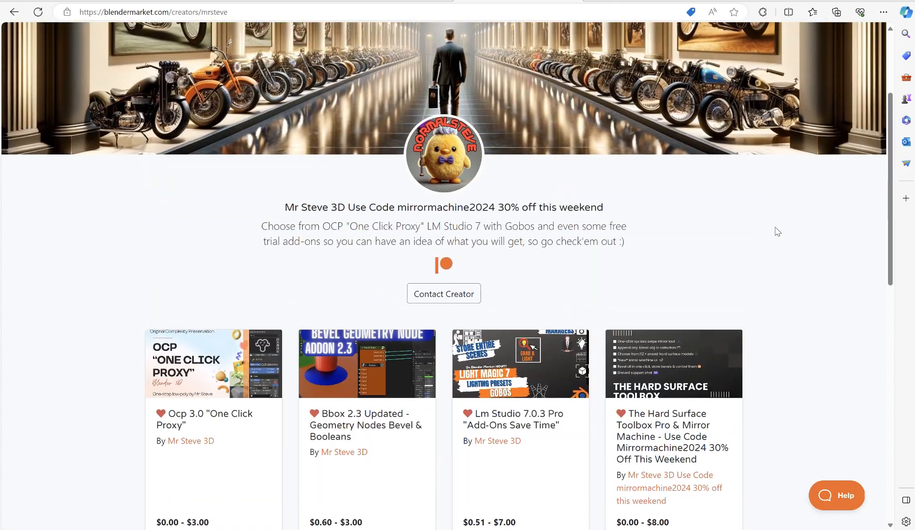